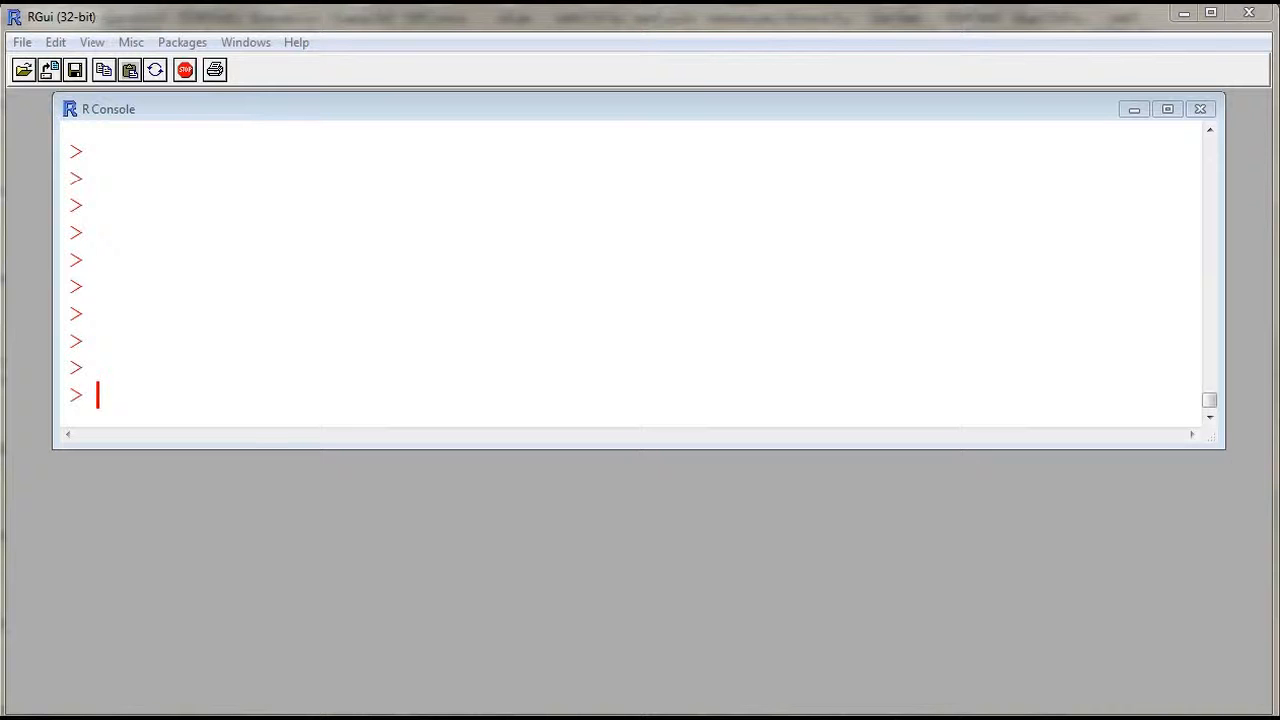
{"action": "mouse_move", "coordinate": [278, 504]}
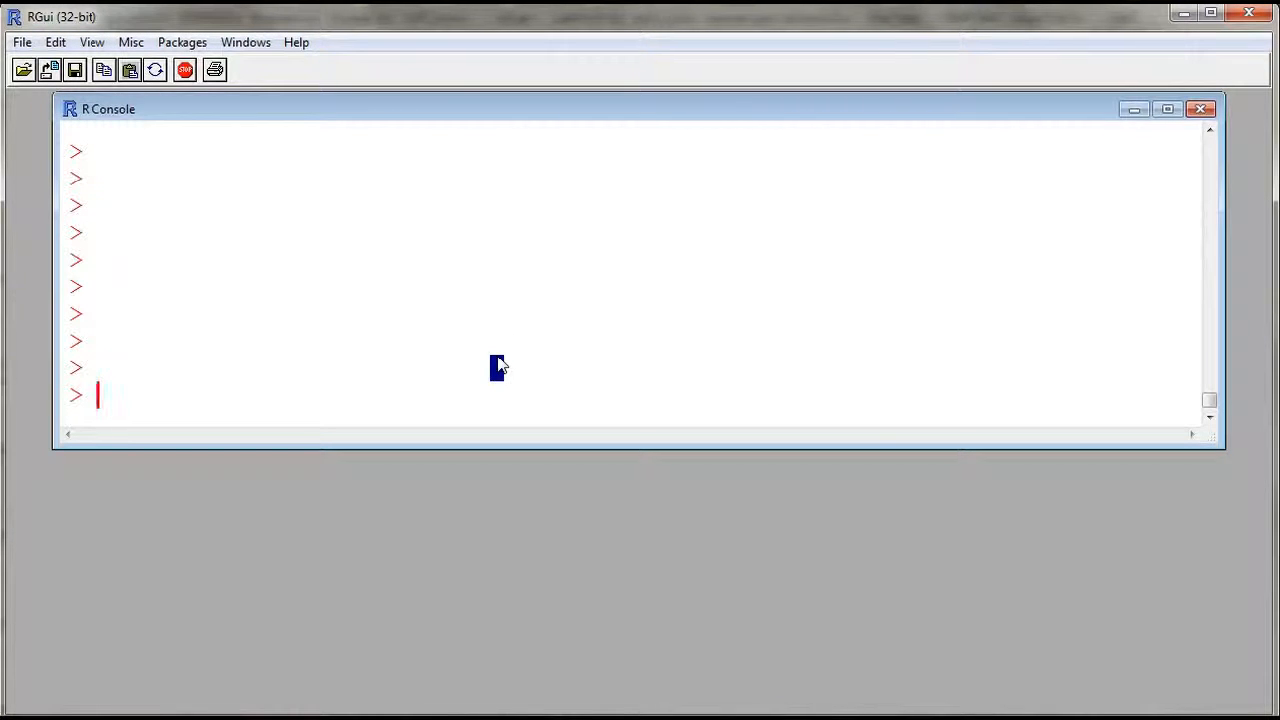
Run data=read.table(file.choose(),header=TRUE,sep="\t") to start a tab-separated import with header
{"action": "type", "text": "data"}
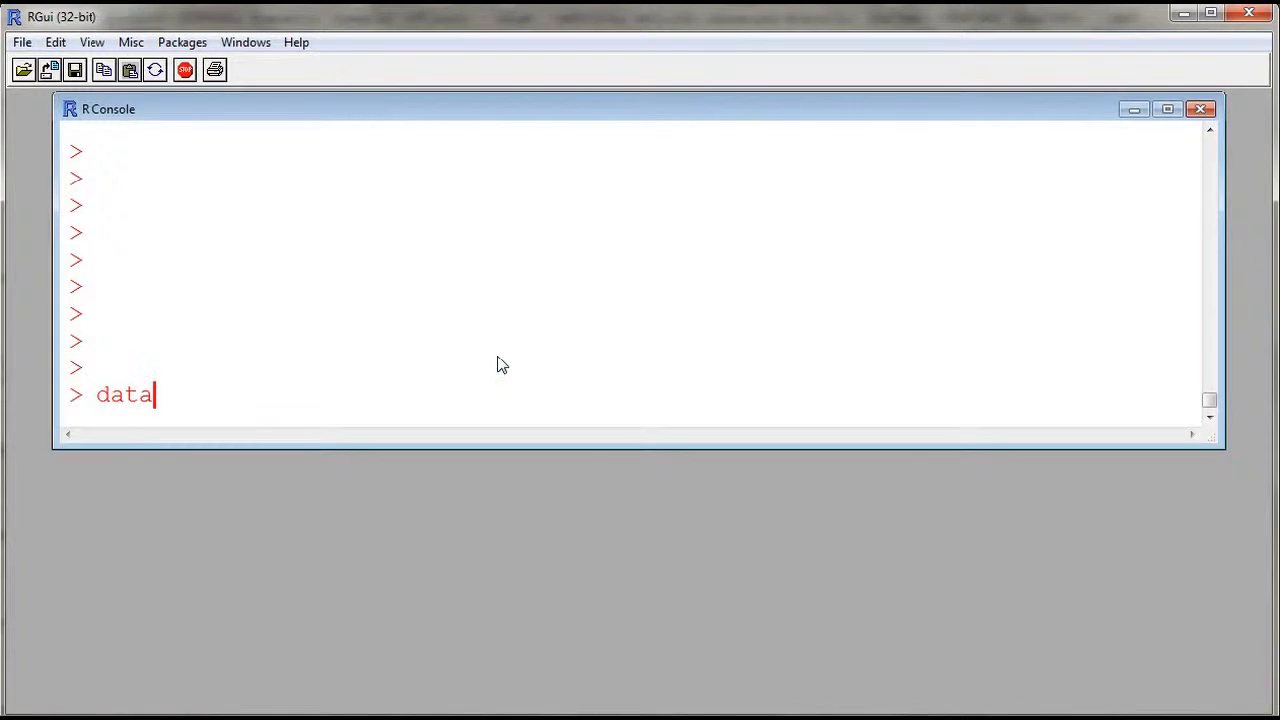
{"action": "type", "text": "="}
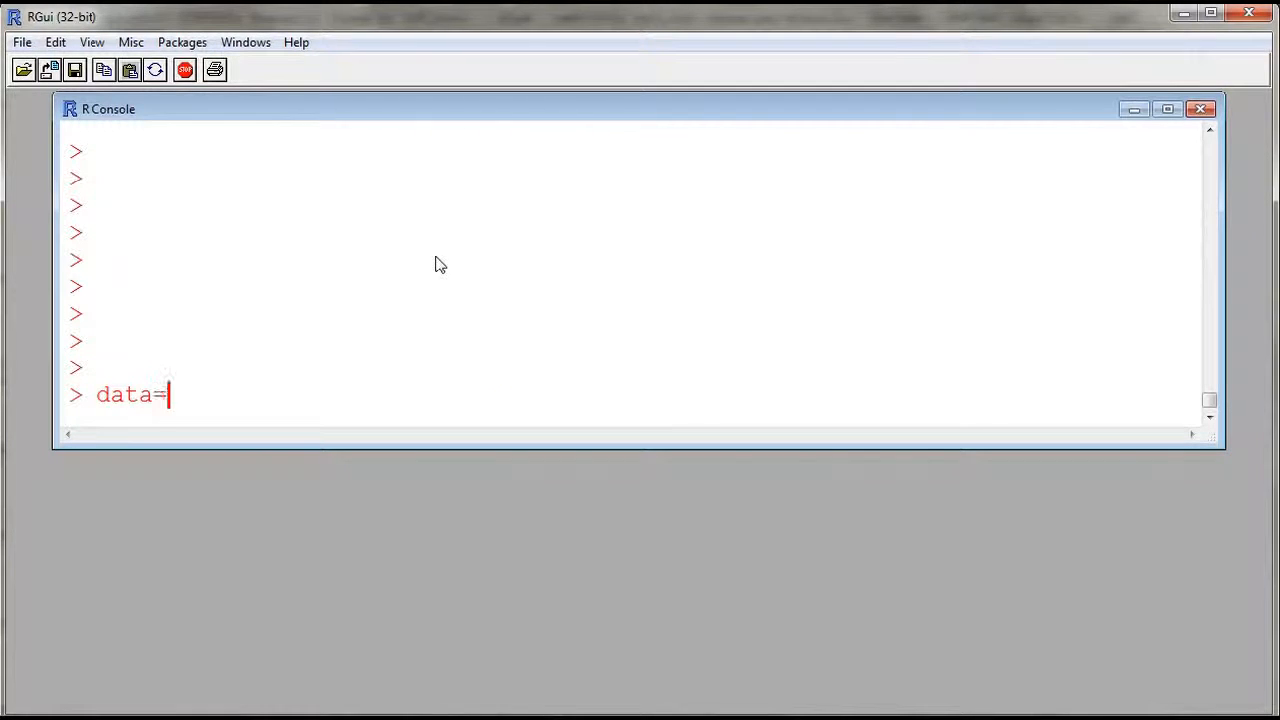
{"action": "type", "text": "read.tab"}
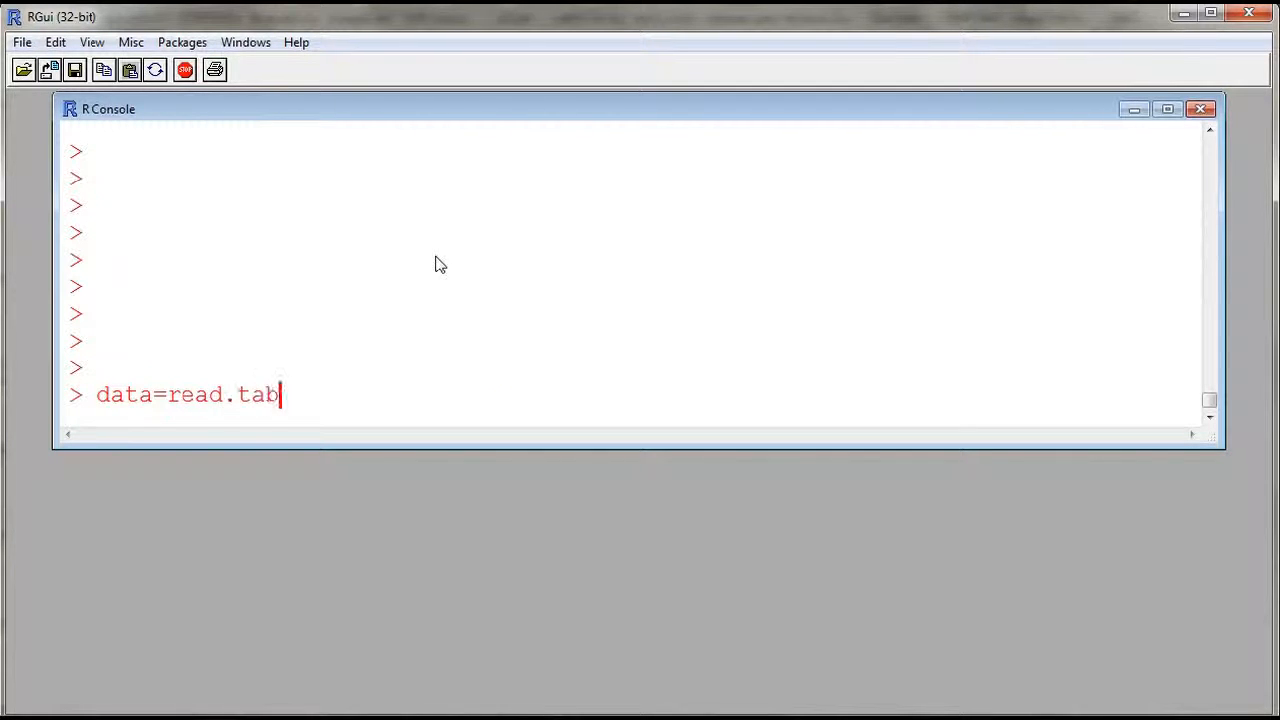
{"action": "type", "text": "le()"}
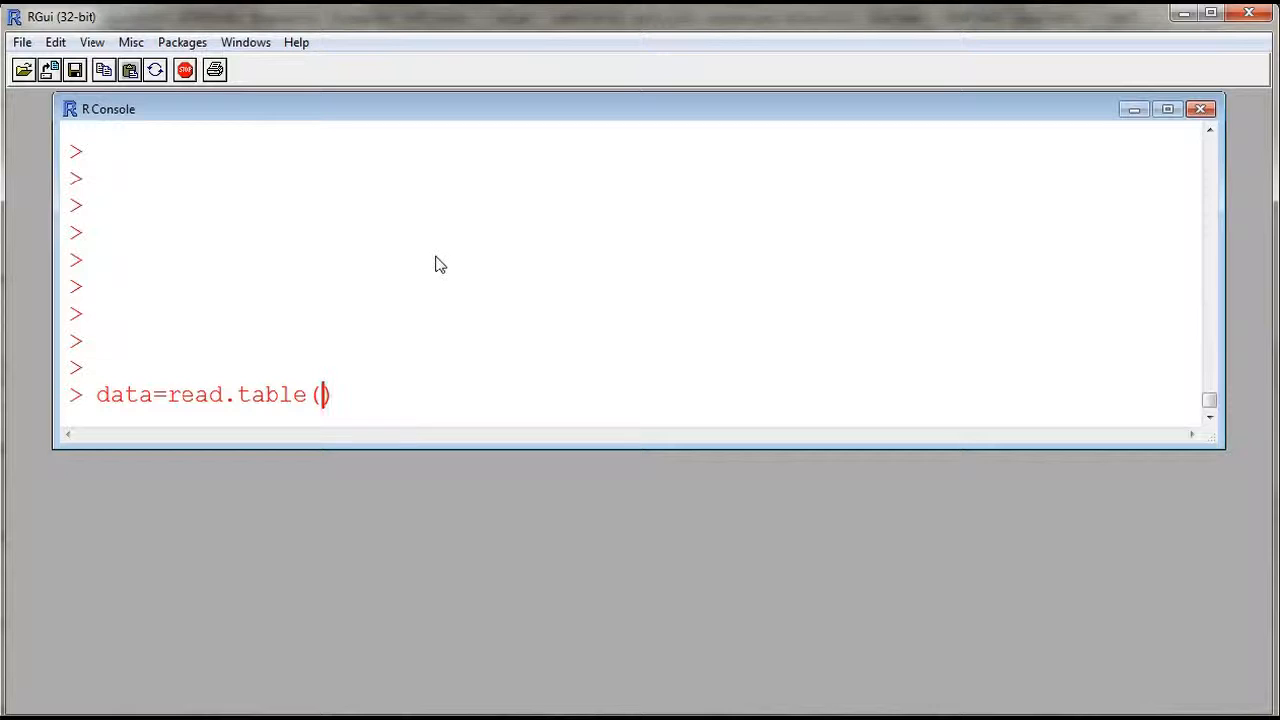
{"action": "type", "text": "file.c"}
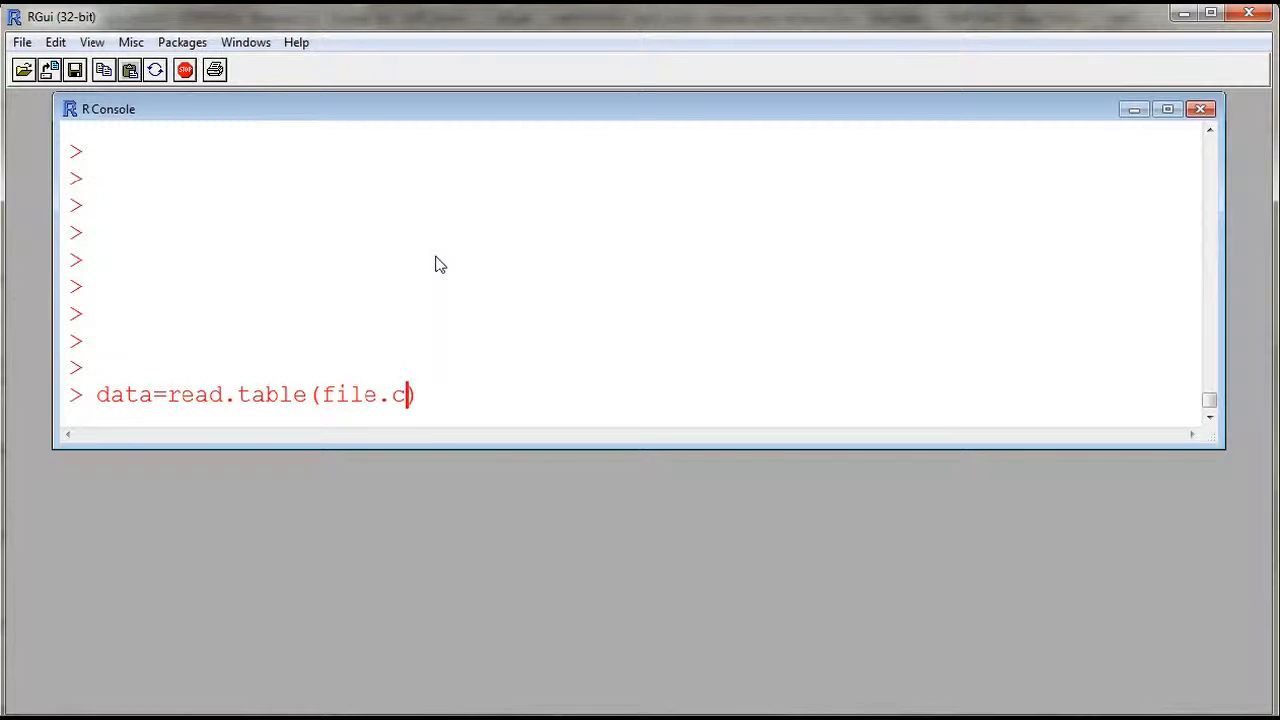
{"action": "type", "text": "hoose()"}
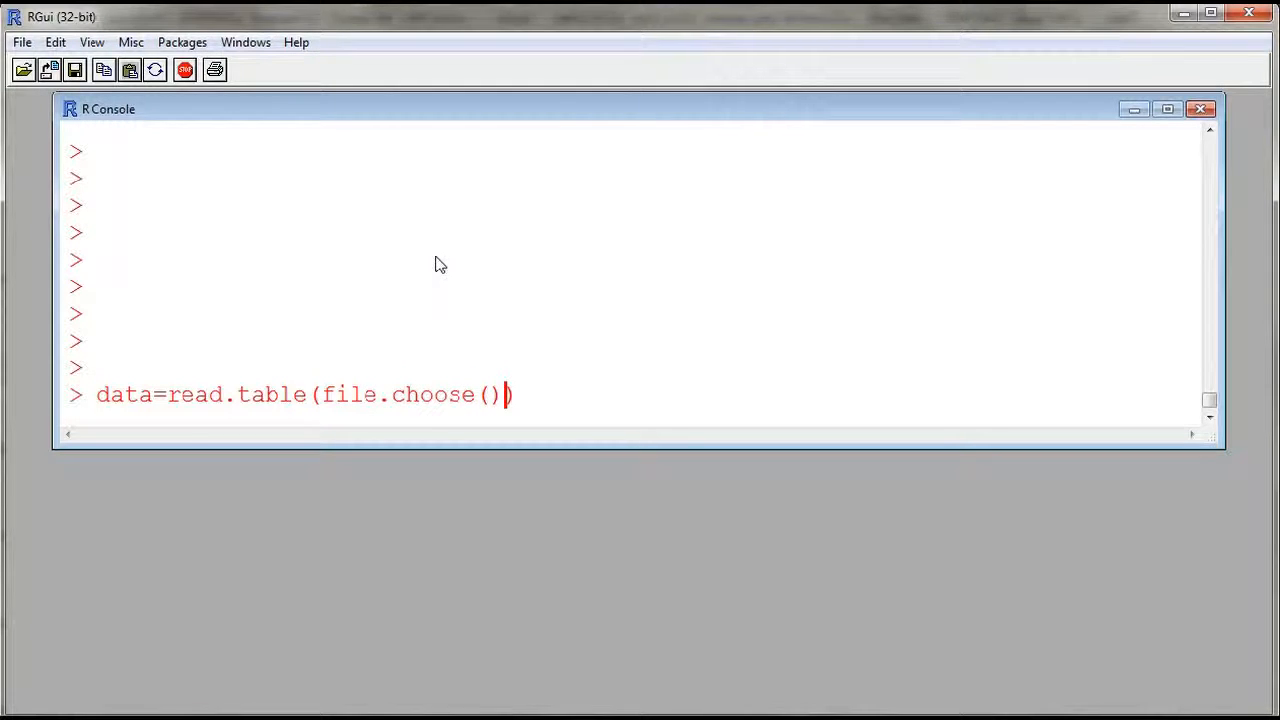
{"action": "type", "text": ","}
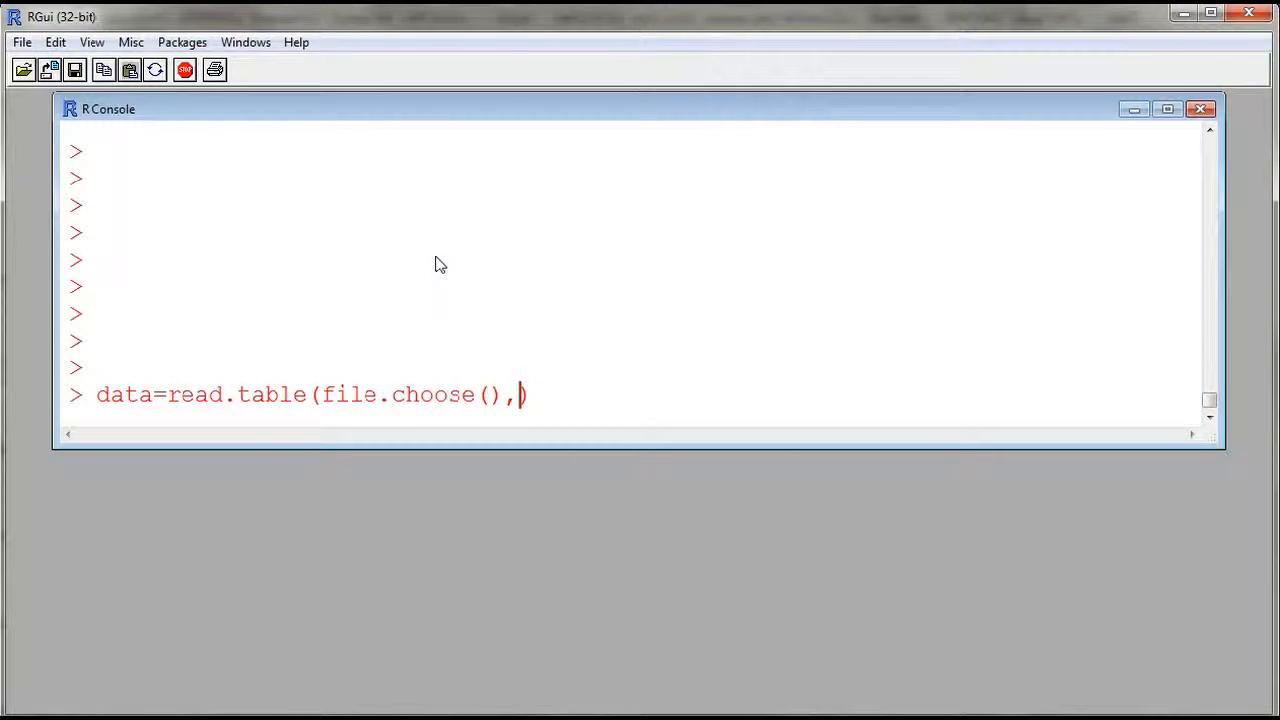
{"action": "type", "text": "header=T"}
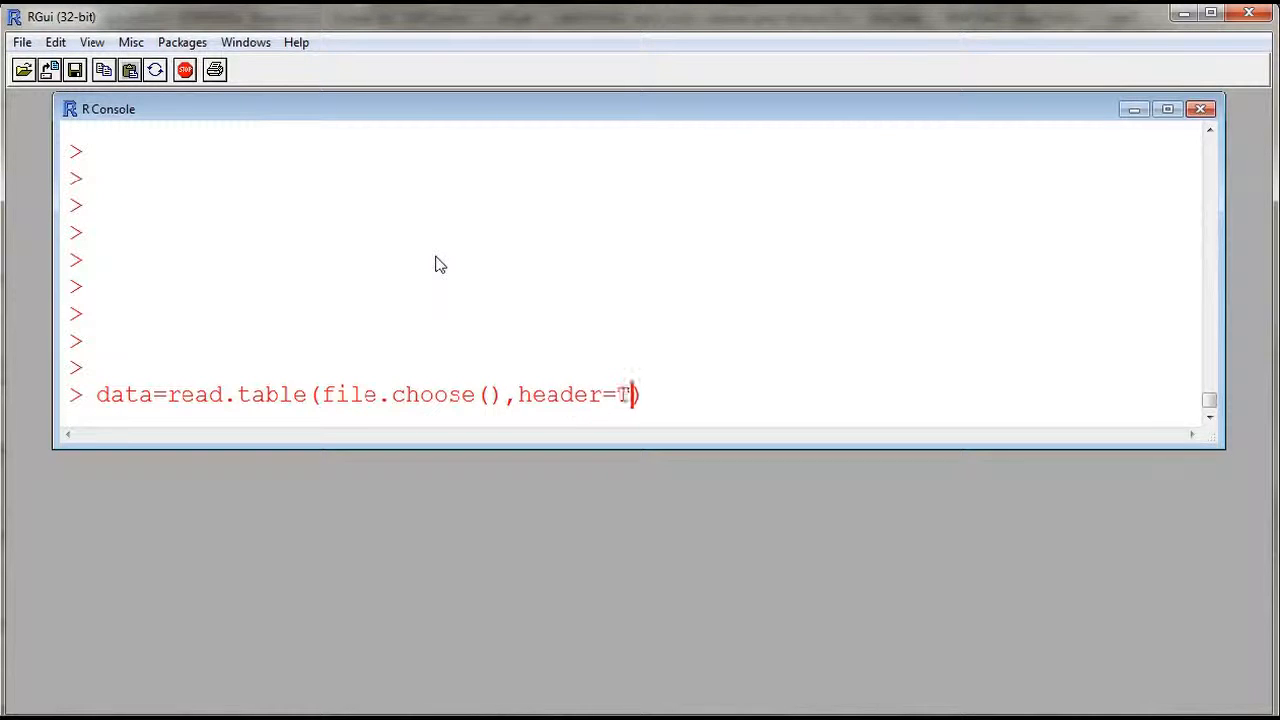
{"action": "type", "text": "RUE,"}
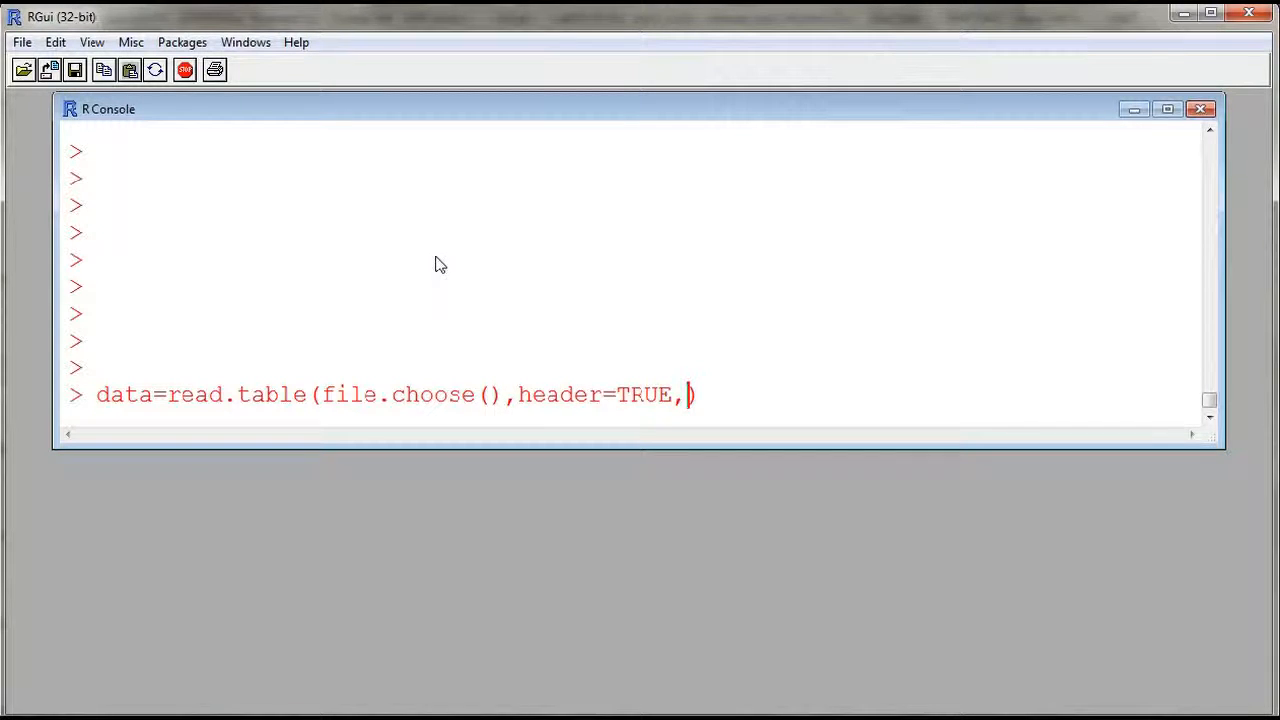
{"action": "type", "text": "sep=\""}
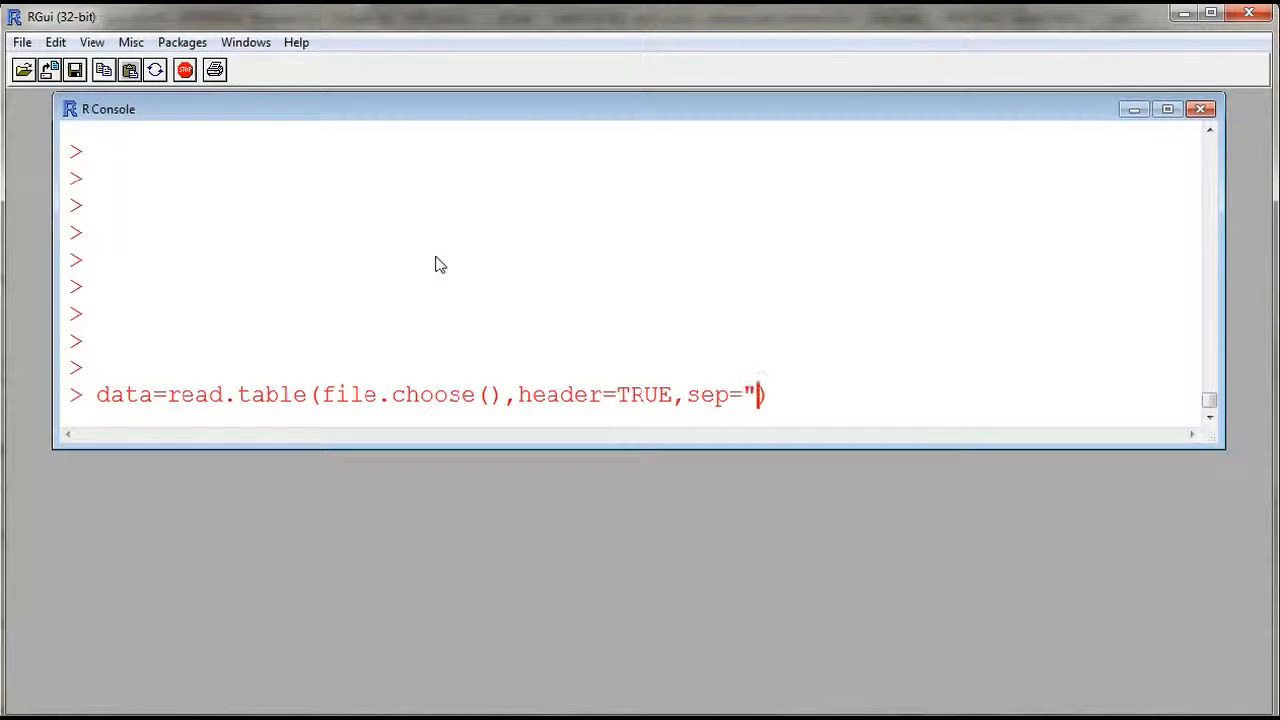
{"action": "type", "text": "à"}
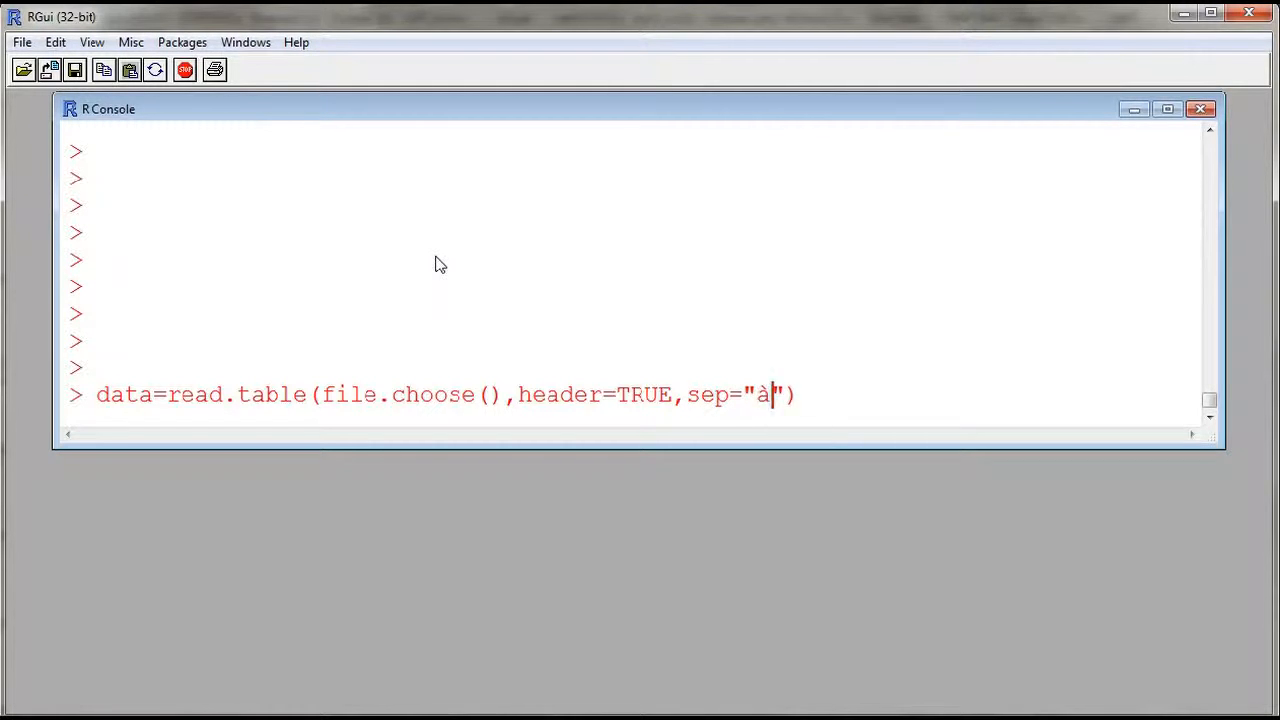
{"action": "type", "text": "\\t"}
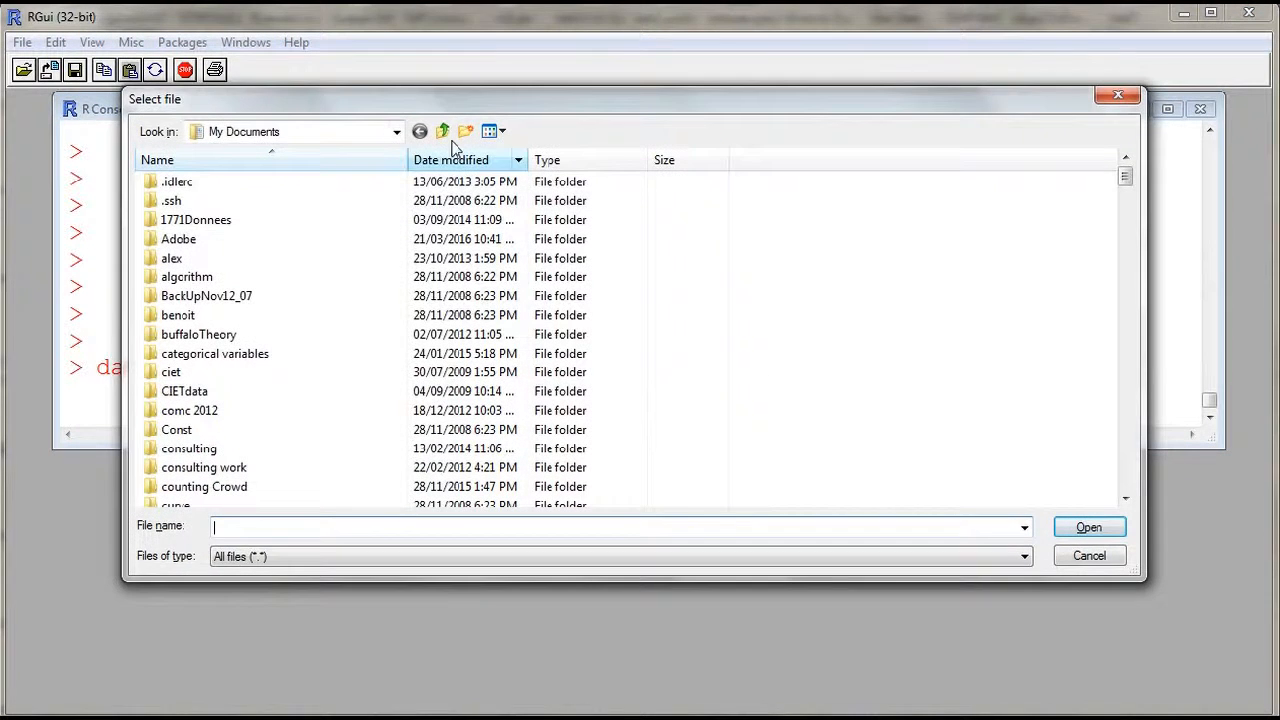
Choose C:\Rstuff\trees.txt in the file picker to load it as data
{"action": "left_click", "coordinate": [440, 132]}
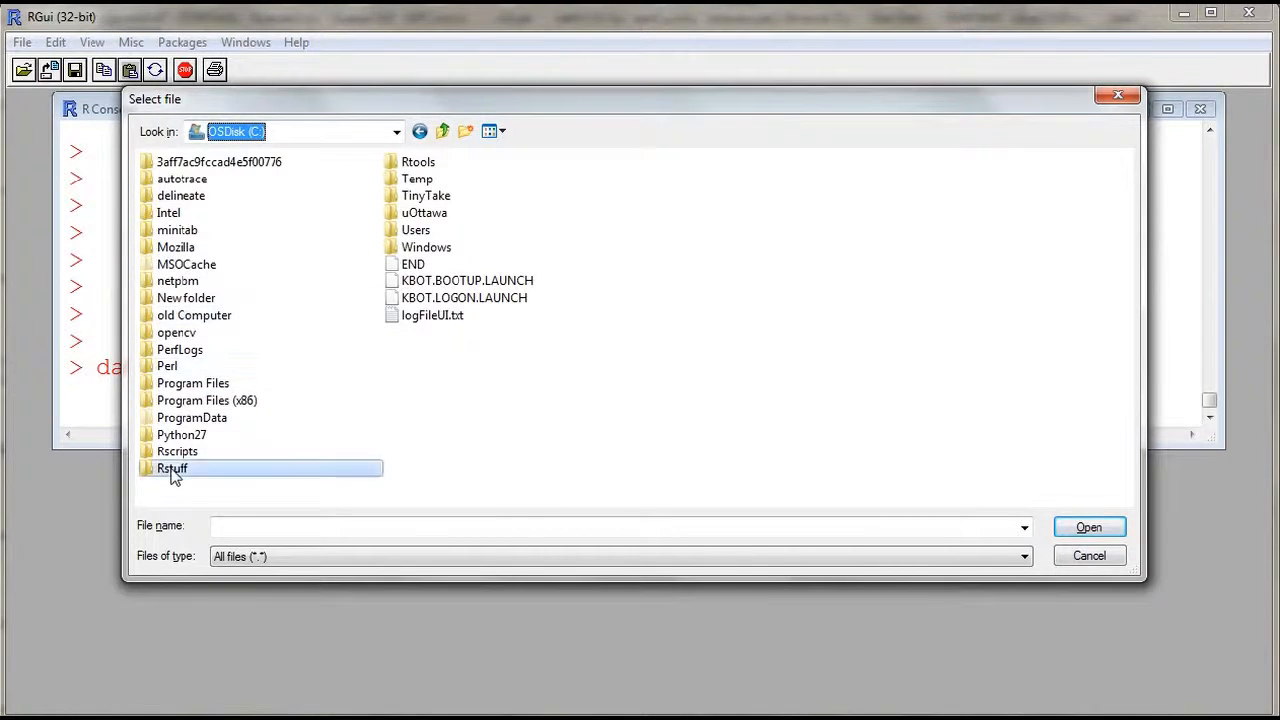
{"action": "double_click", "coordinate": [172, 468]}
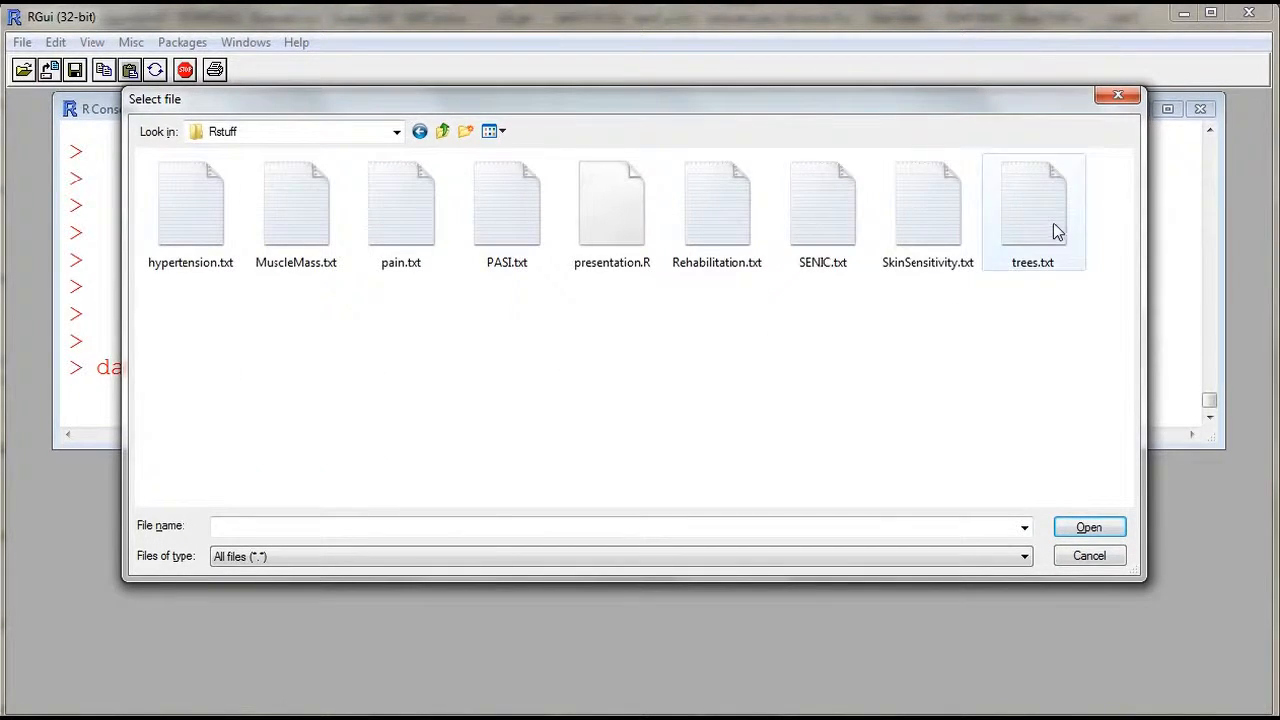
{"action": "double_click", "coordinate": [1034, 196]}
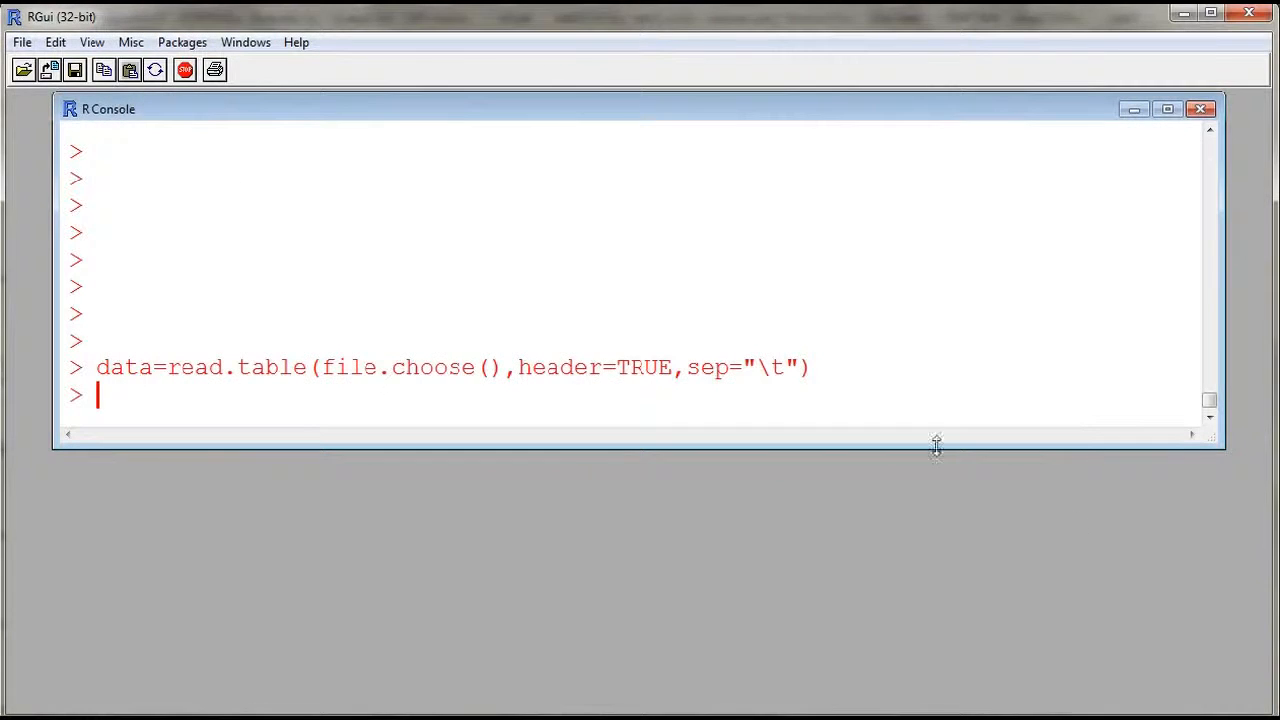
Run names(data) to list the columns diameter and age
{"action": "type", "text": "names(data"}
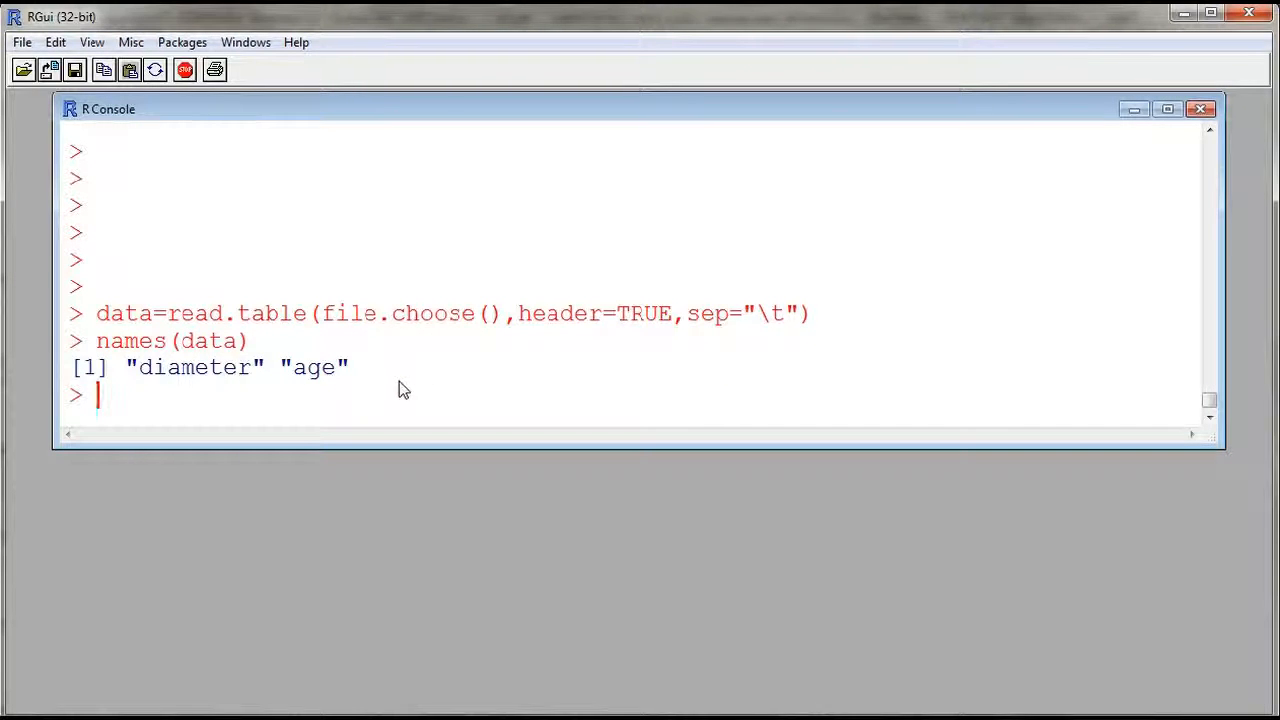
{"action": "mouse_move", "coordinate": [436, 364]}
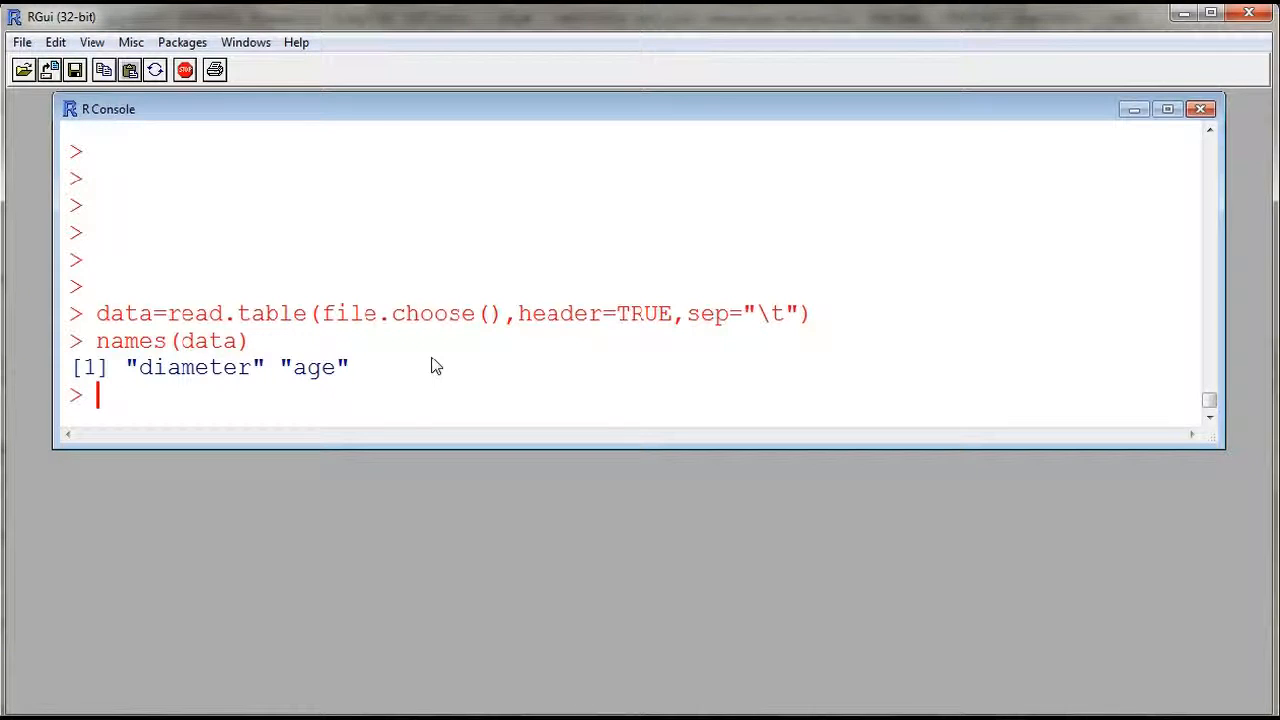
Assign y=data$diameter and x=data$age
{"action": "type", "text": "y"}
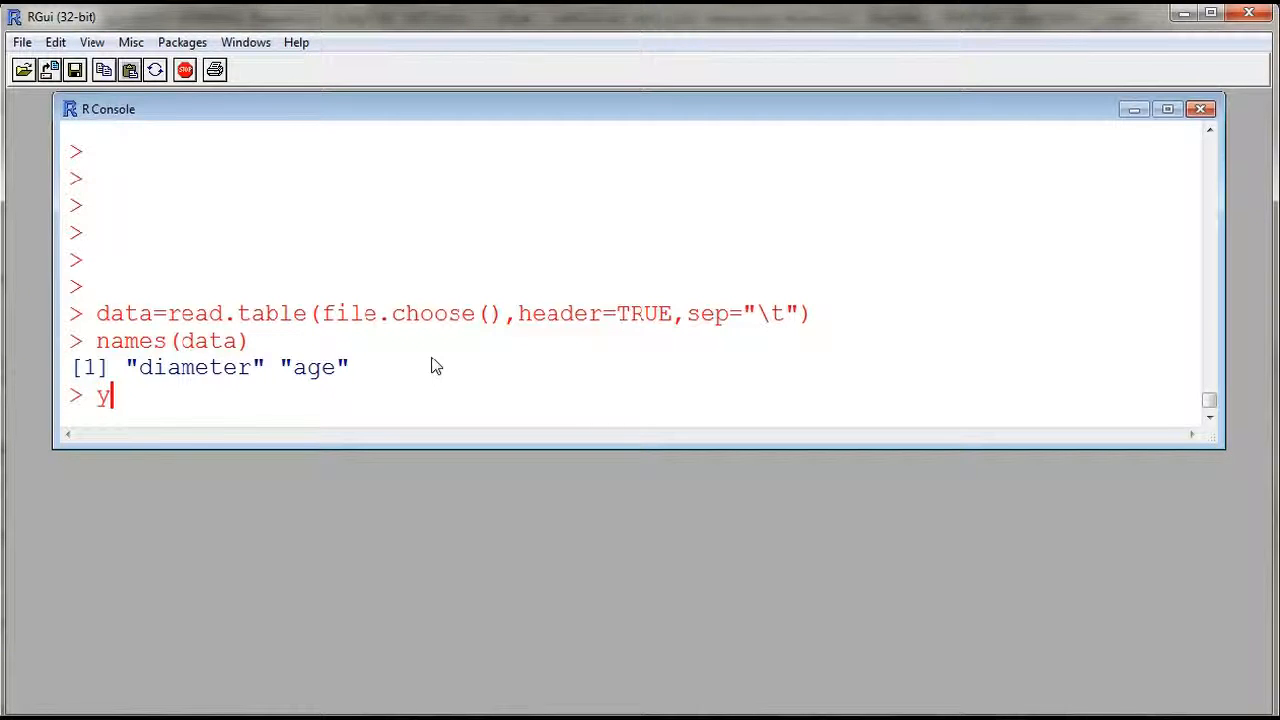
{"action": "type", "text": "=data"}
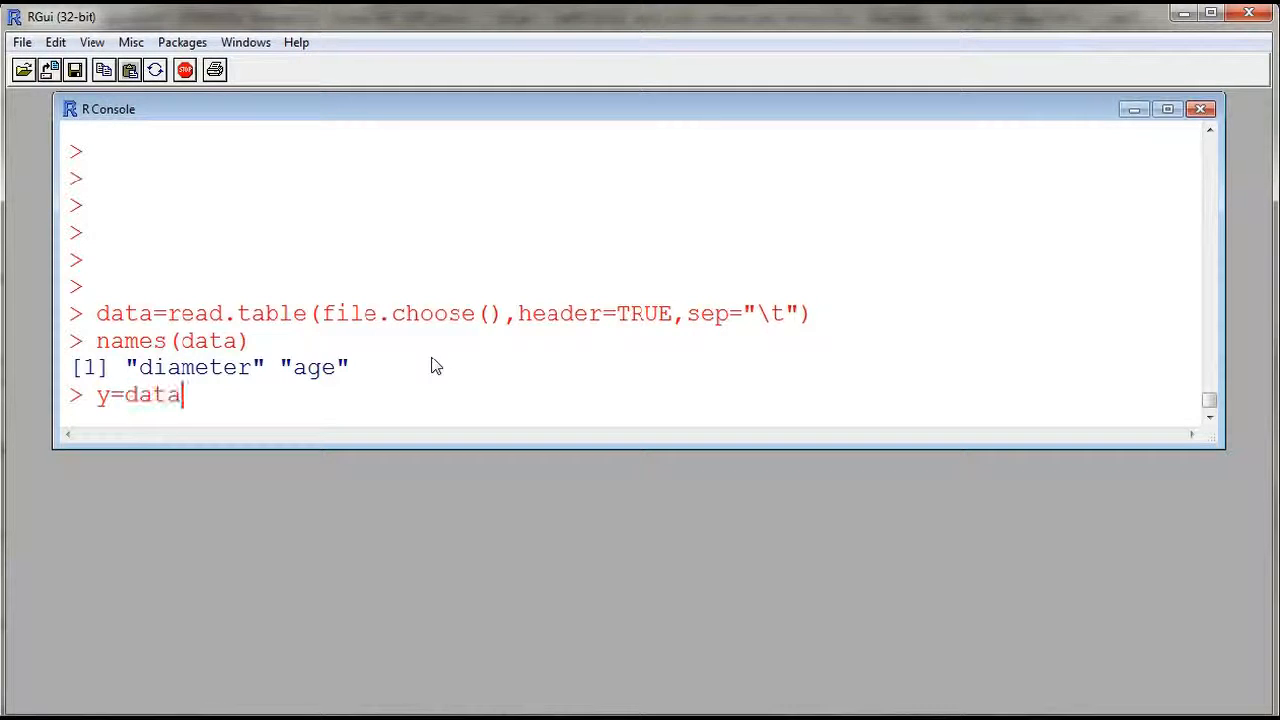
{"action": "type", "text": "$"}
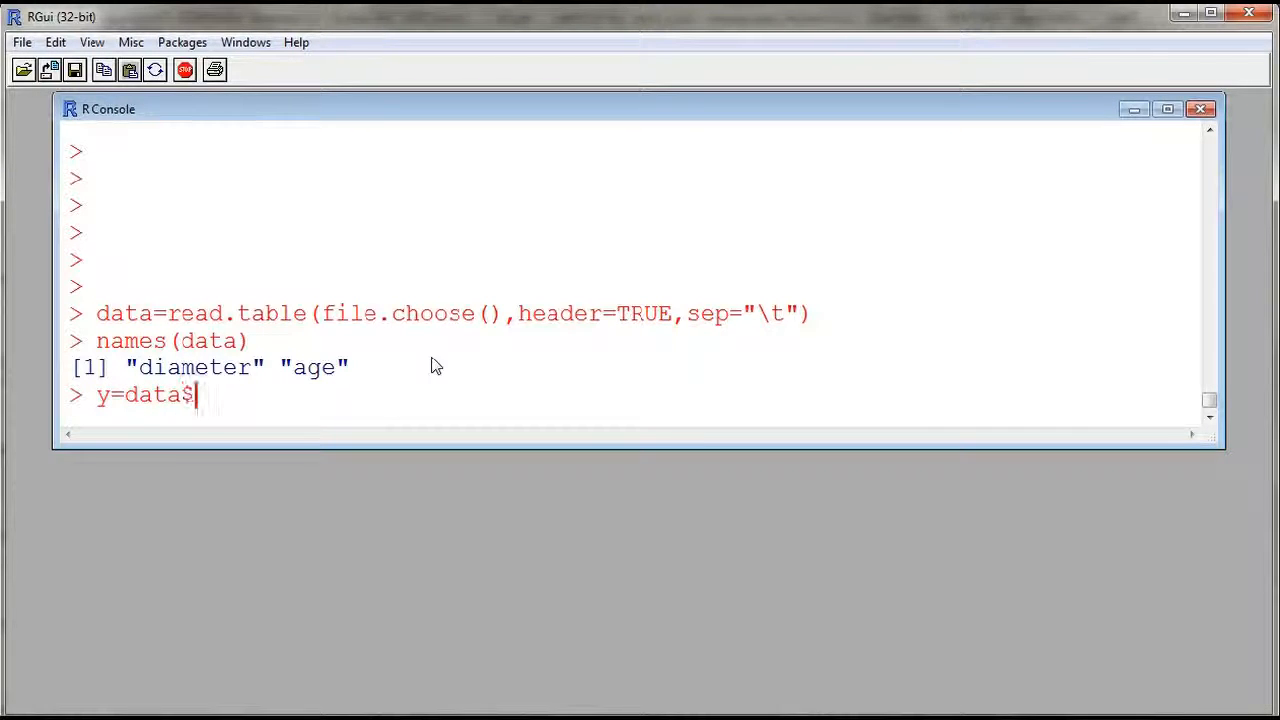
{"action": "type", "text": "diameter"}
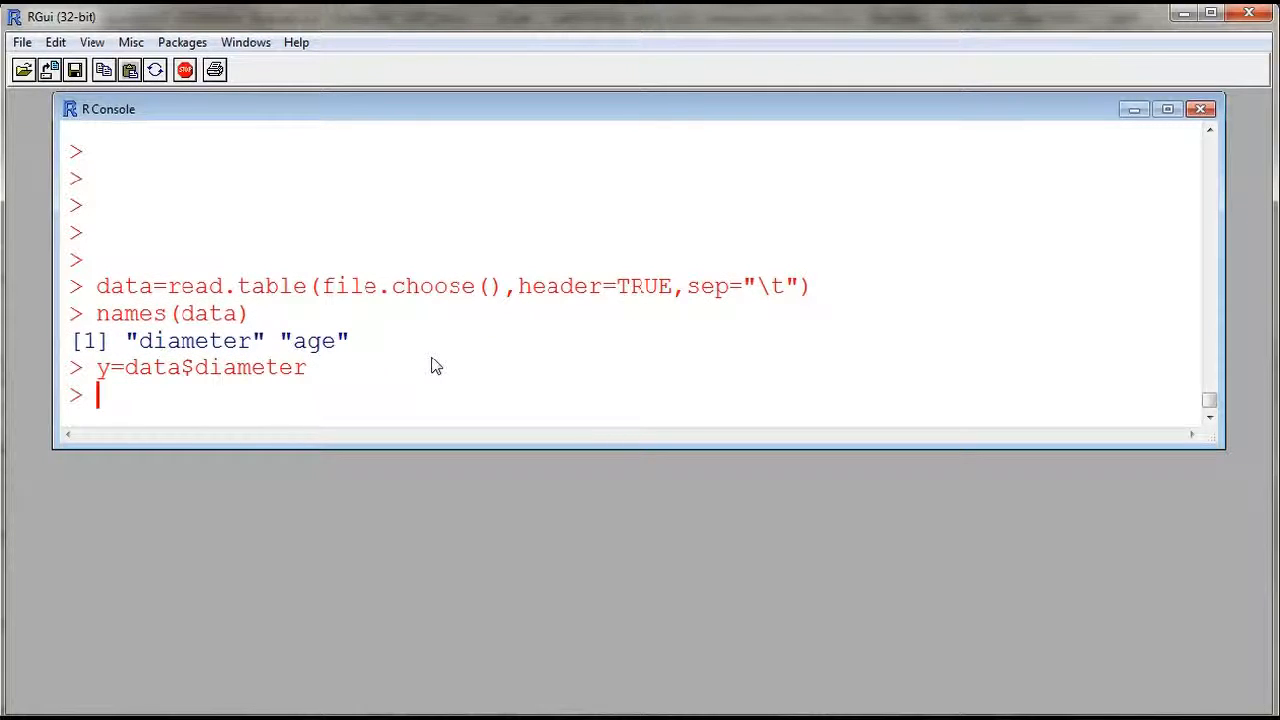
{"action": "type", "text": "x="}
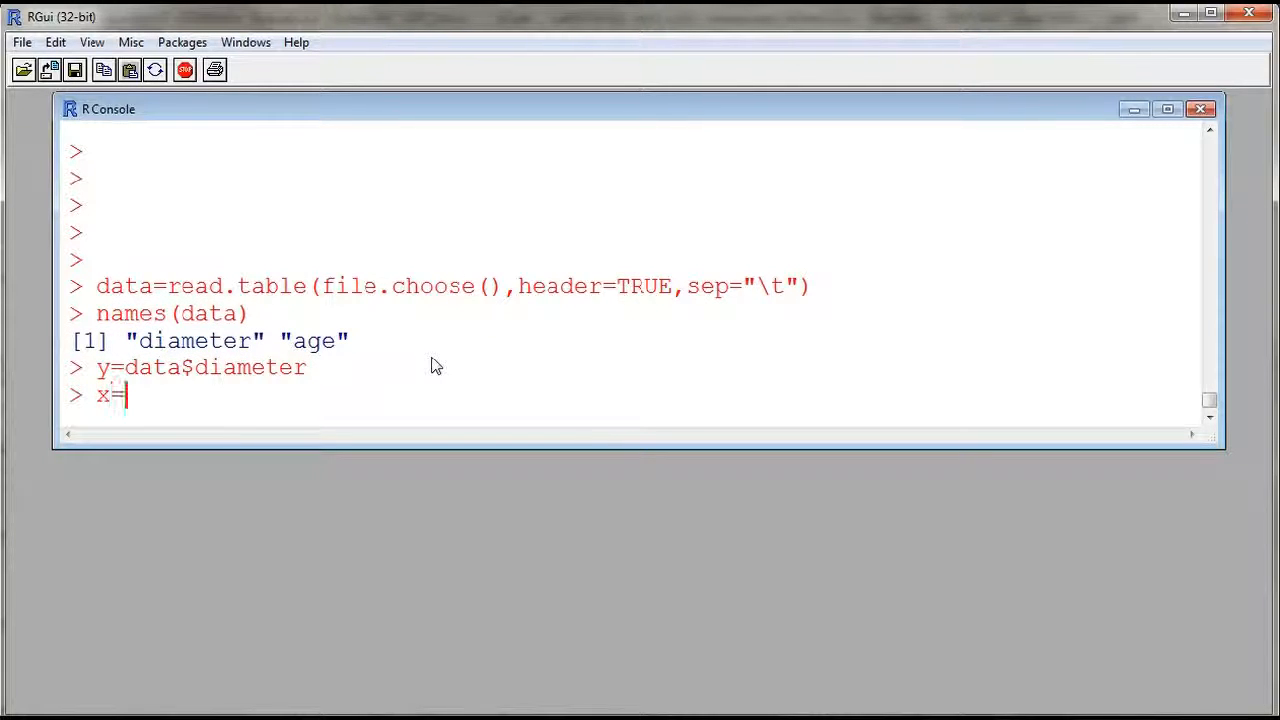
{"action": "type", "text": "data"}
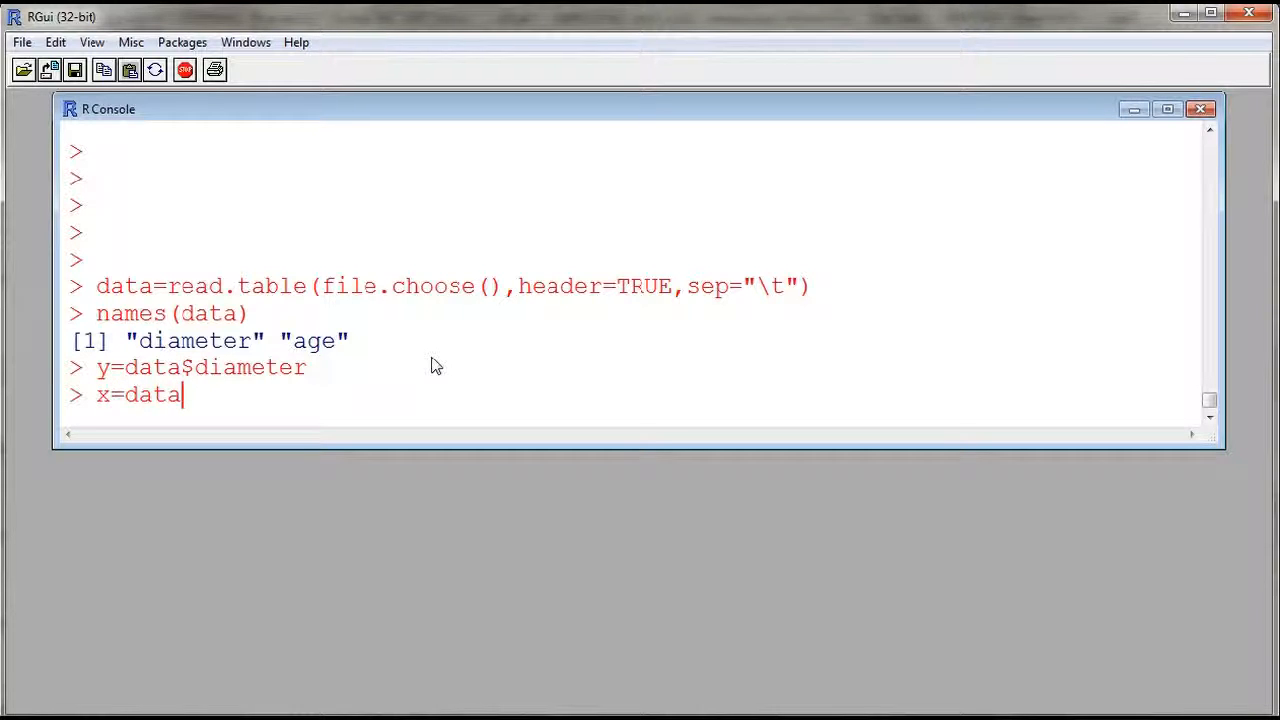
{"action": "type", "text": "$age"}
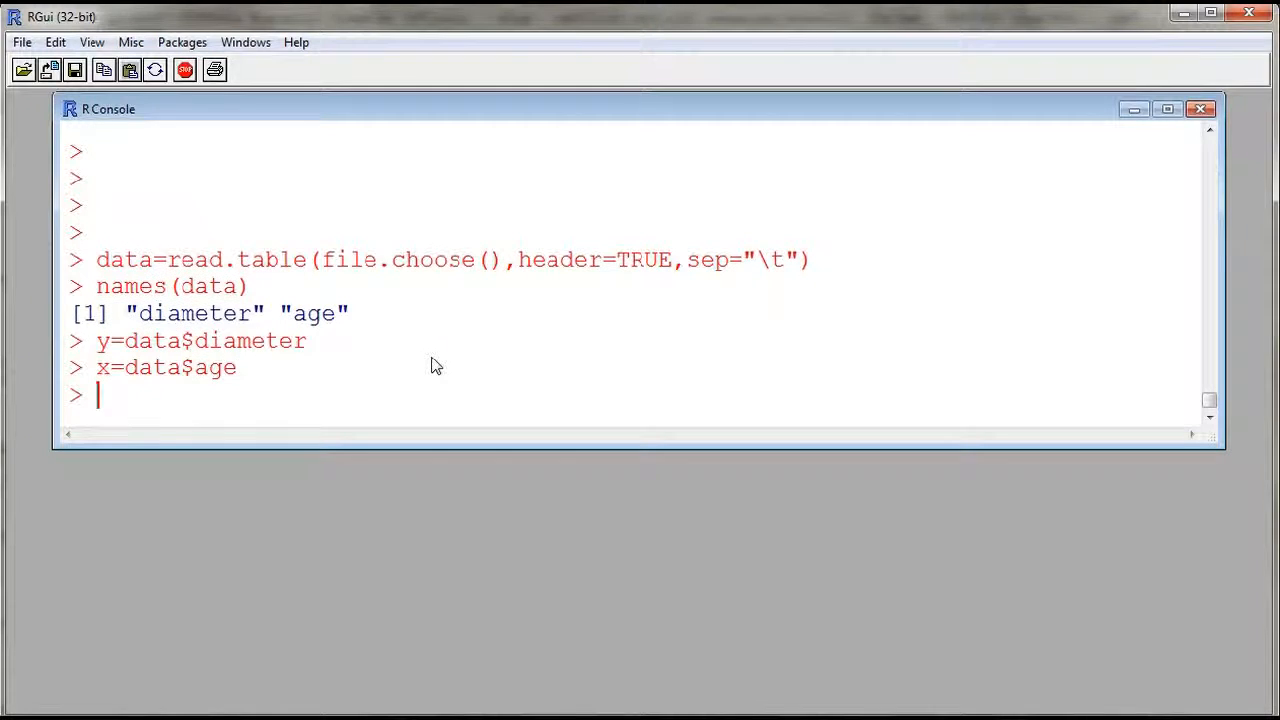
Begin plot(x,y) for a scatter of diameter against age
{"action": "type", "text": "p"}
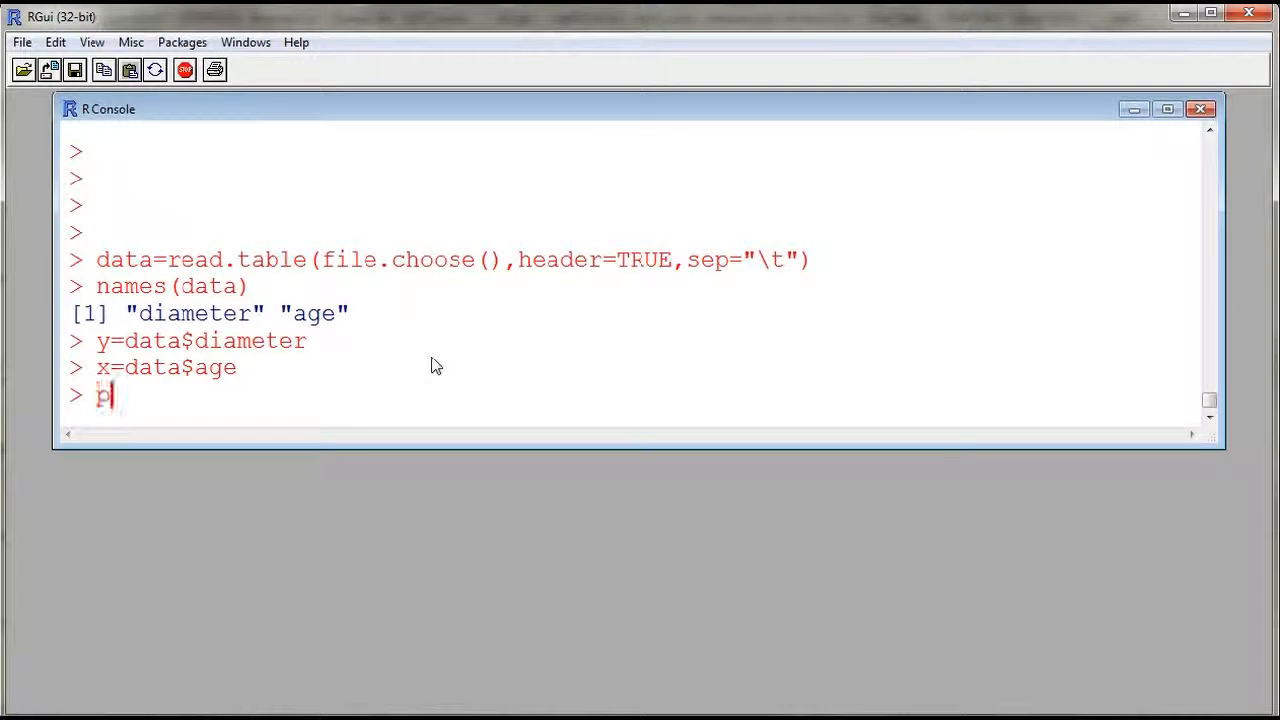
{"action": "type", "text": "lot(x,y"}
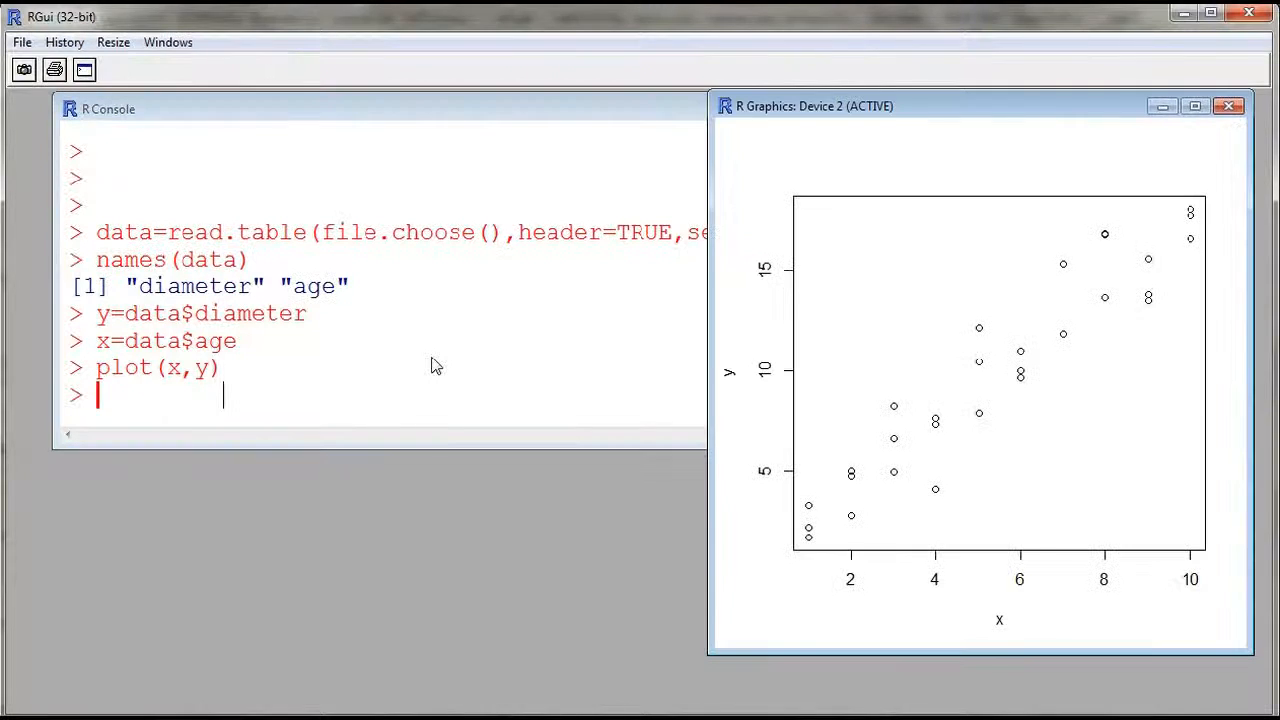
{"action": "mouse_move", "coordinate": [1092, 308]}
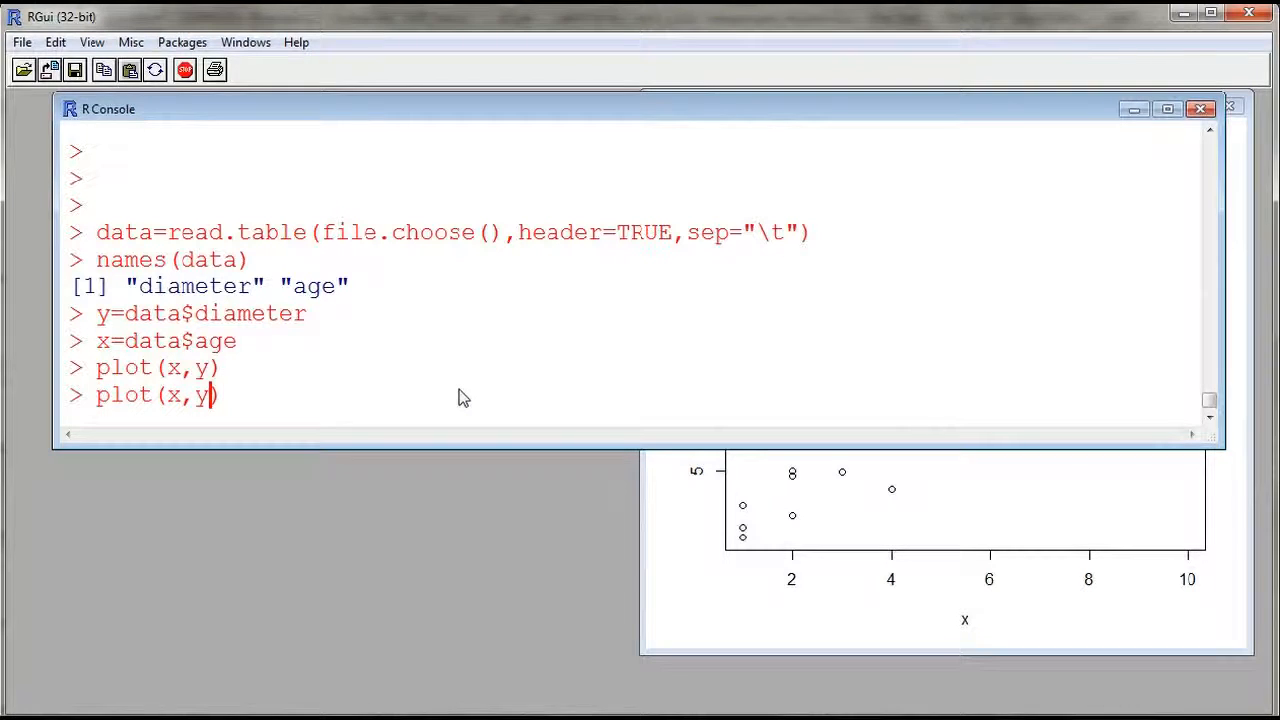
Redraw plot(x,y) with ylab "Diameter (in inches)" and xlab "Age (in years)"
{"action": "type", "text": ",y"}
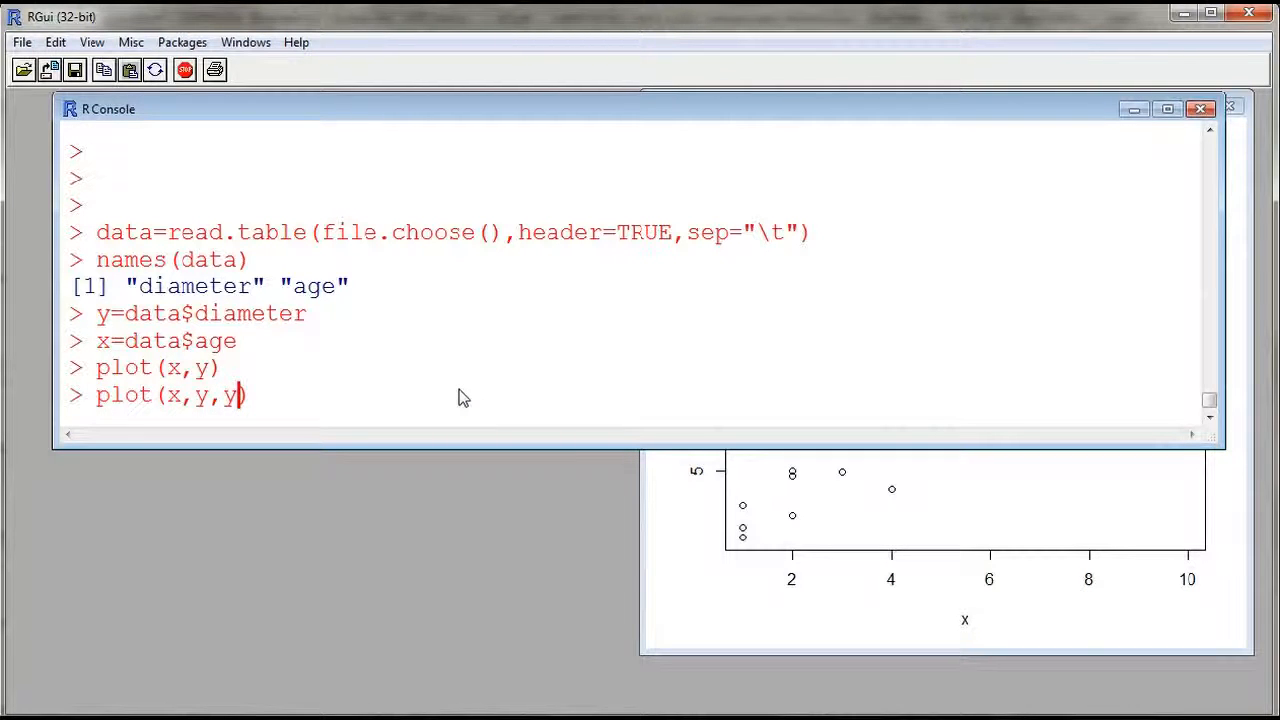
{"action": "type", "text": "lab=\""}
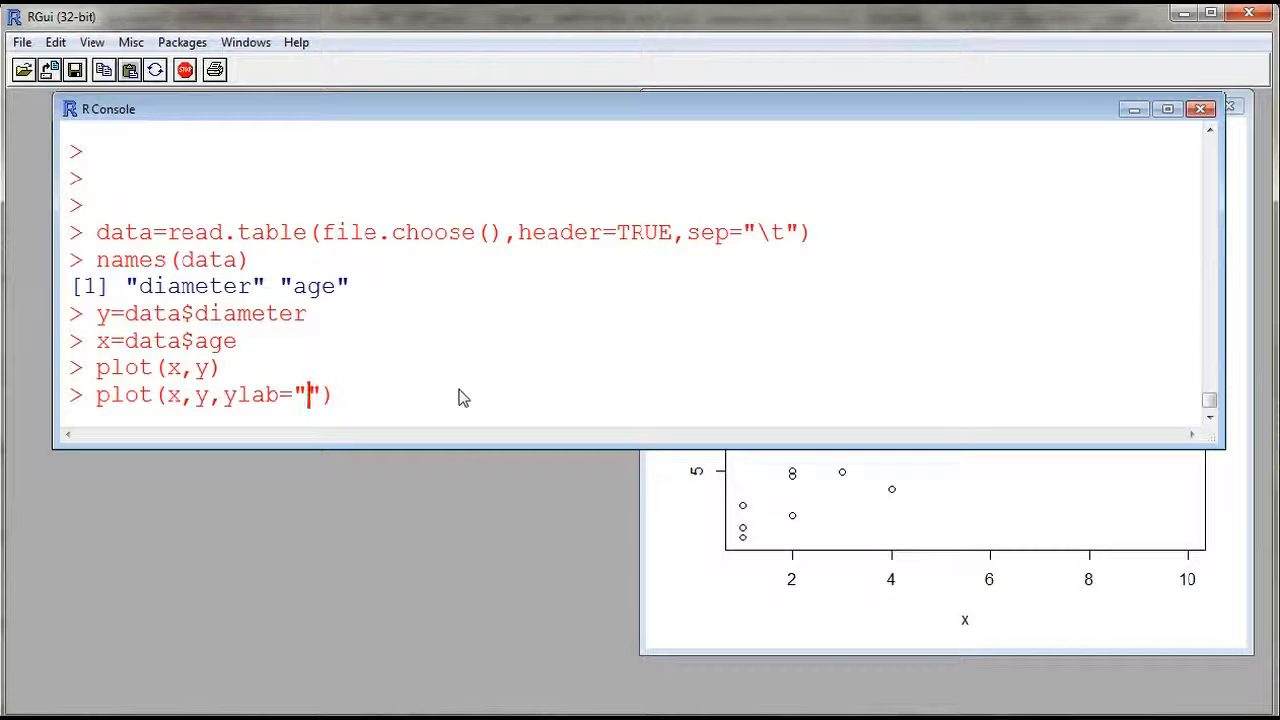
{"action": "type", "text": "D"}
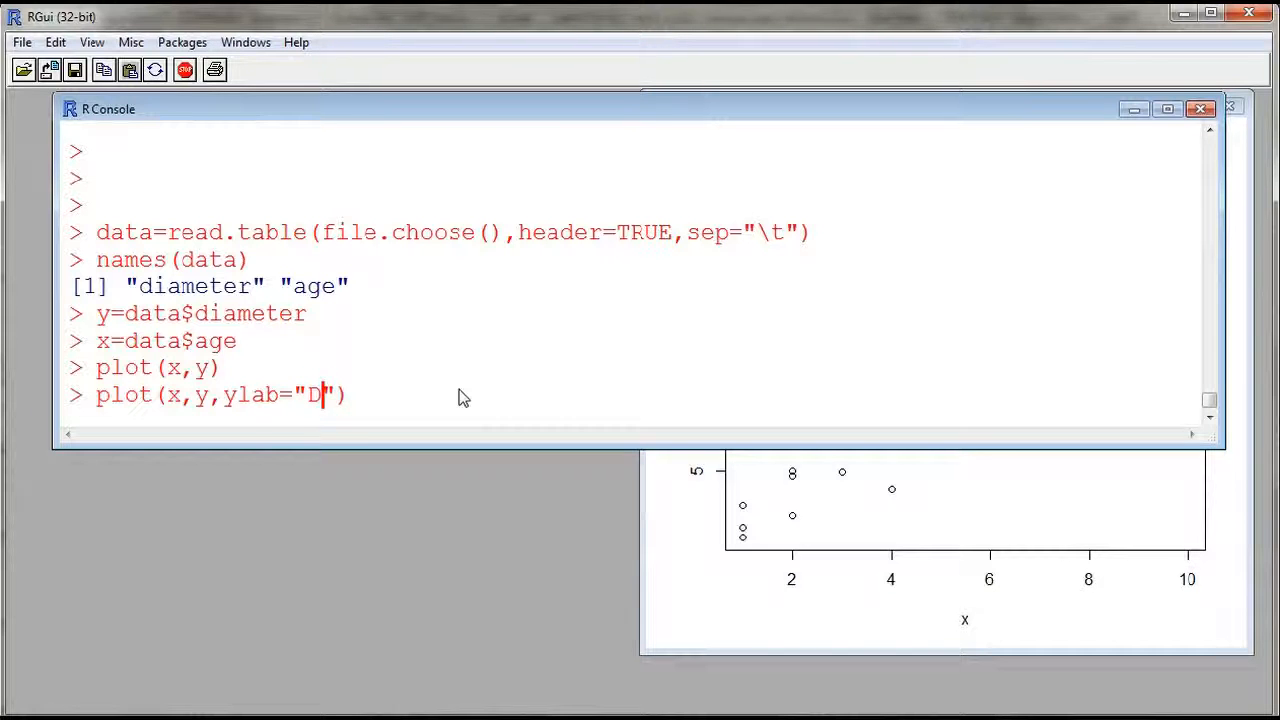
{"action": "type", "text": "iamte"}
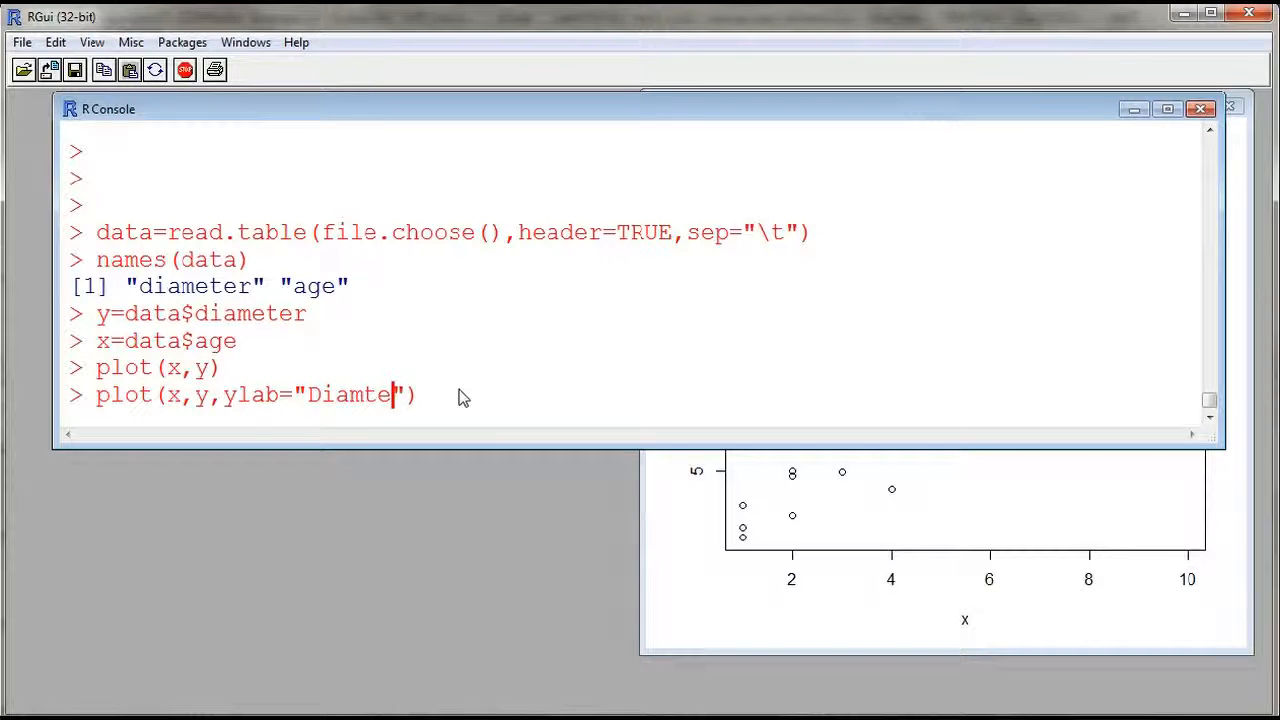
{"action": "type", "text": "r"}
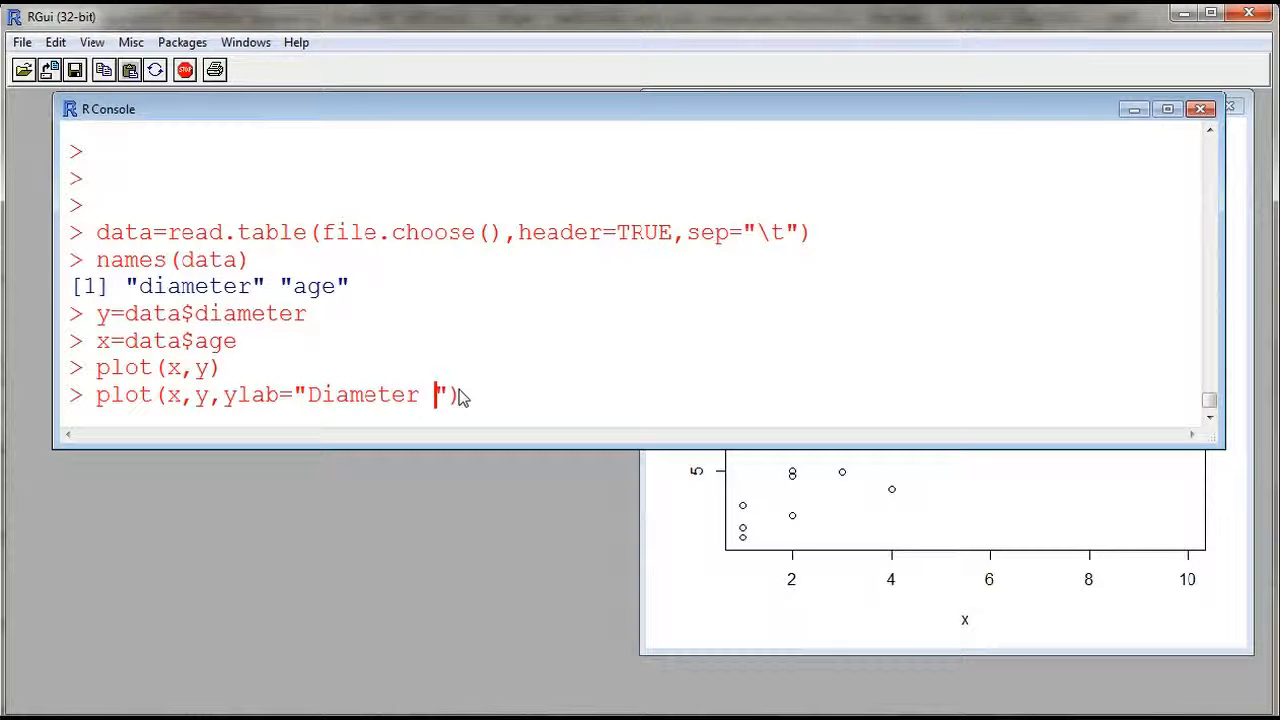
{"action": "type", "text": "(in inches)"}
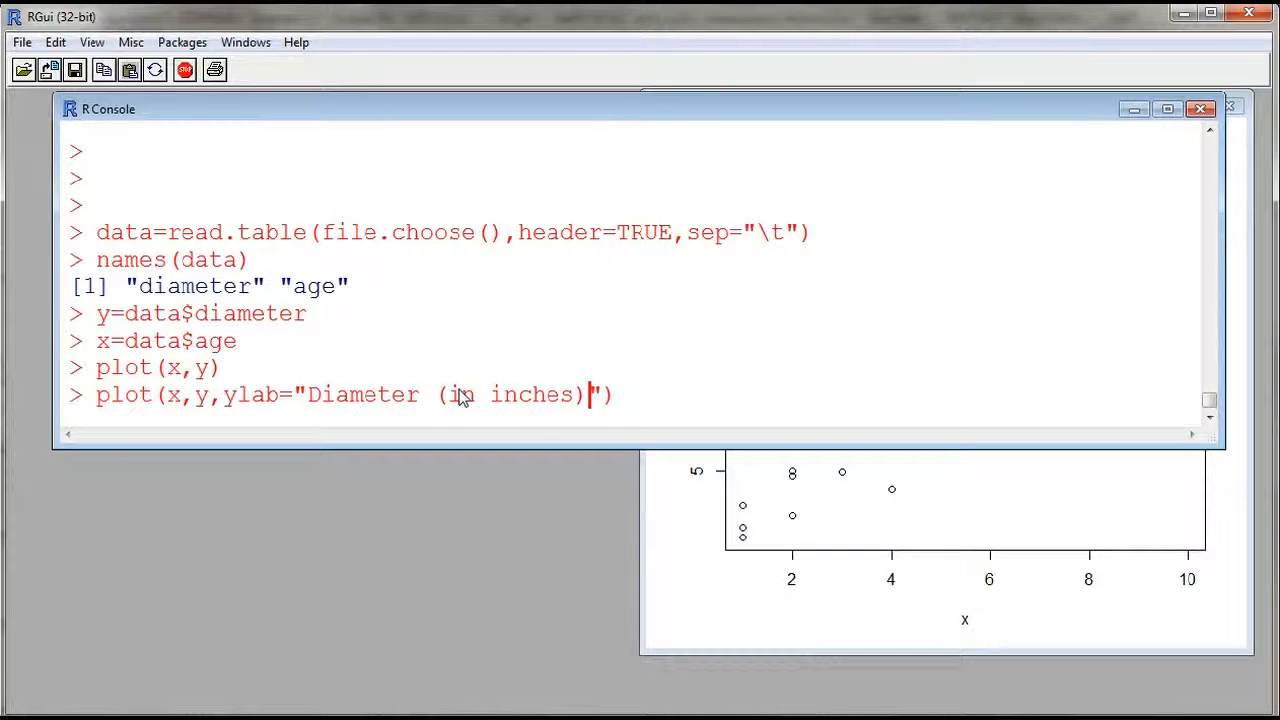
{"action": "type", "text": ",xl"}
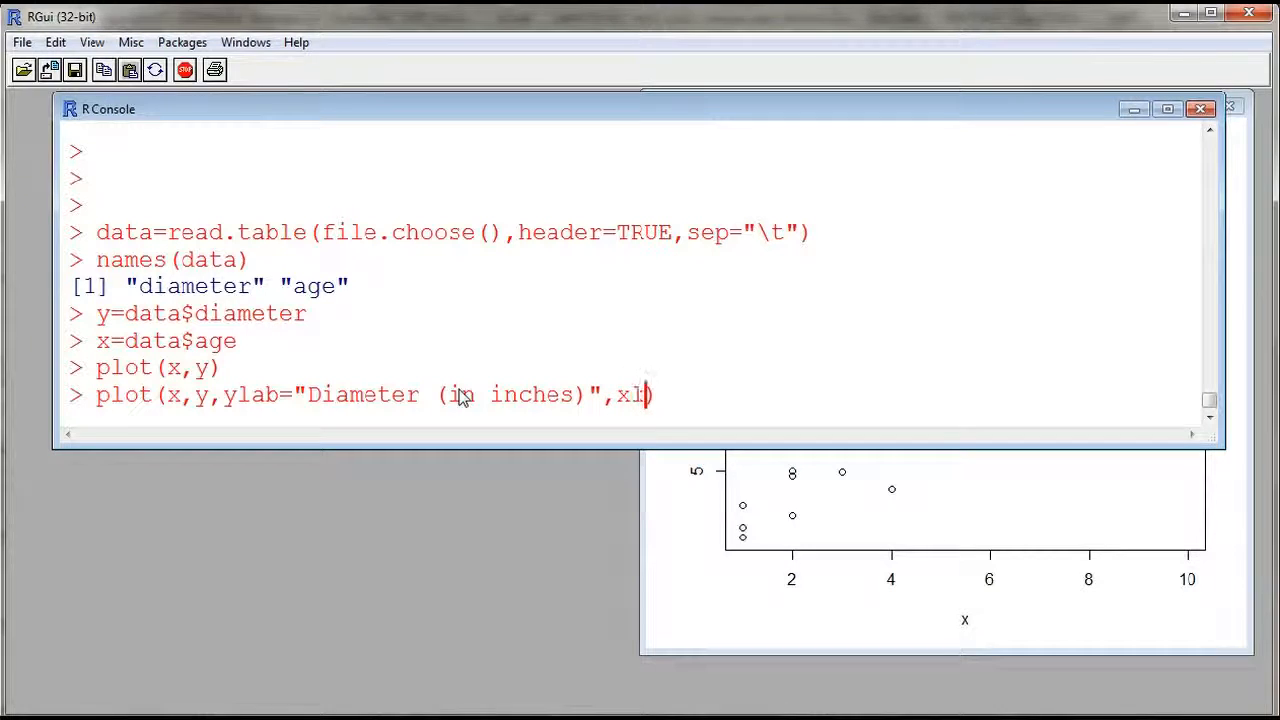
{"action": "type", "text": "ab=\"\""}
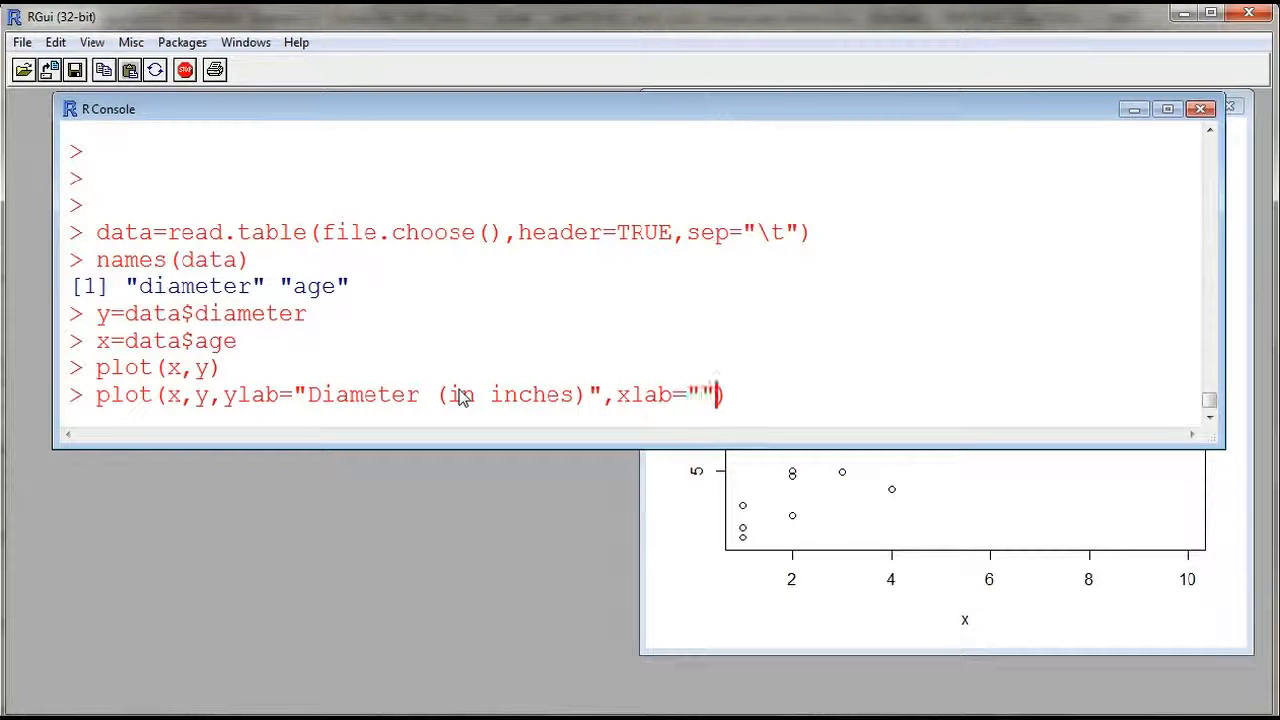
{"action": "type", "text": "Age"}
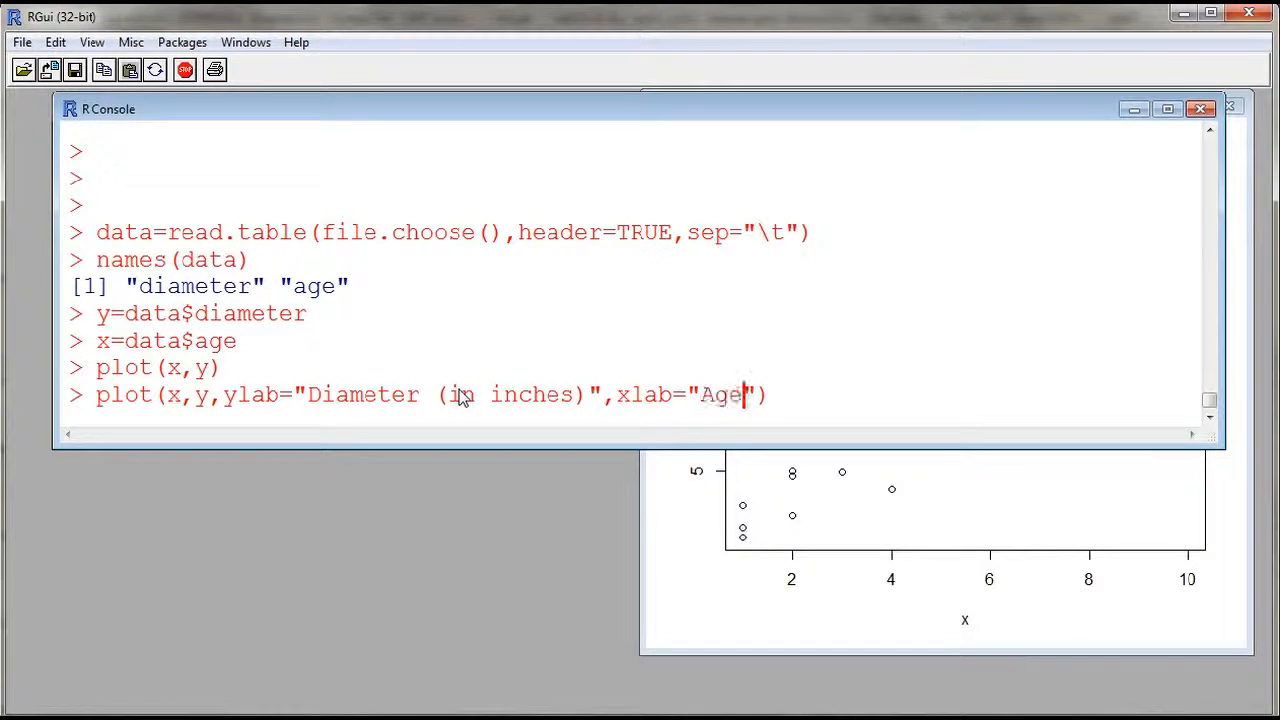
{"action": "type", "text": "(in years"}
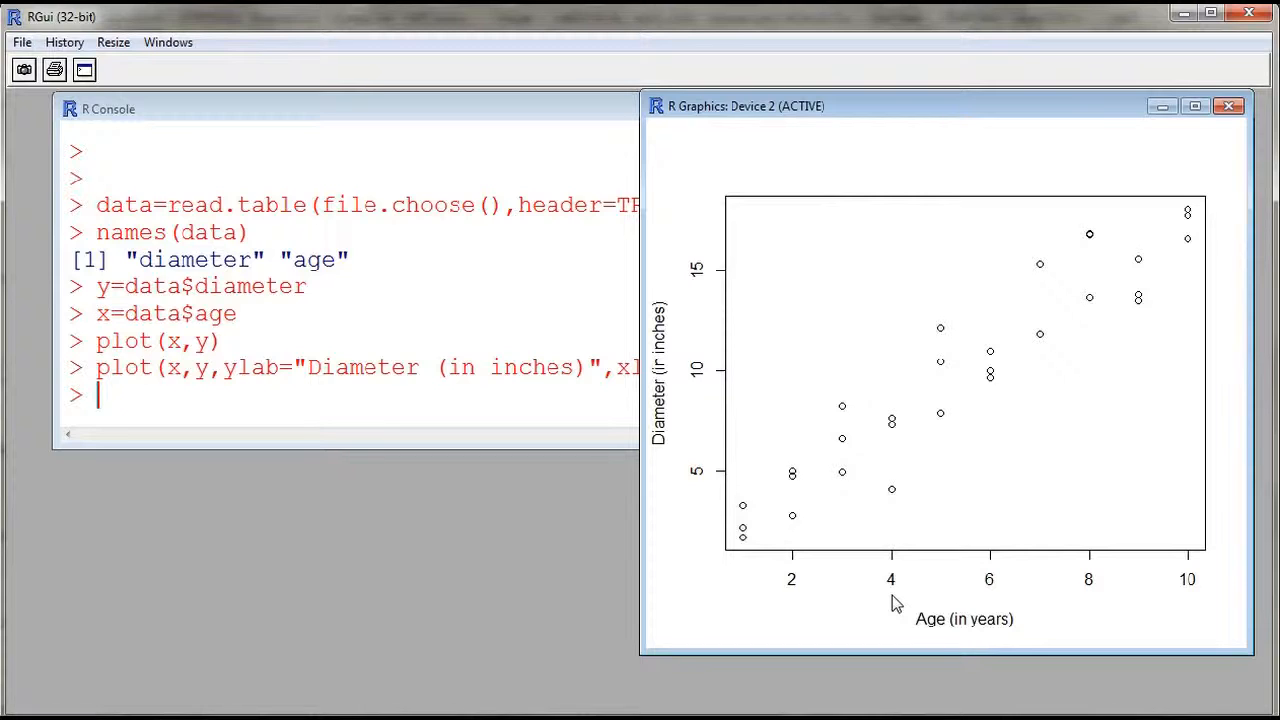
{"action": "mouse_move", "coordinate": [922, 484]}
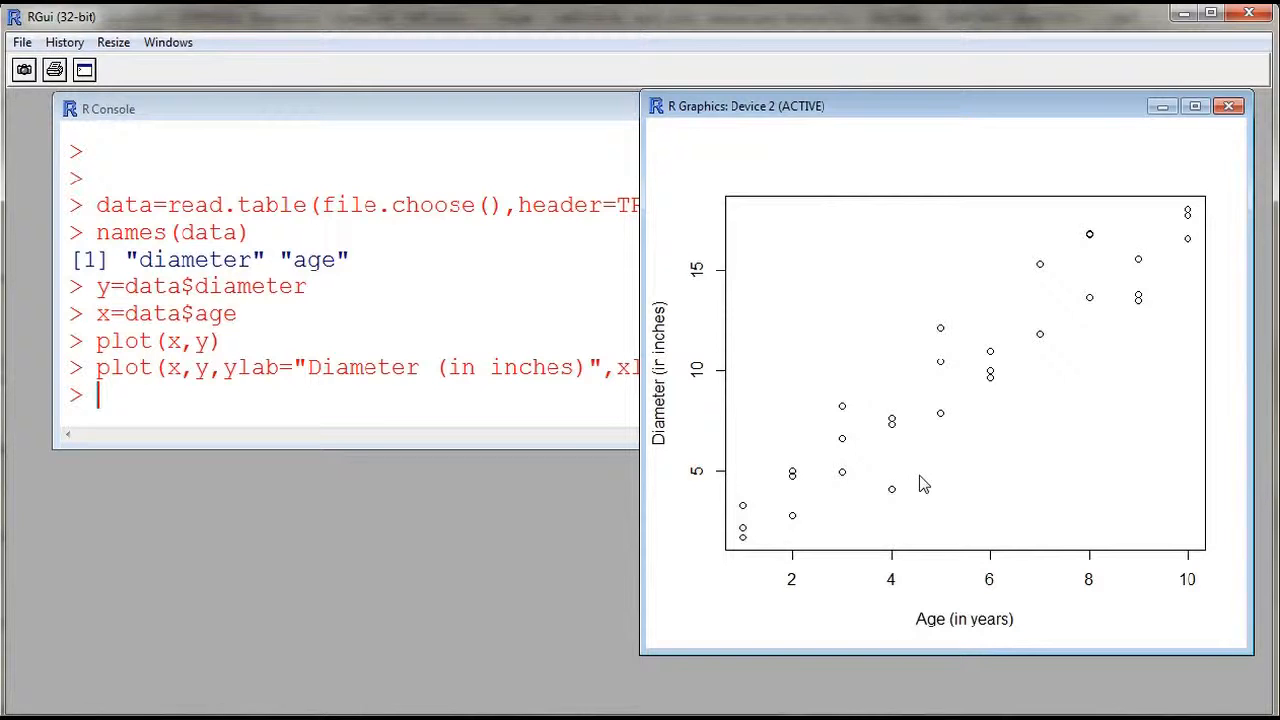
{"action": "mouse_move", "coordinate": [356, 404]}
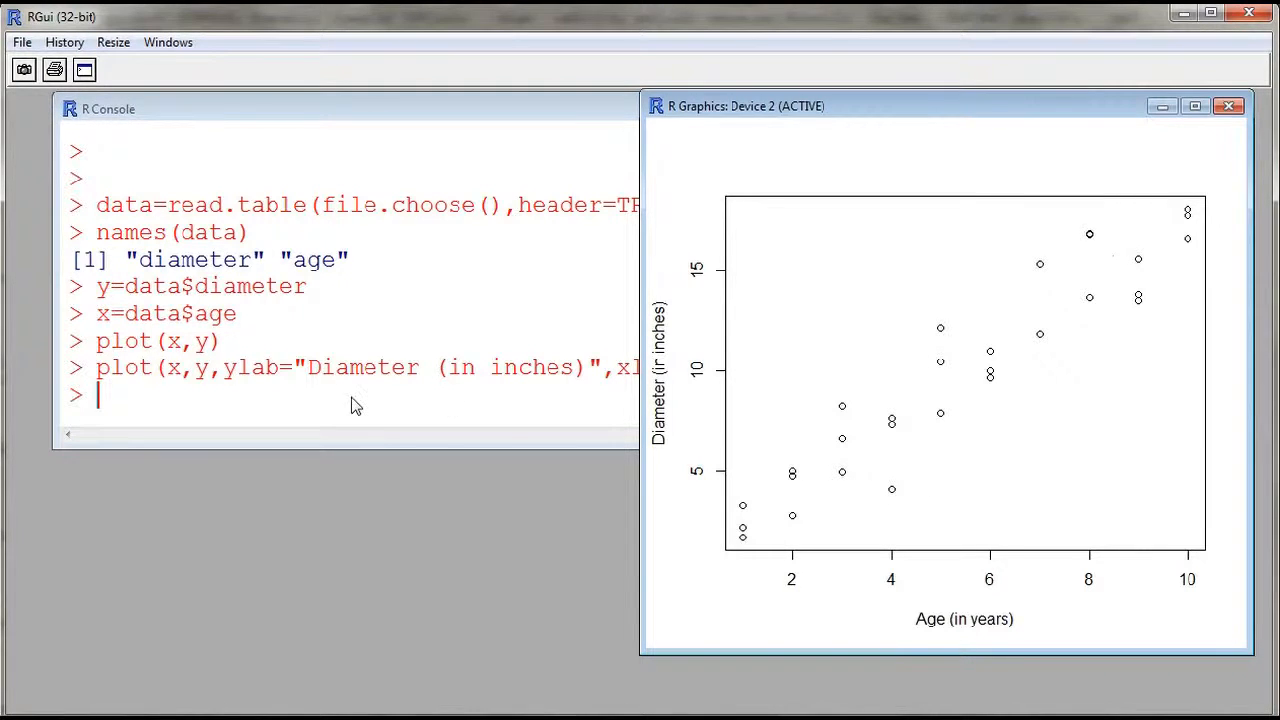
Add the least-squares line with abline(lm(y~x)) to the scatter plot
{"action": "type", "text": "abline"}
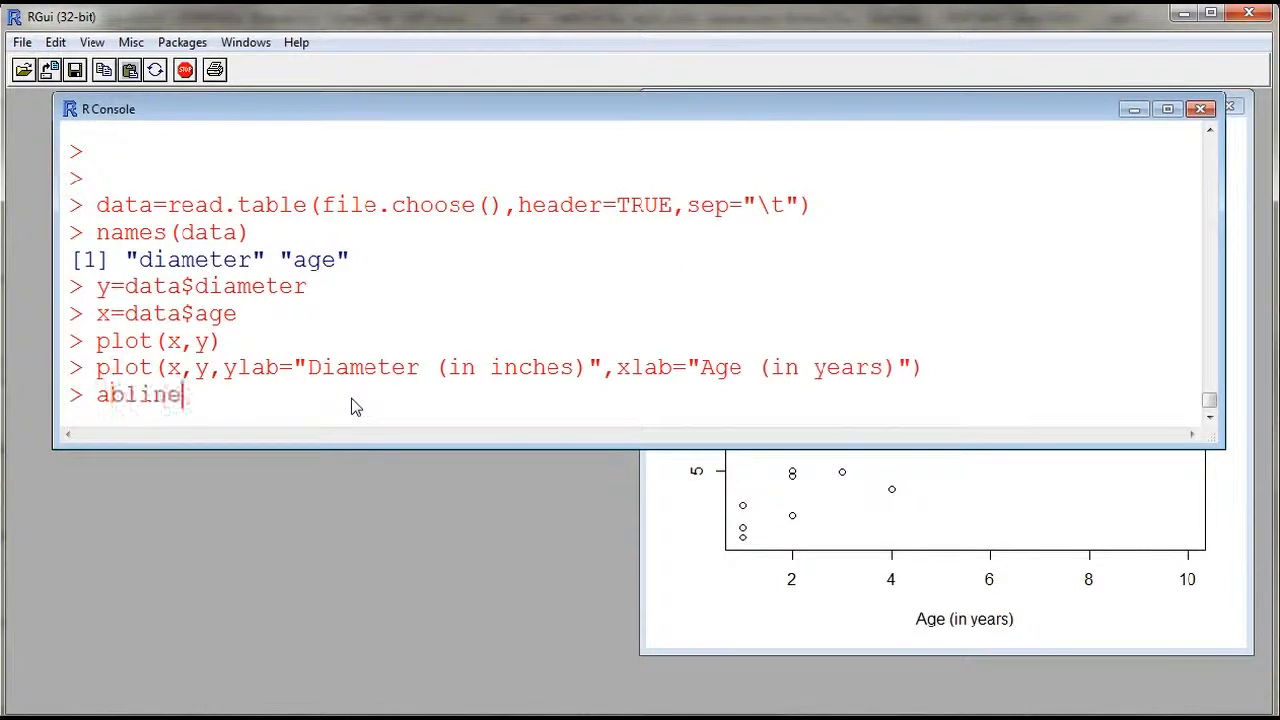
{"action": "type", "text": "("}
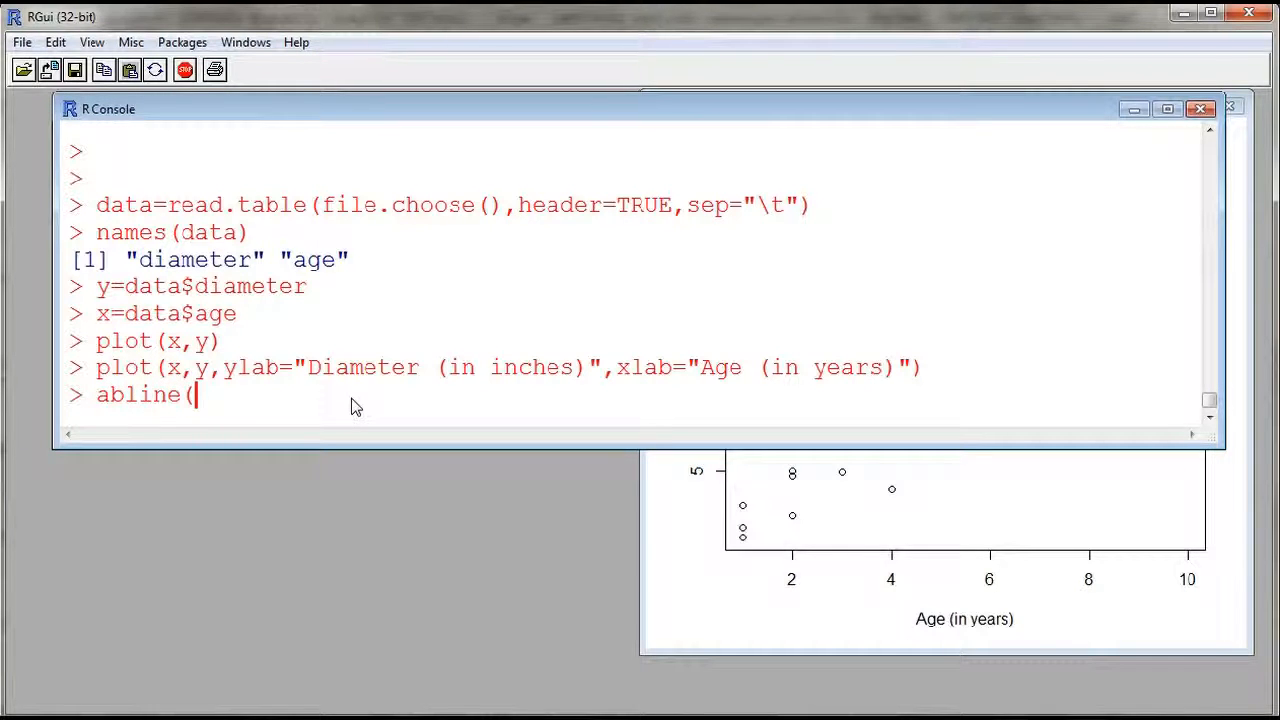
{"action": "type", "text": "lm("}
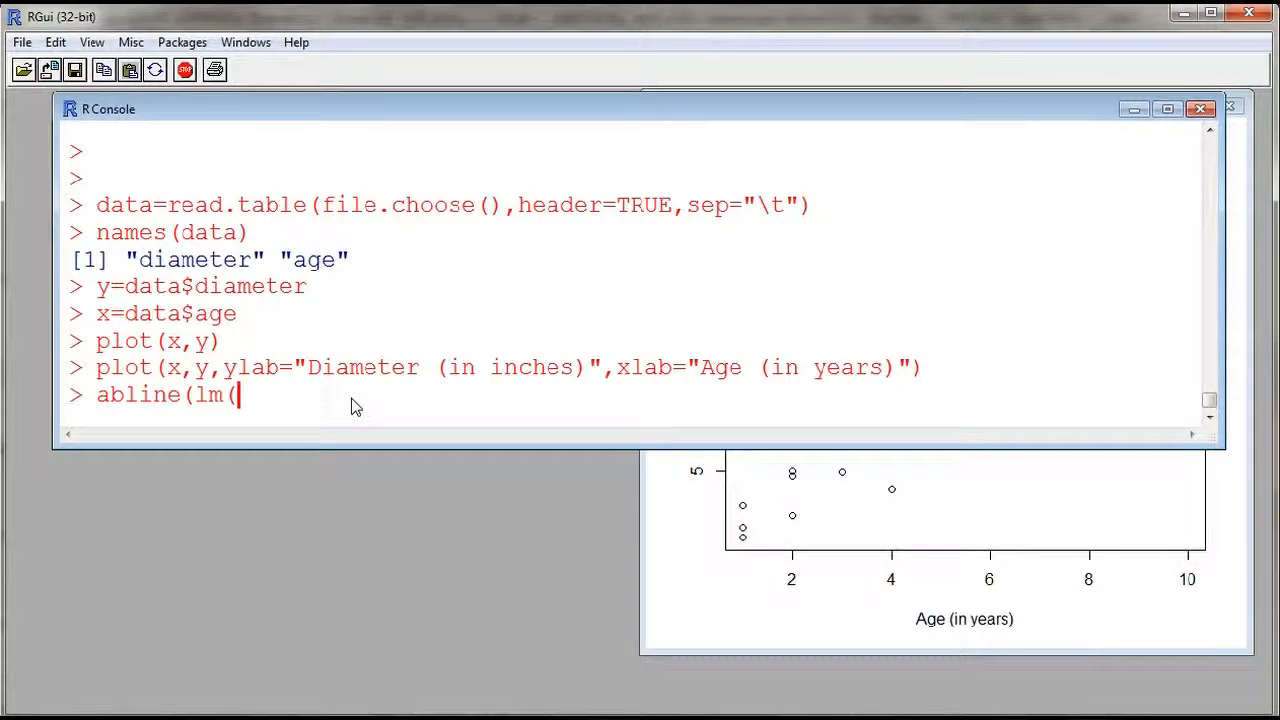
{"action": "type", "text": "y"}
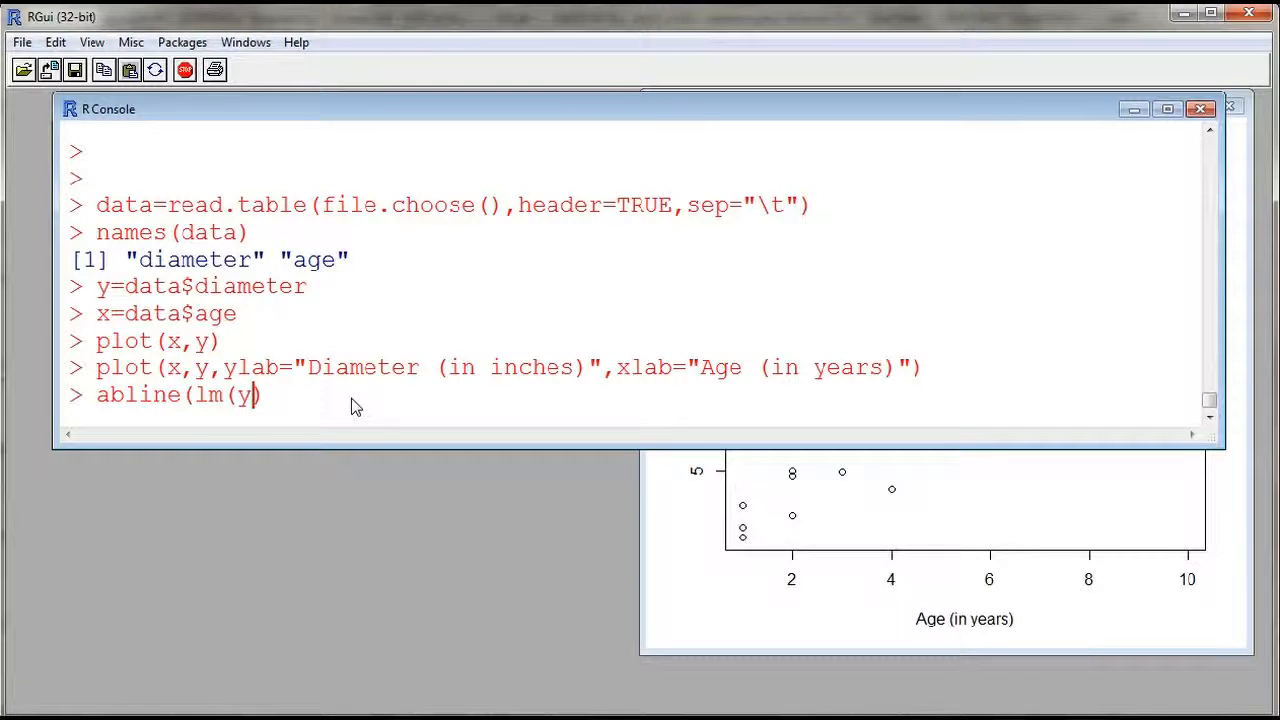
{"action": "type", "text": "~"}
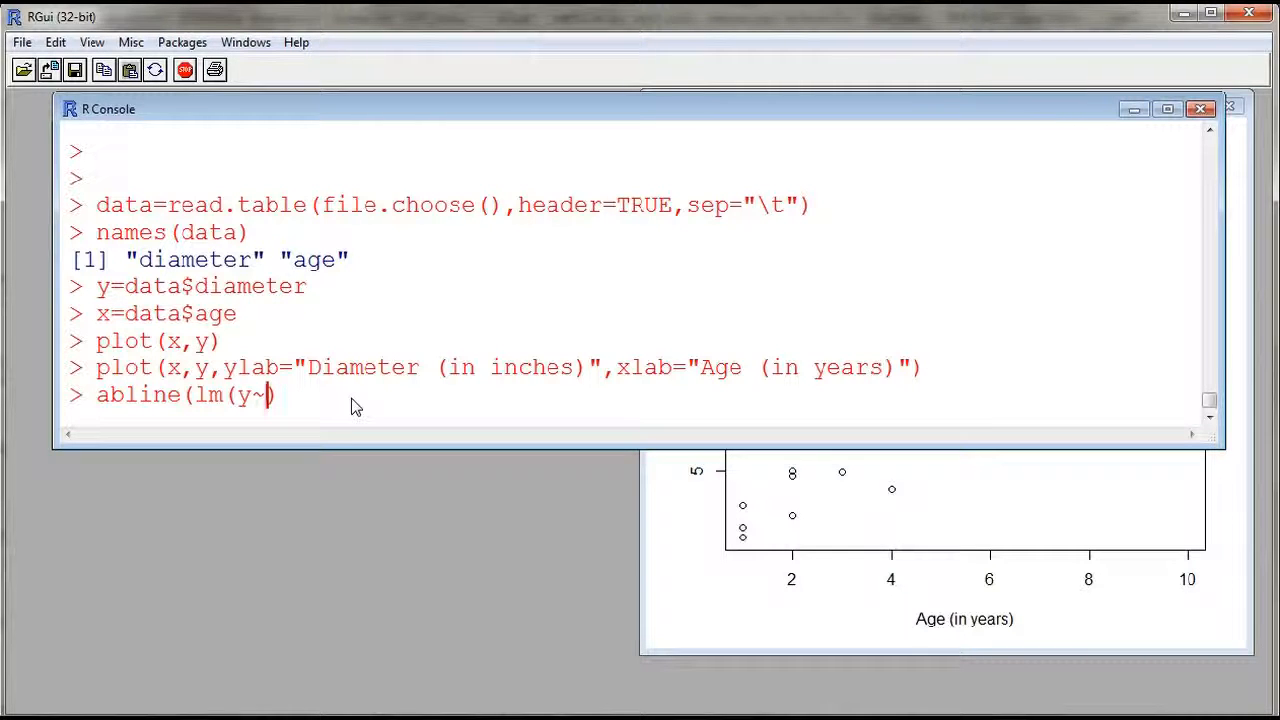
{"action": "type", "text": "x"}
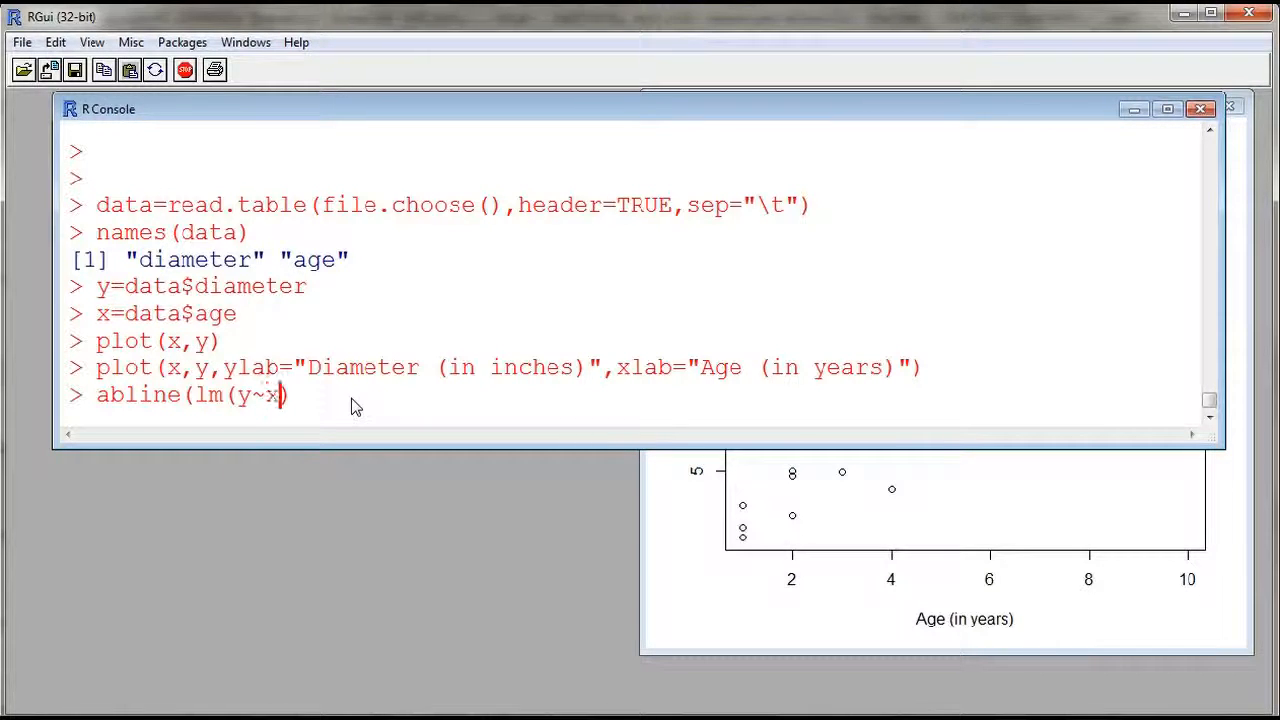
{"action": "type", "text": ")"}
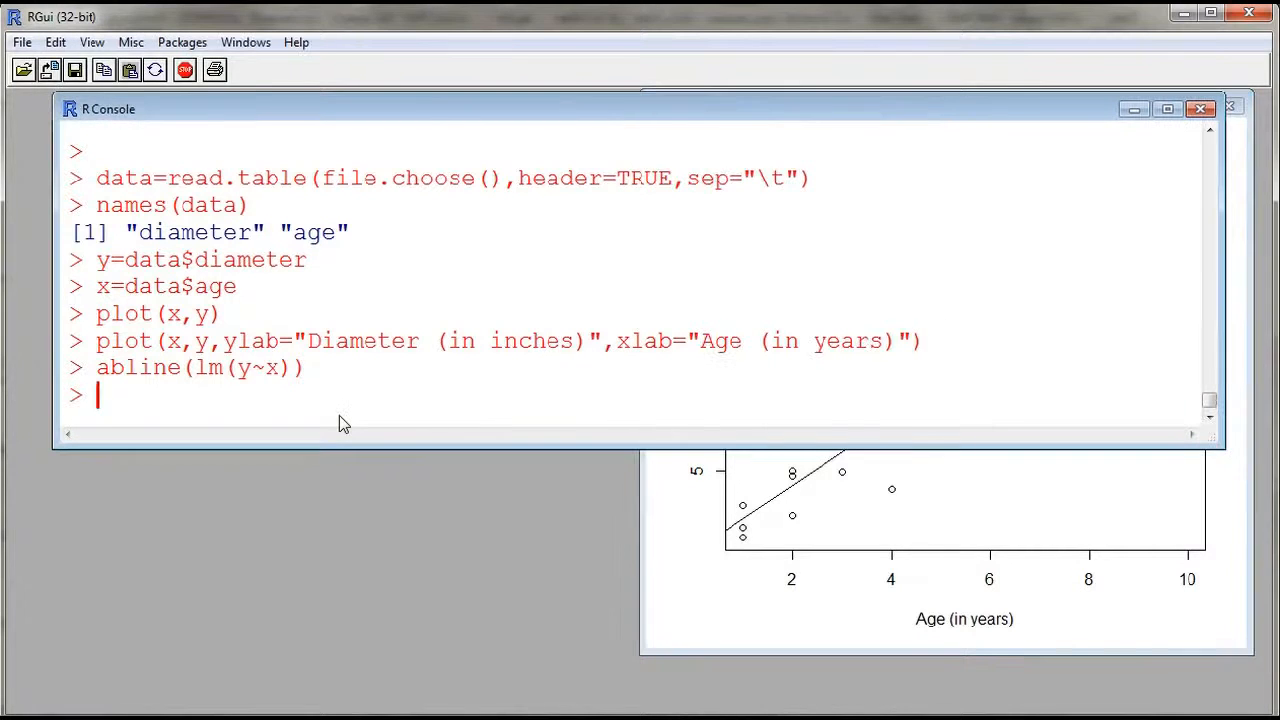
{"action": "type", "text": "cor"}
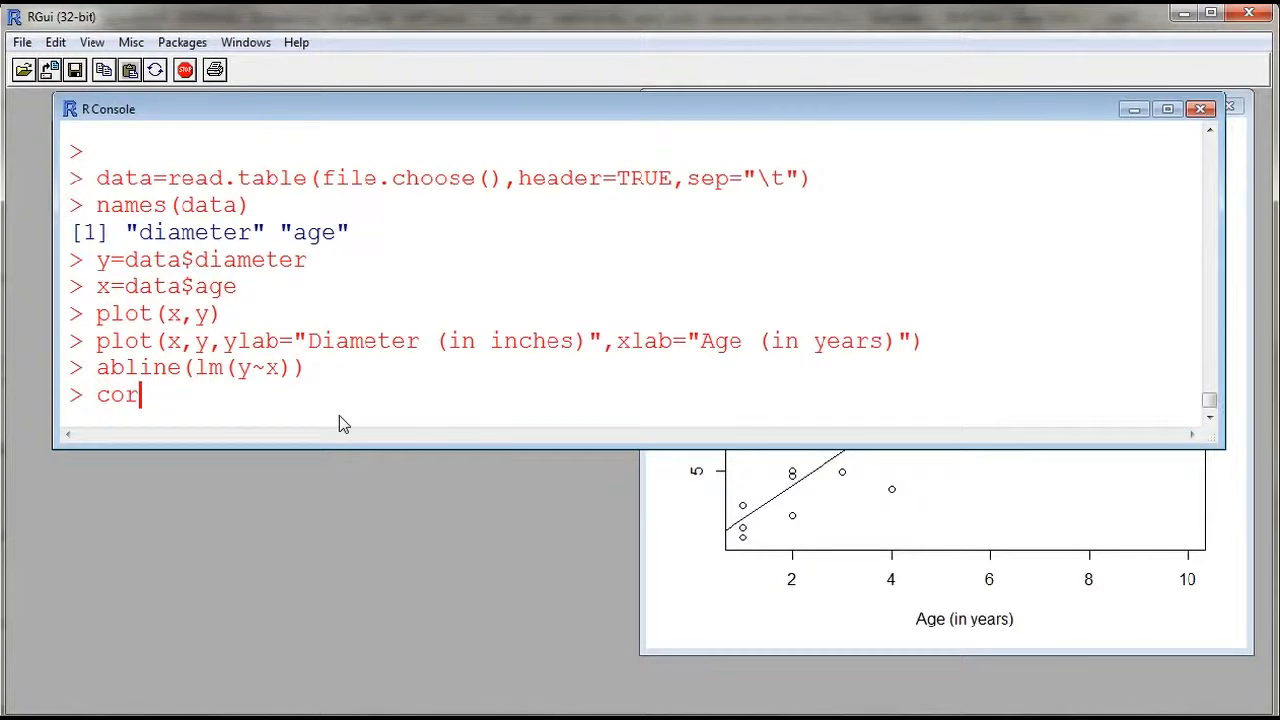
{"action": "type", "text": "(y,x"}
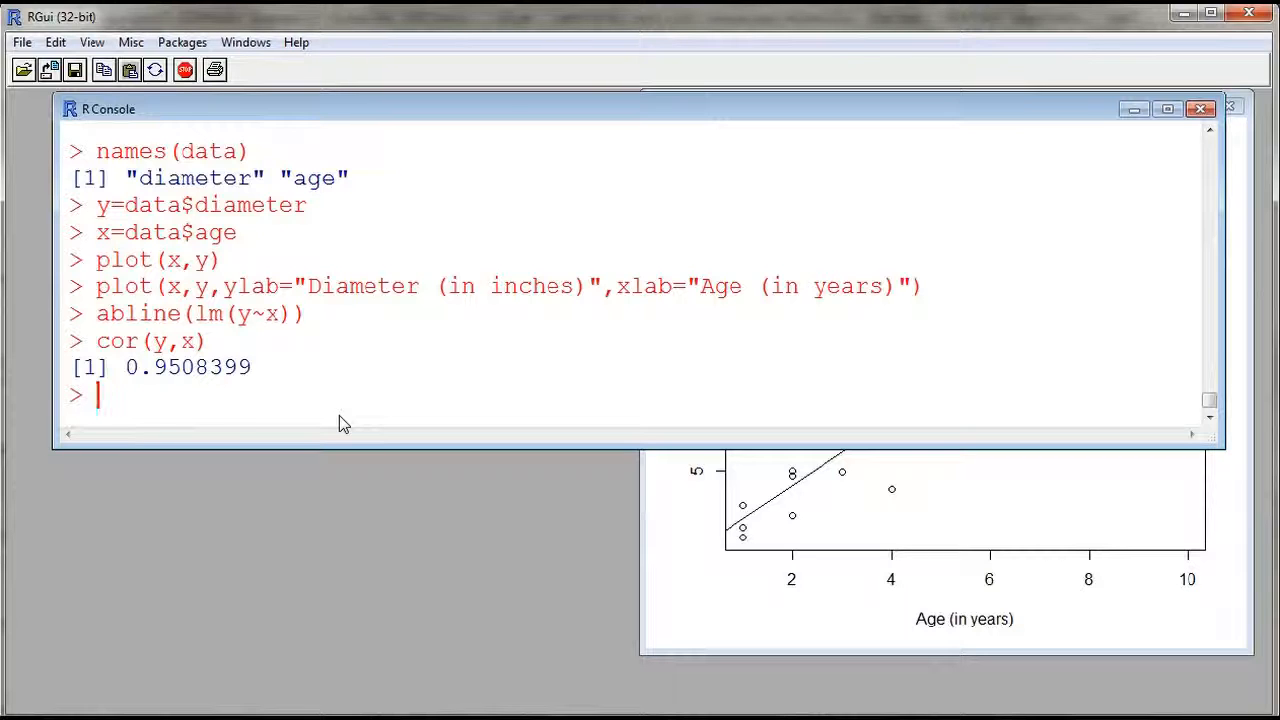
{"action": "type", "text": "cor(y,x)"}
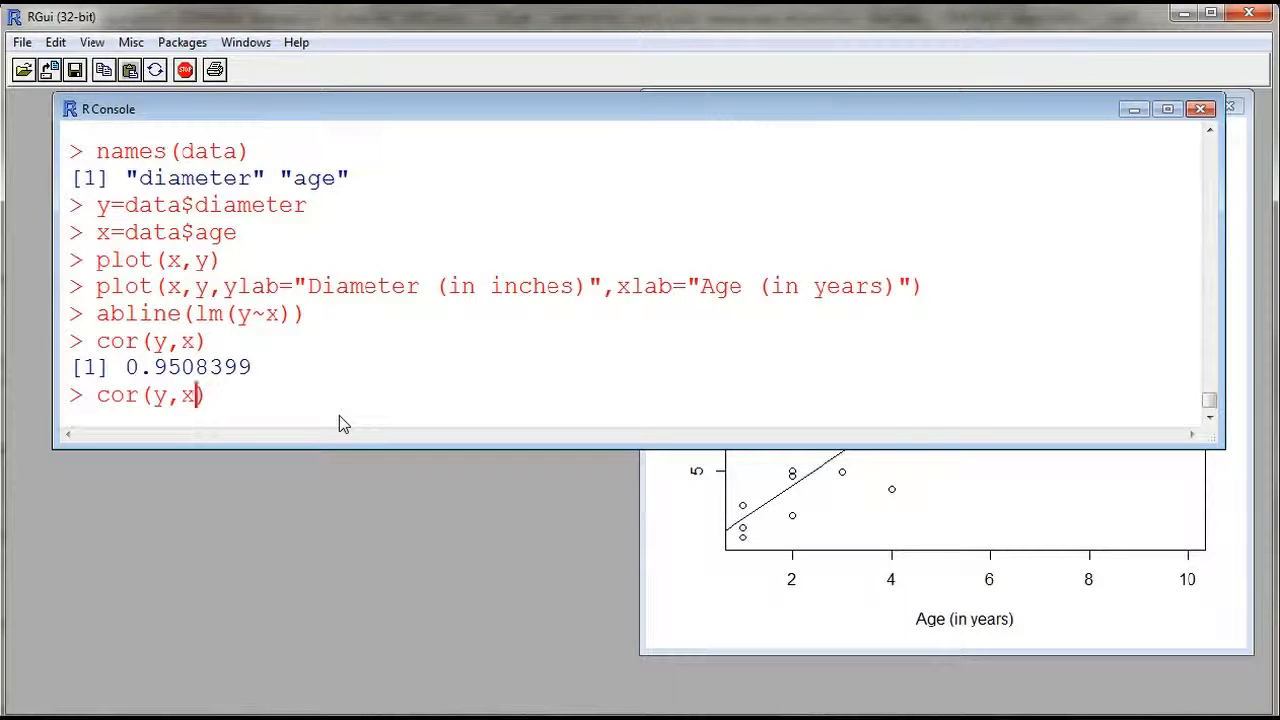
{"action": "type", "text": ".test"}
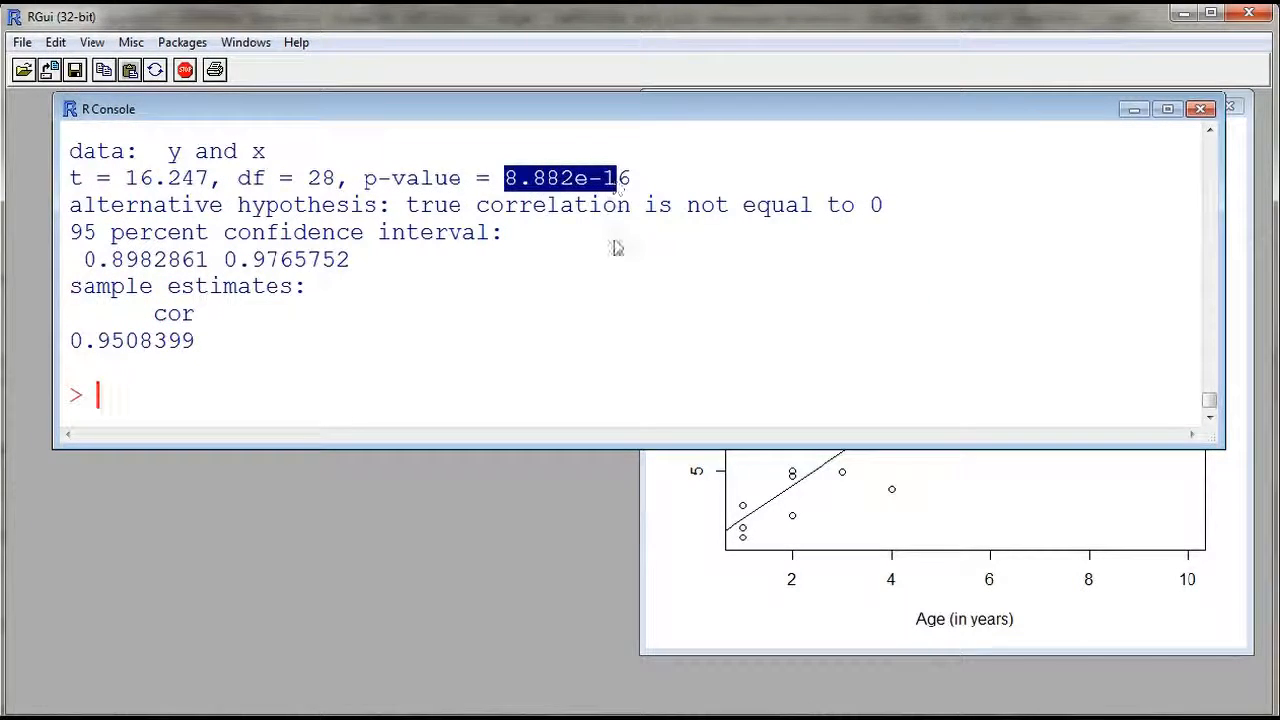
{"action": "mouse_move", "coordinate": [590, 184]}
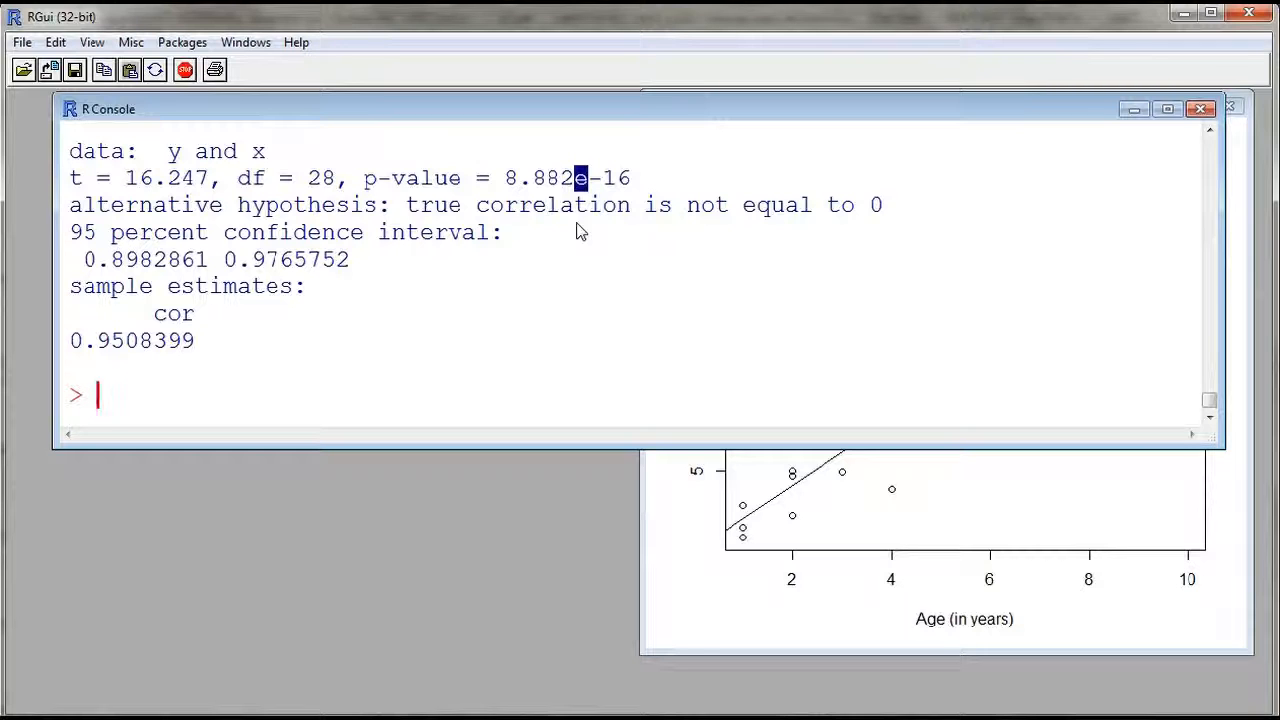
{"action": "mouse_move", "coordinate": [500, 216]}
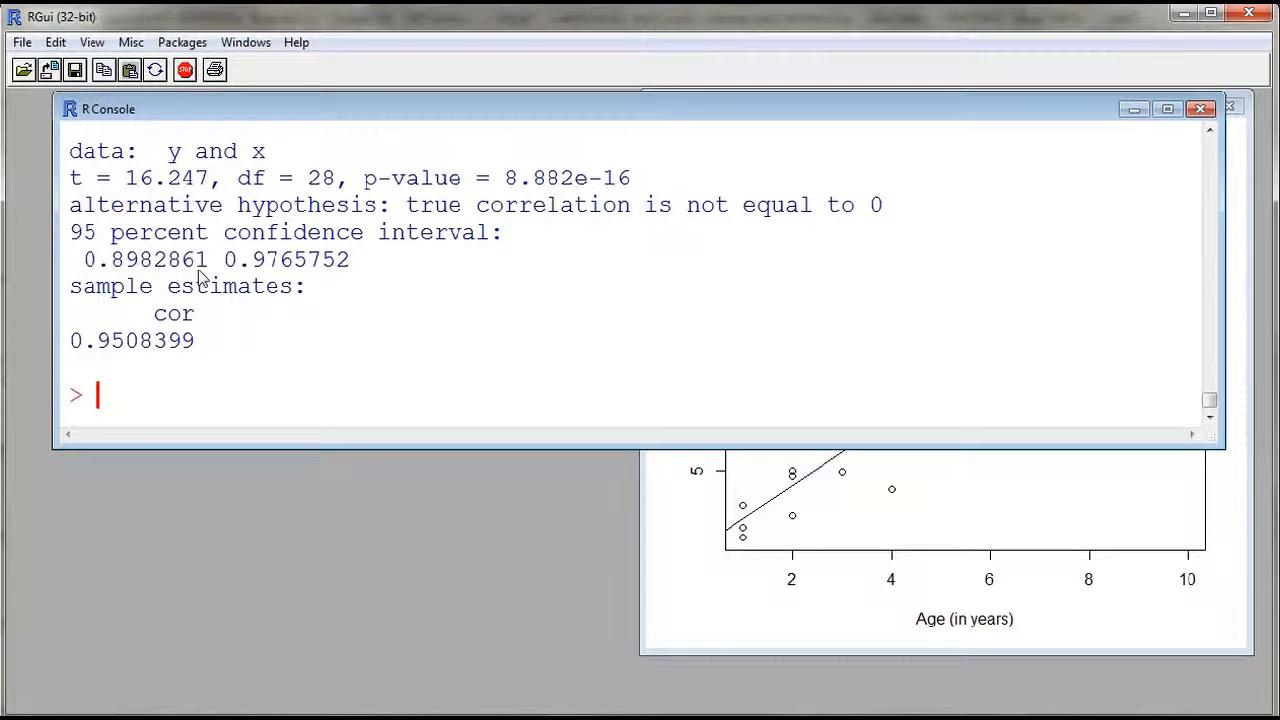
{"action": "left_click_drag", "start_coordinate": [84, 260], "coordinate": [310, 260]}
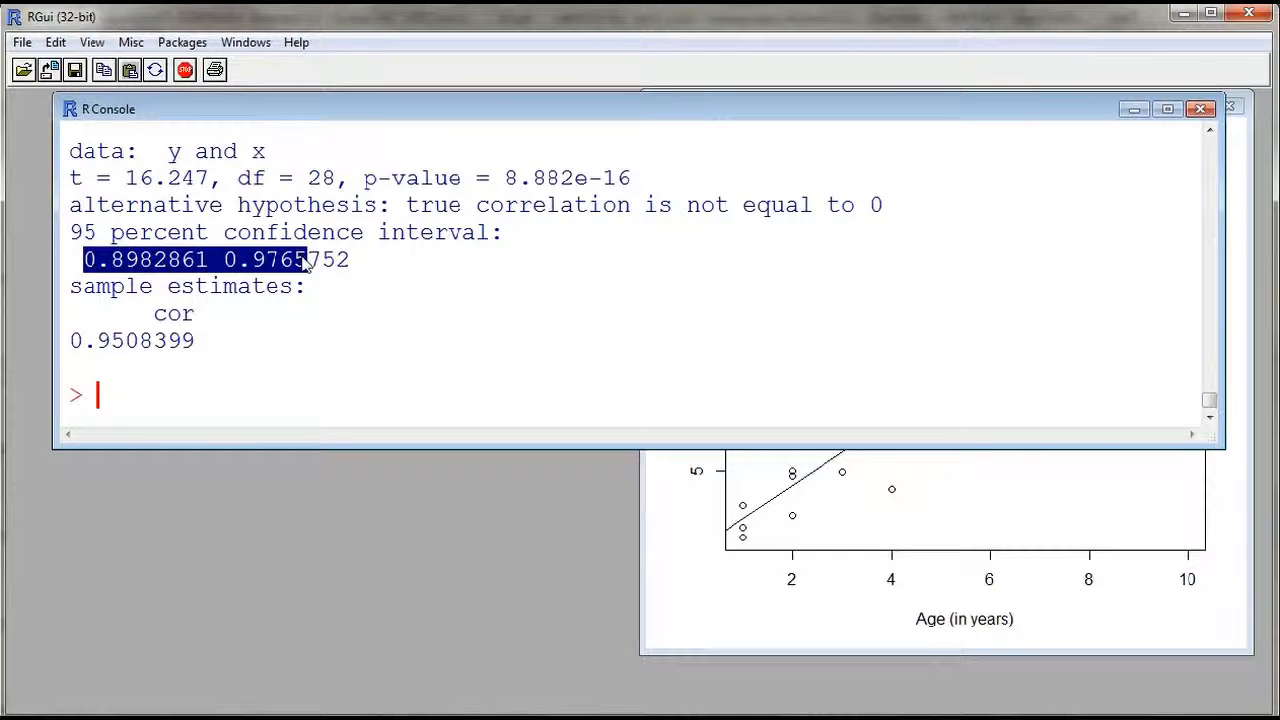
{"action": "left_click", "coordinate": [344, 308]}
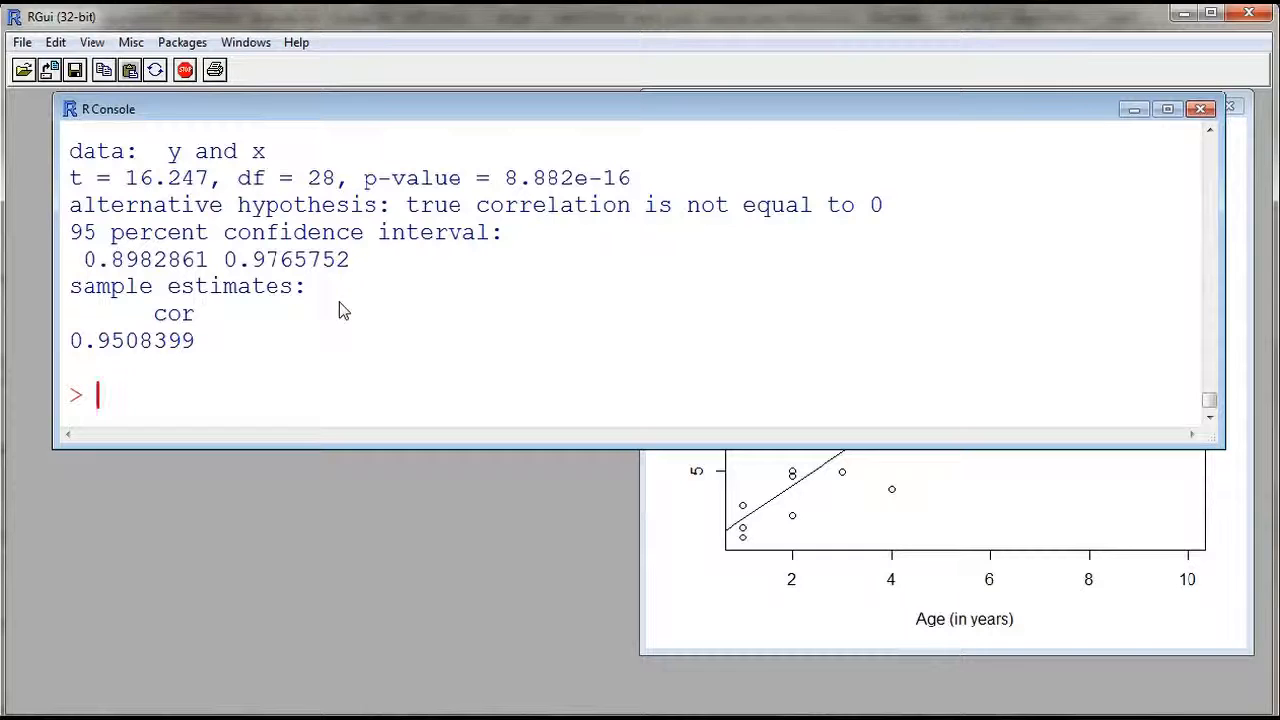
{"action": "mouse_move", "coordinate": [368, 364]}
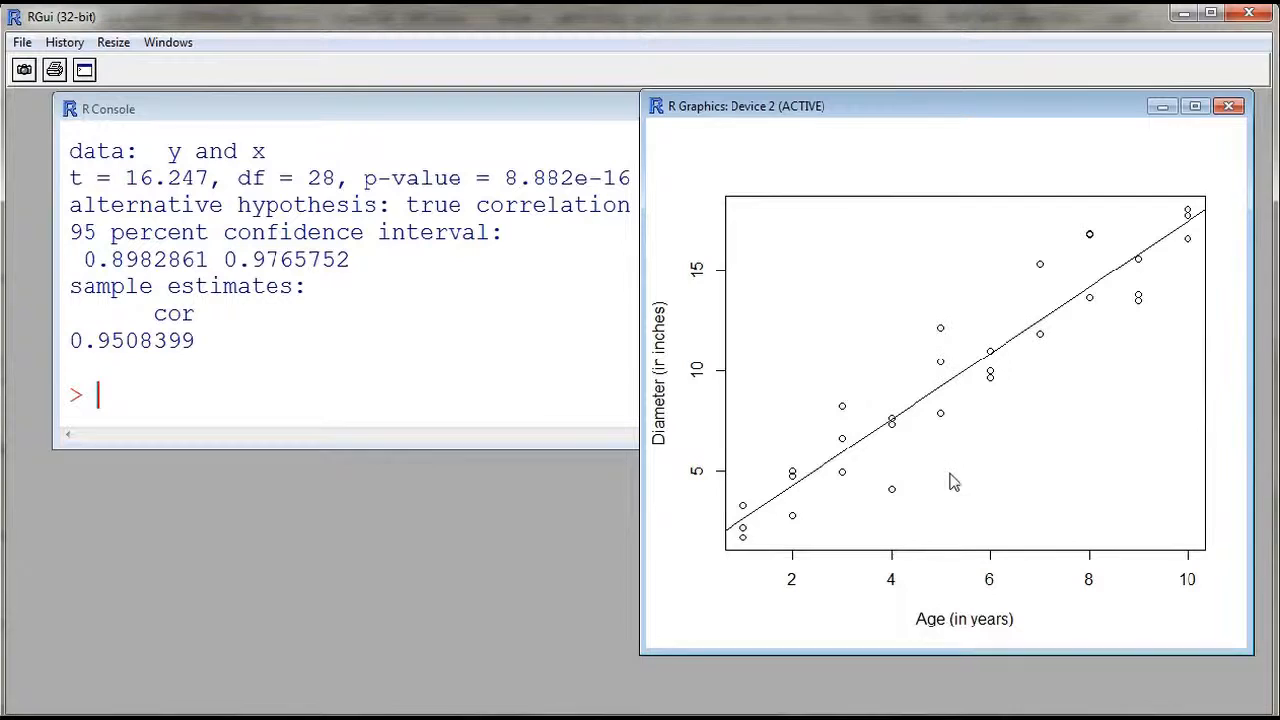
{"action": "mouse_move", "coordinate": [850, 420]}
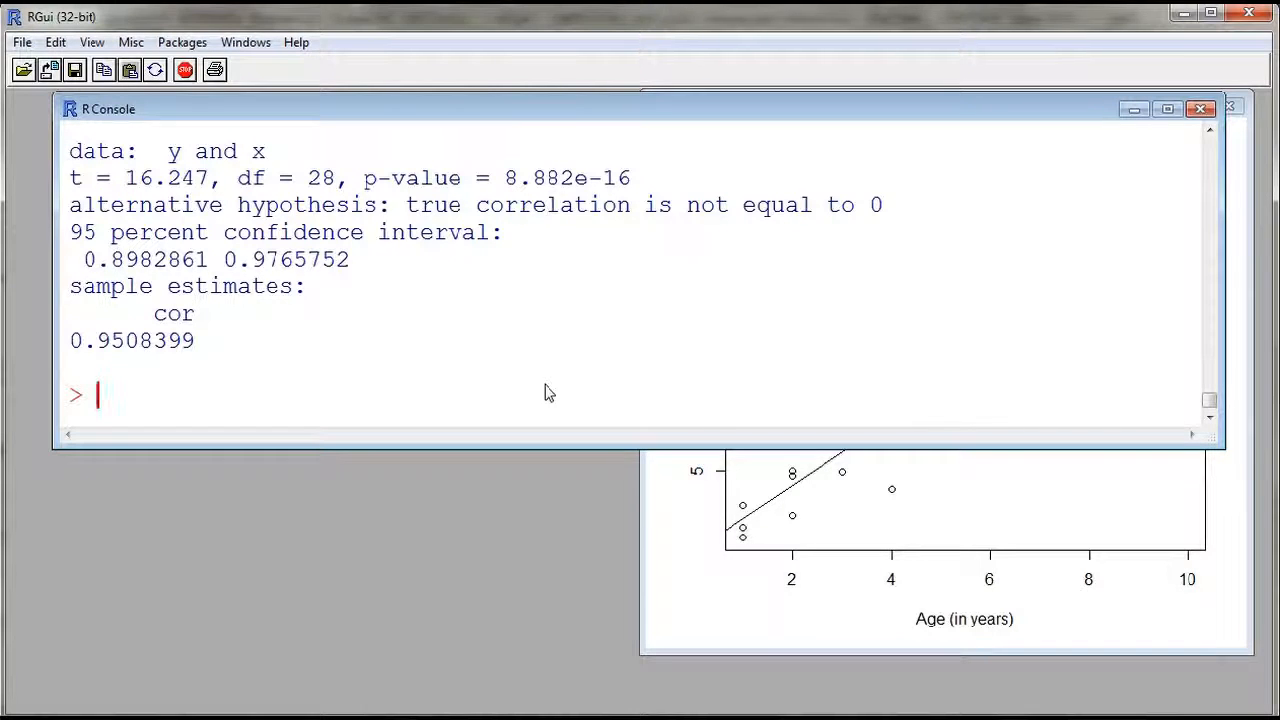
Store model = lm(y~x) and print it (intercept 1.003, slope 1.647)
{"action": "type", "text": "model"}
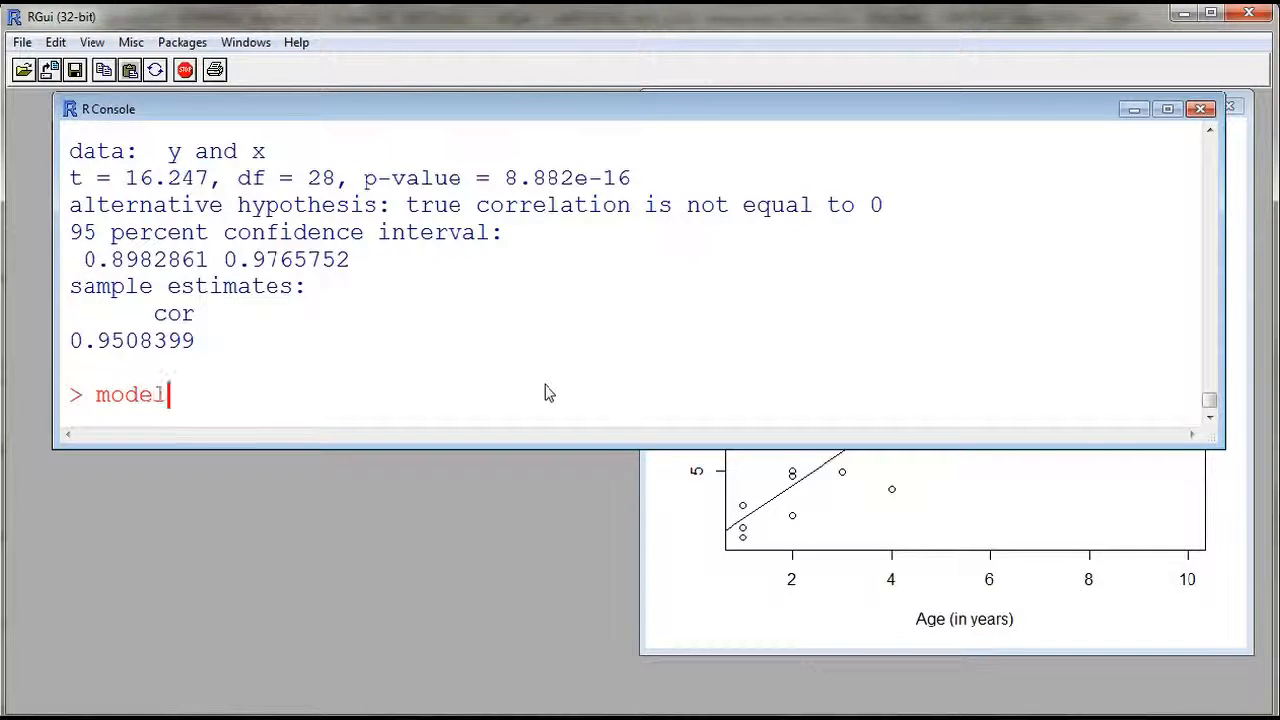
{"action": "type", "text": "= l"}
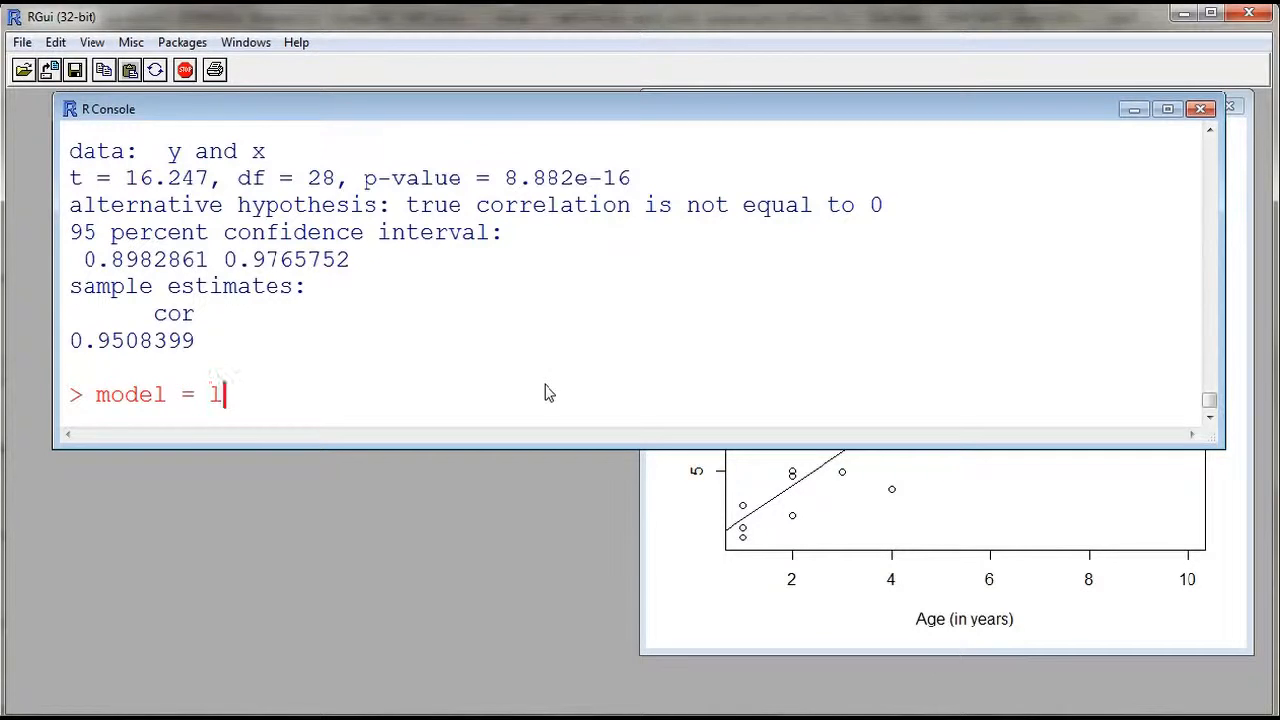
{"action": "type", "text": "m(y"}
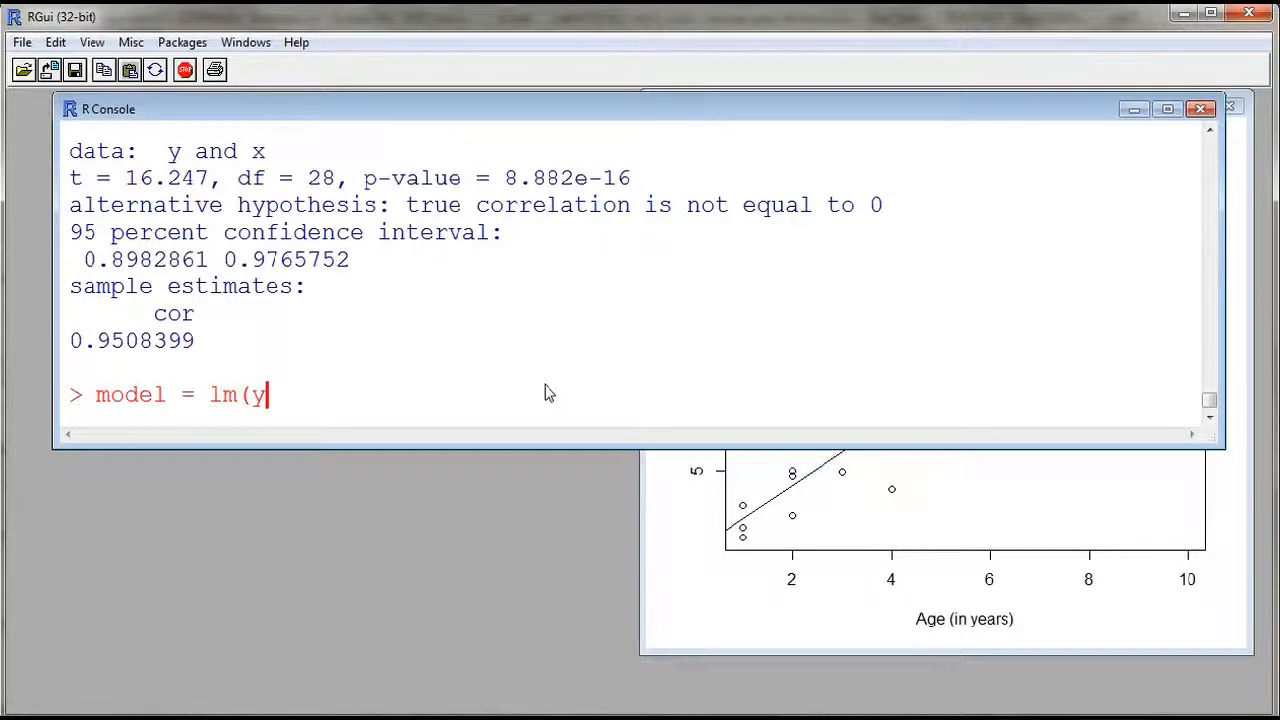
{"action": "type", "text": "~x"}
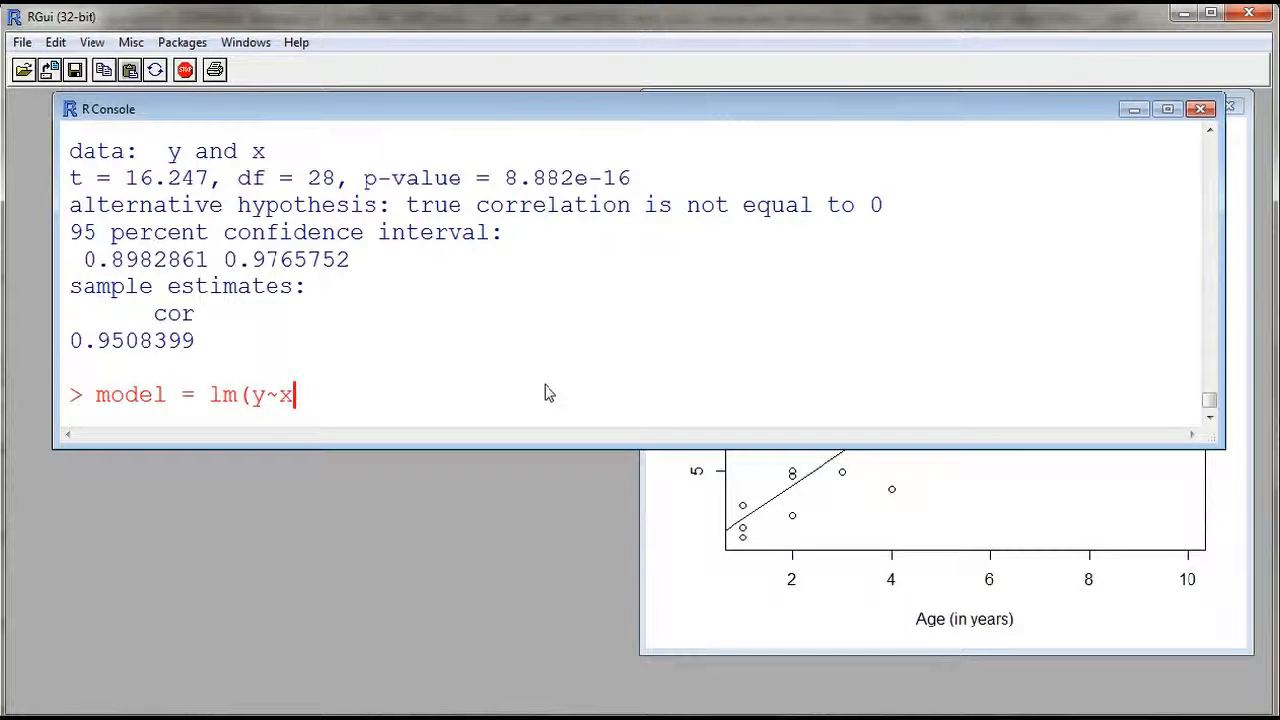
{"action": "type", "text": ")"}
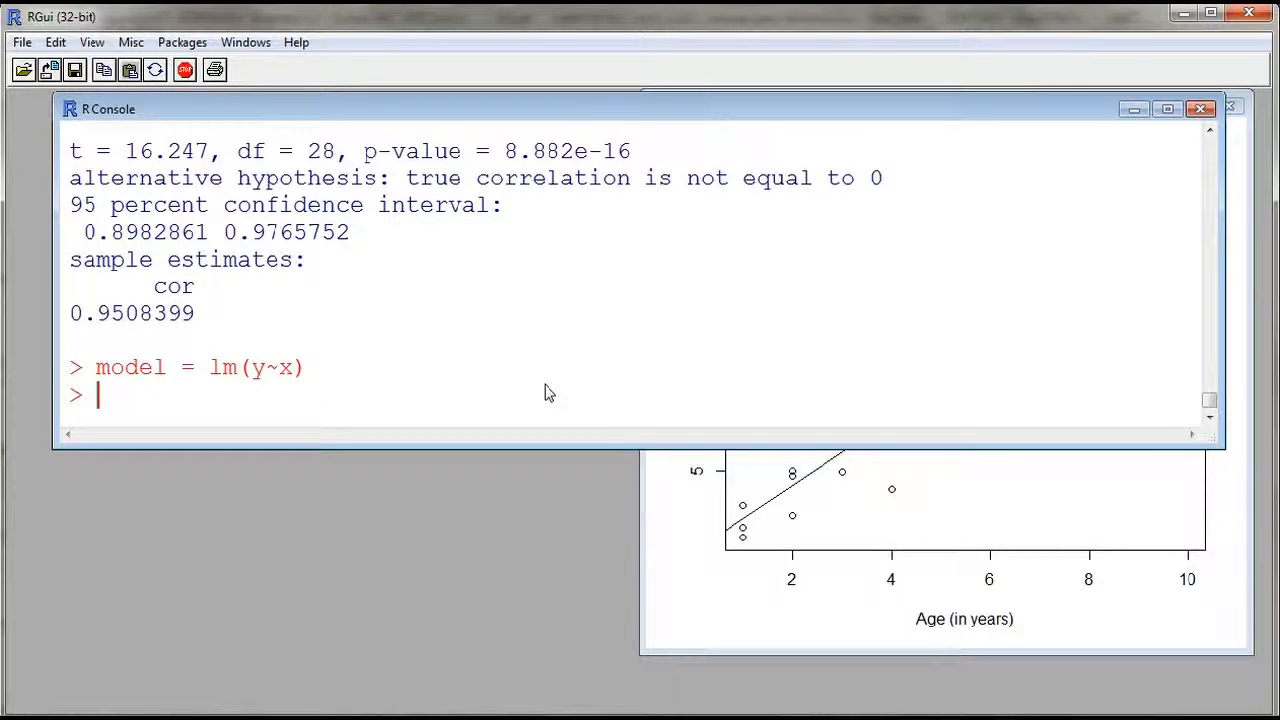
{"action": "type", "text": "m"}
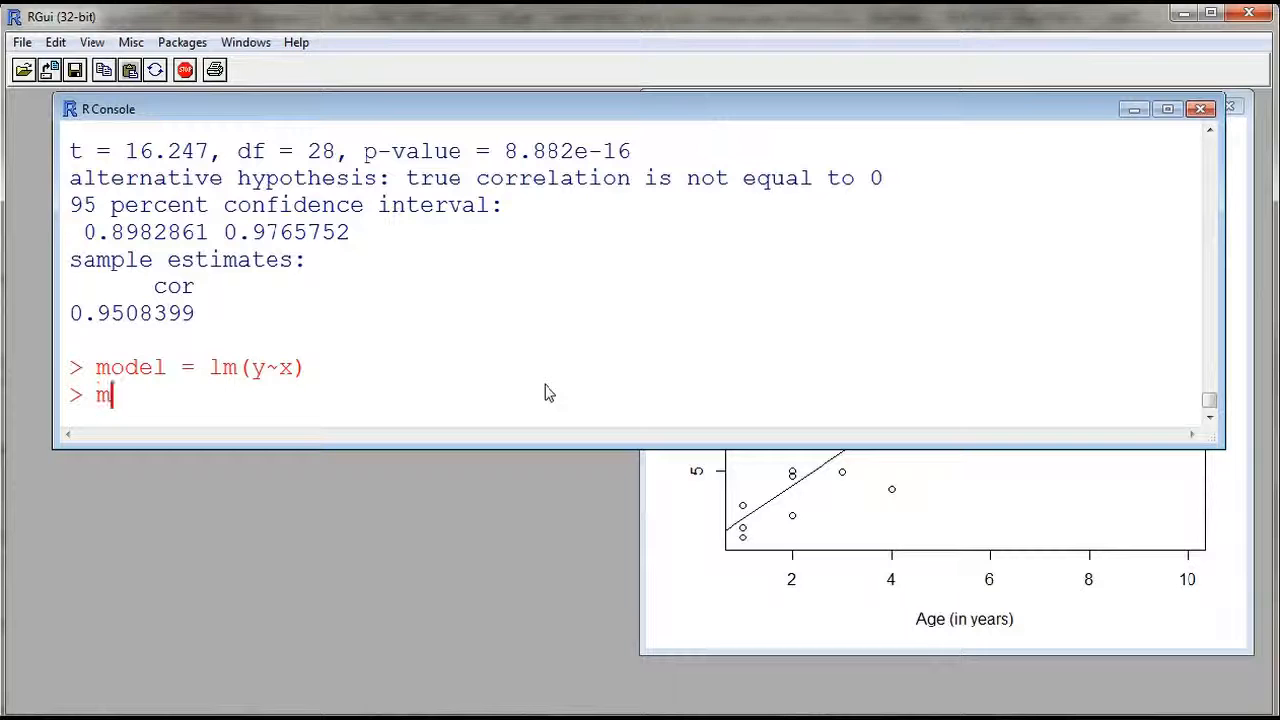
{"action": "key", "text": "Return"}
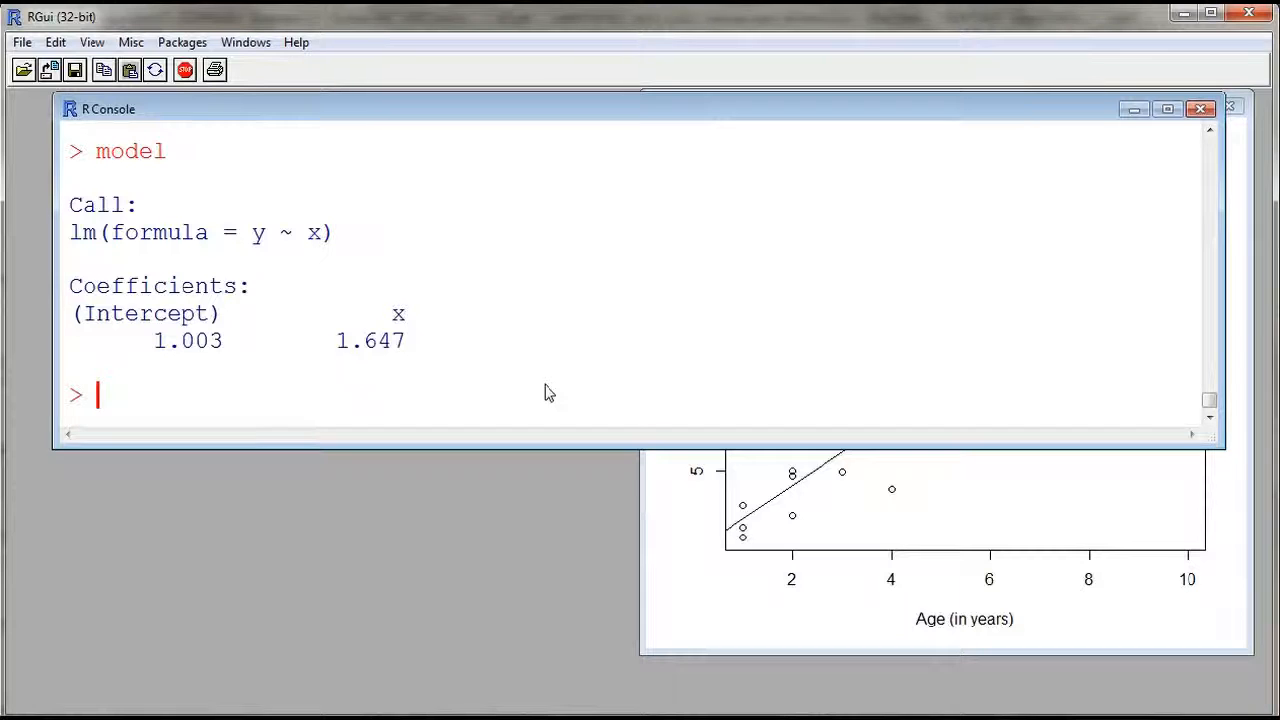
Enter summary(model) to request the full model summary
{"action": "type", "text": "summary(x"}
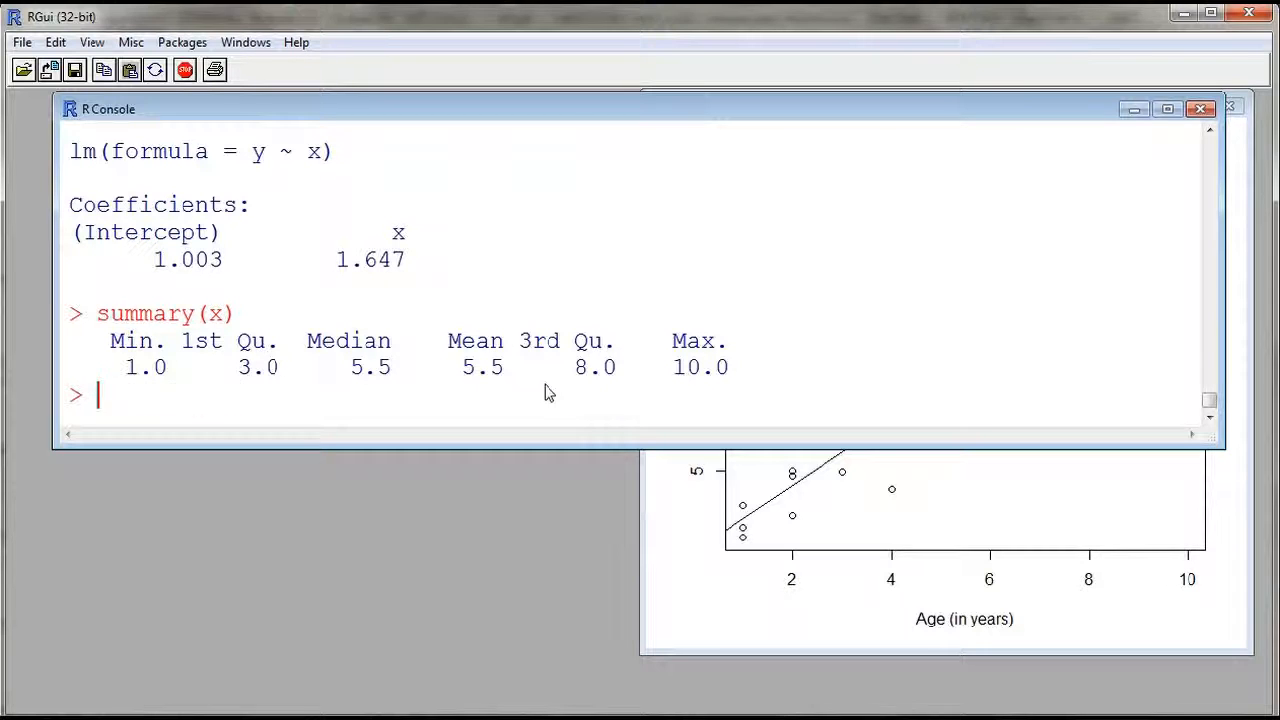
{"action": "type", "text": "summary(model"}
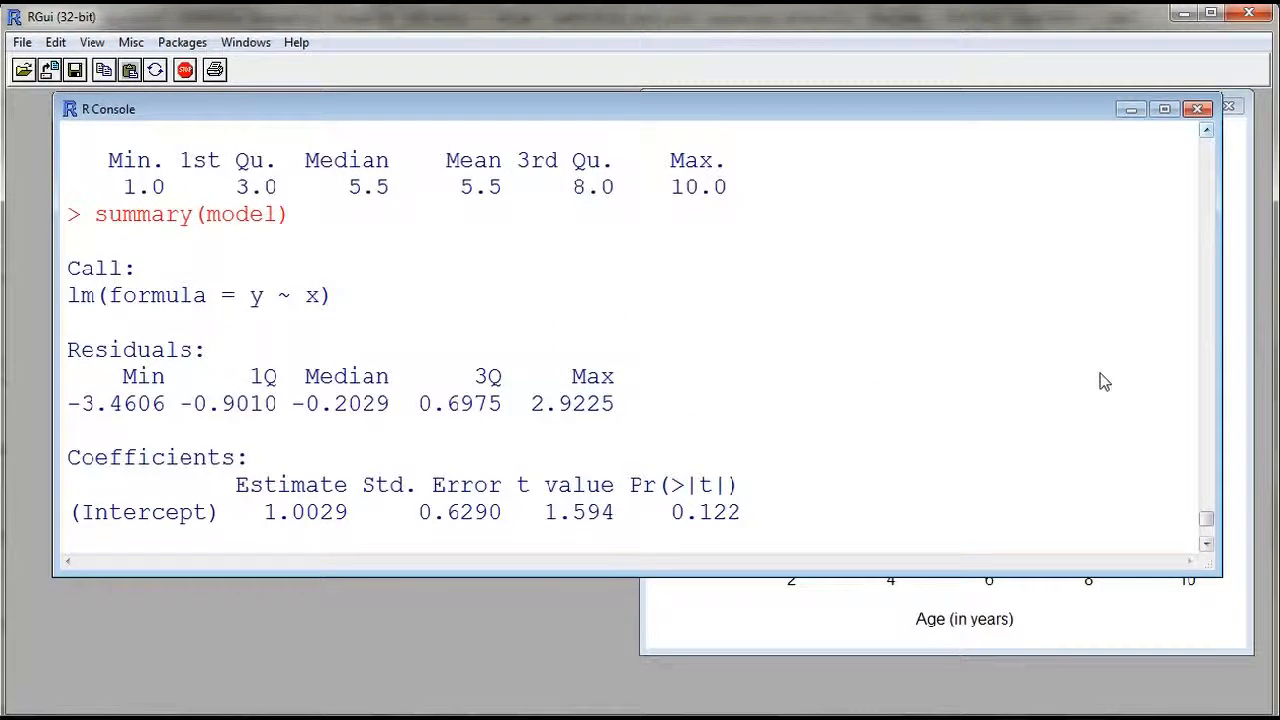
{"action": "mouse_move", "coordinate": [338, 330]}
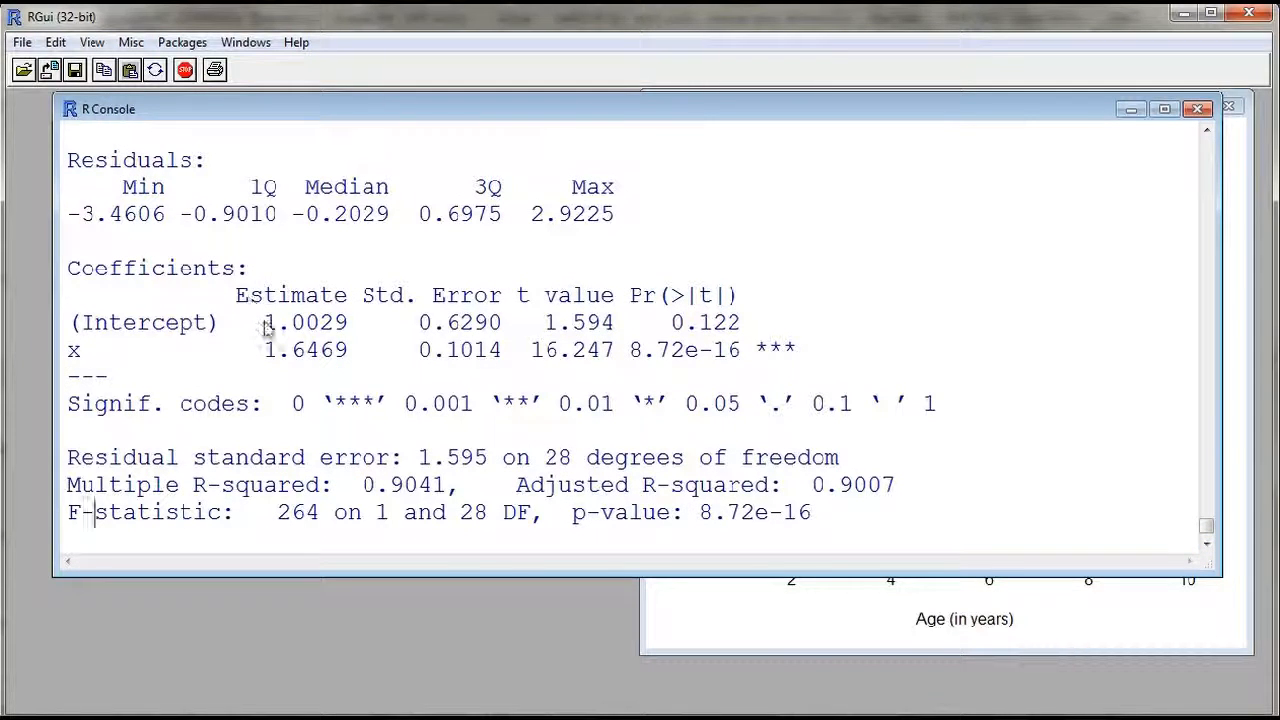
{"action": "mouse_move", "coordinate": [176, 358]}
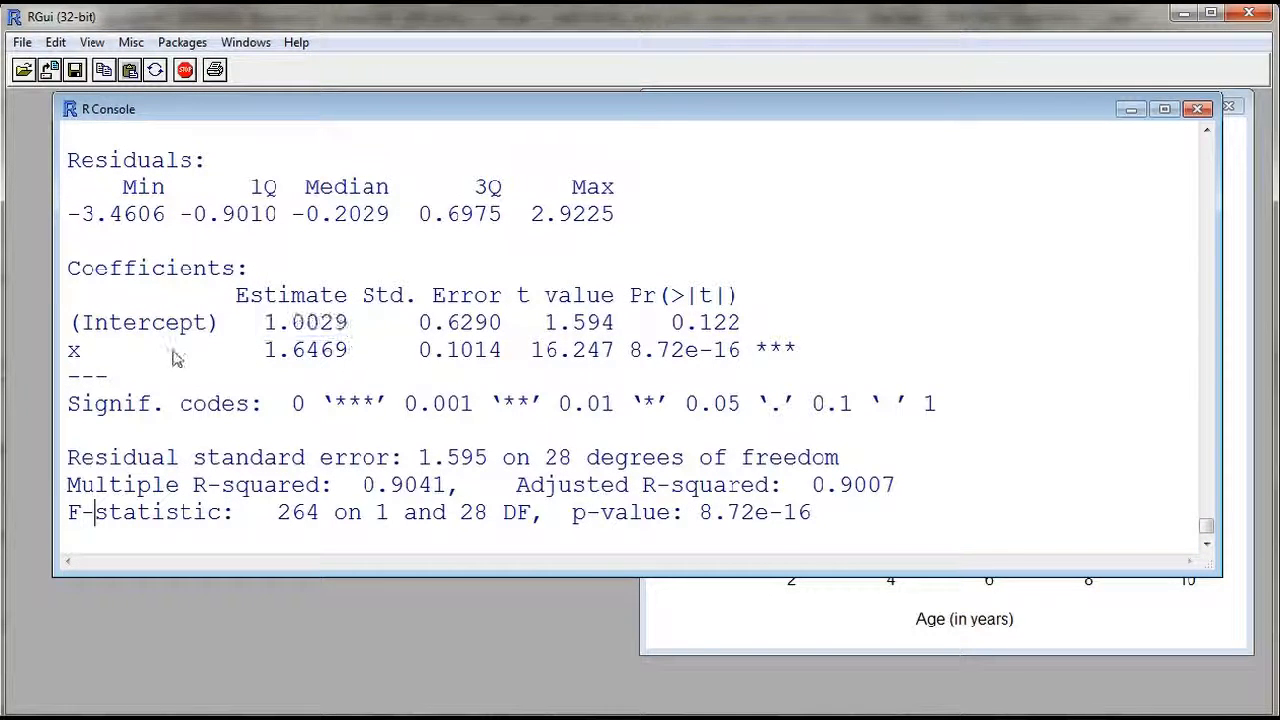
Highlight the slope 1.6469 and the Multiple R-squared 0.9041 entries in the summary output
{"action": "double_click", "coordinate": [344, 350]}
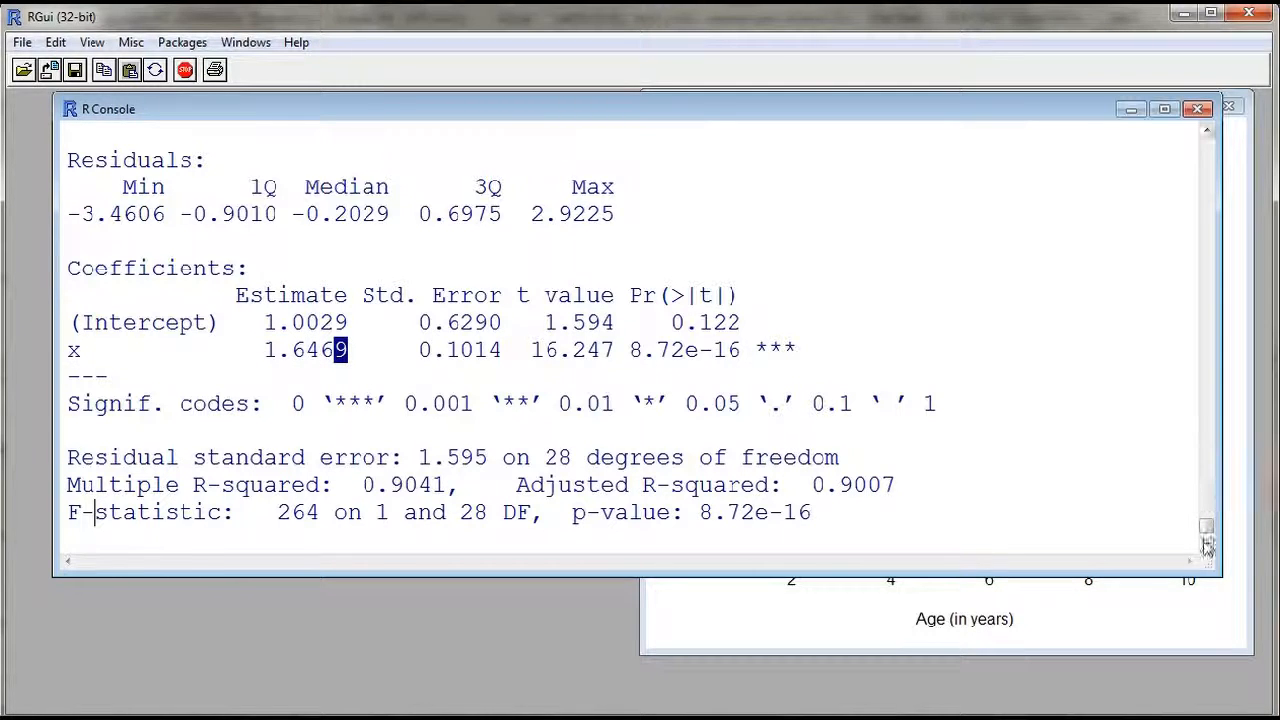
{"action": "scroll", "scroll_direction": "down", "scroll_amount": 3}
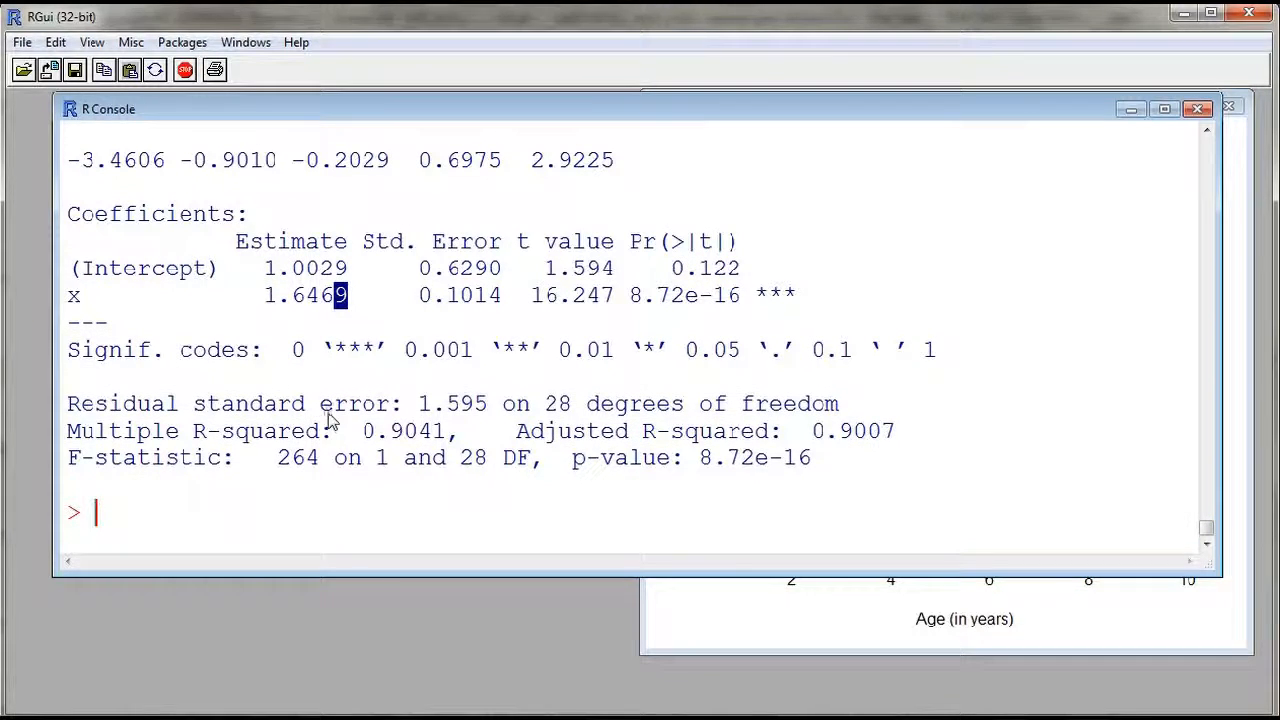
{"action": "mouse_move", "coordinate": [344, 448]}
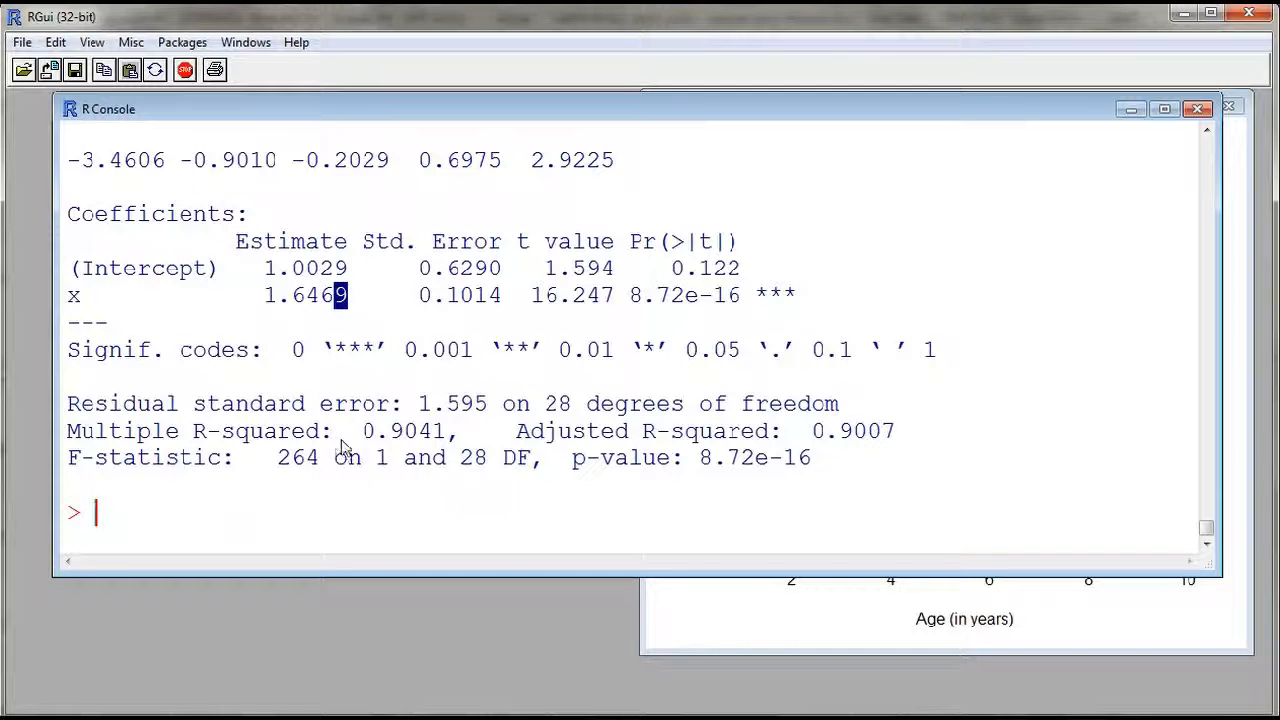
{"action": "left_click_drag", "start_coordinate": [66, 432], "coordinate": [310, 432]}
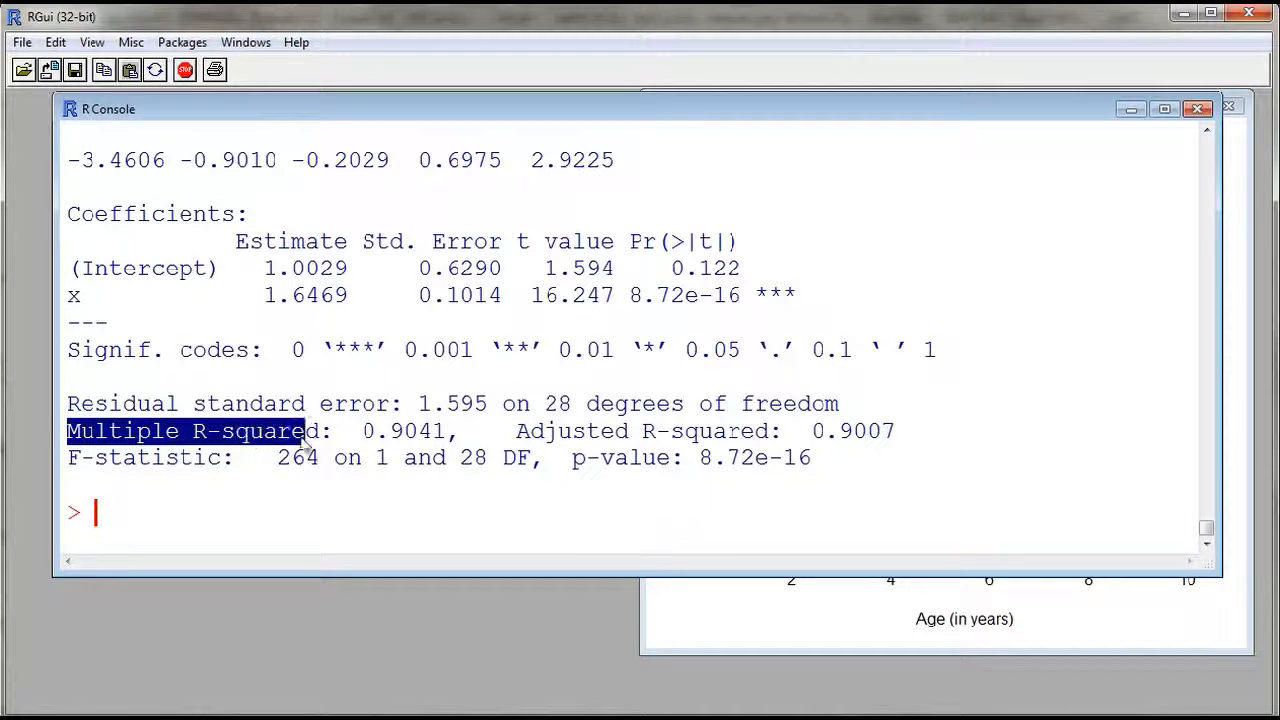
{"action": "left_click", "coordinate": [444, 464]}
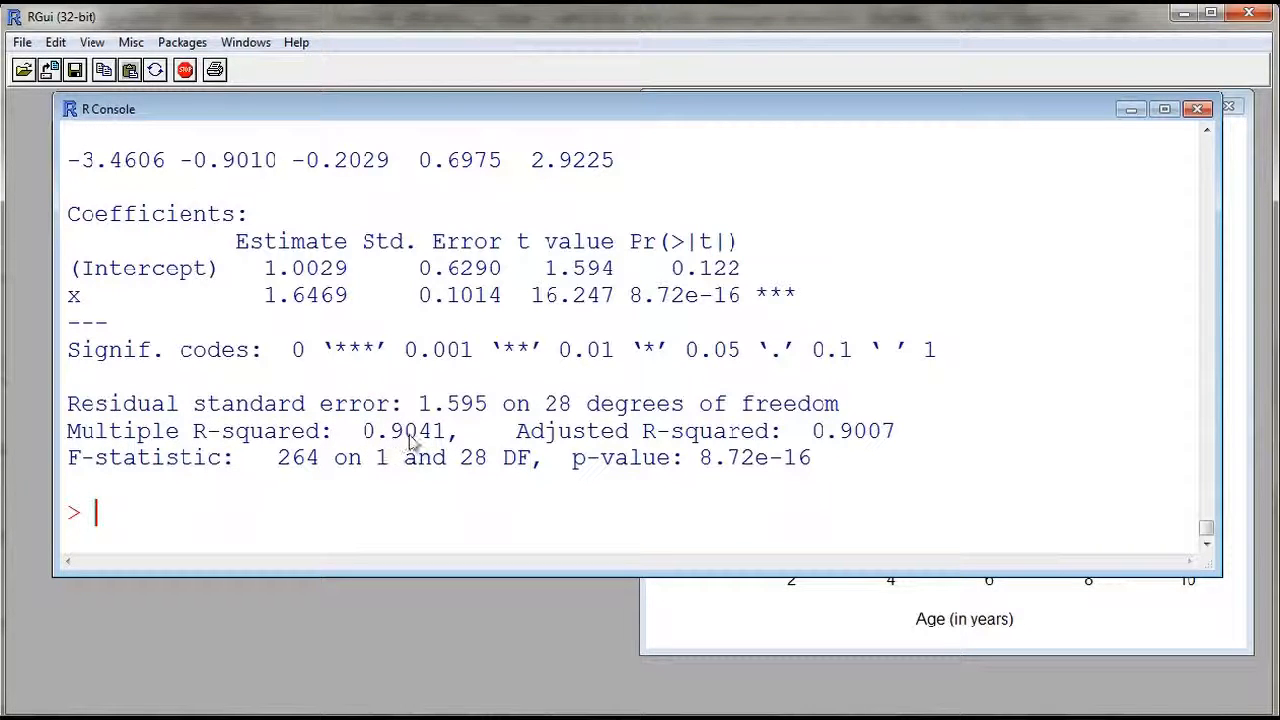
{"action": "mouse_move", "coordinate": [422, 444]}
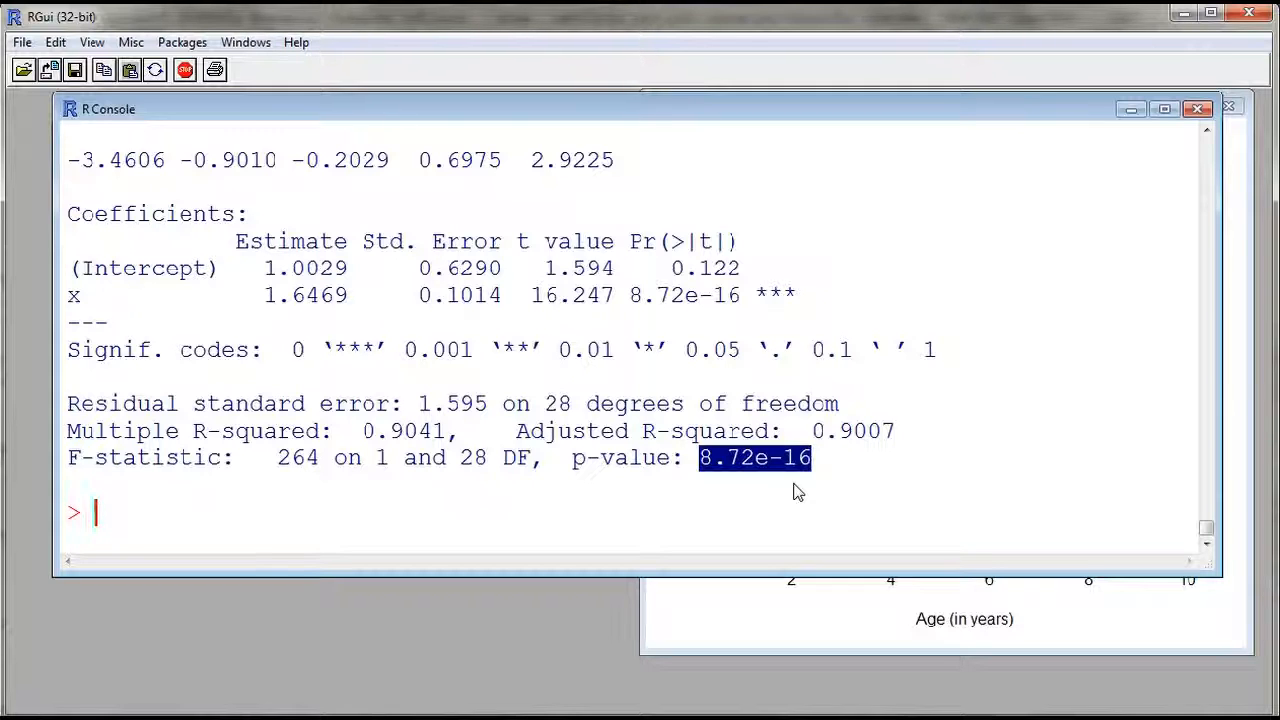
{"action": "mouse_move", "coordinate": [744, 476]}
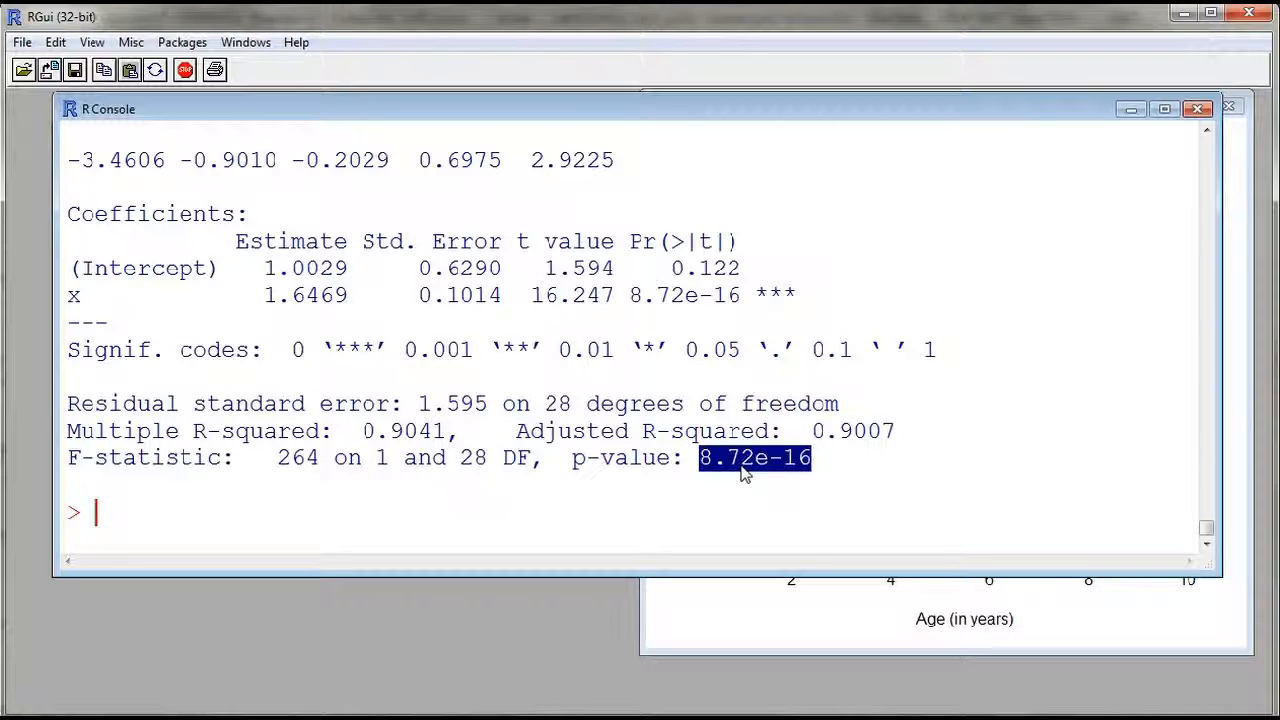
{"action": "mouse_move", "coordinate": [722, 464]}
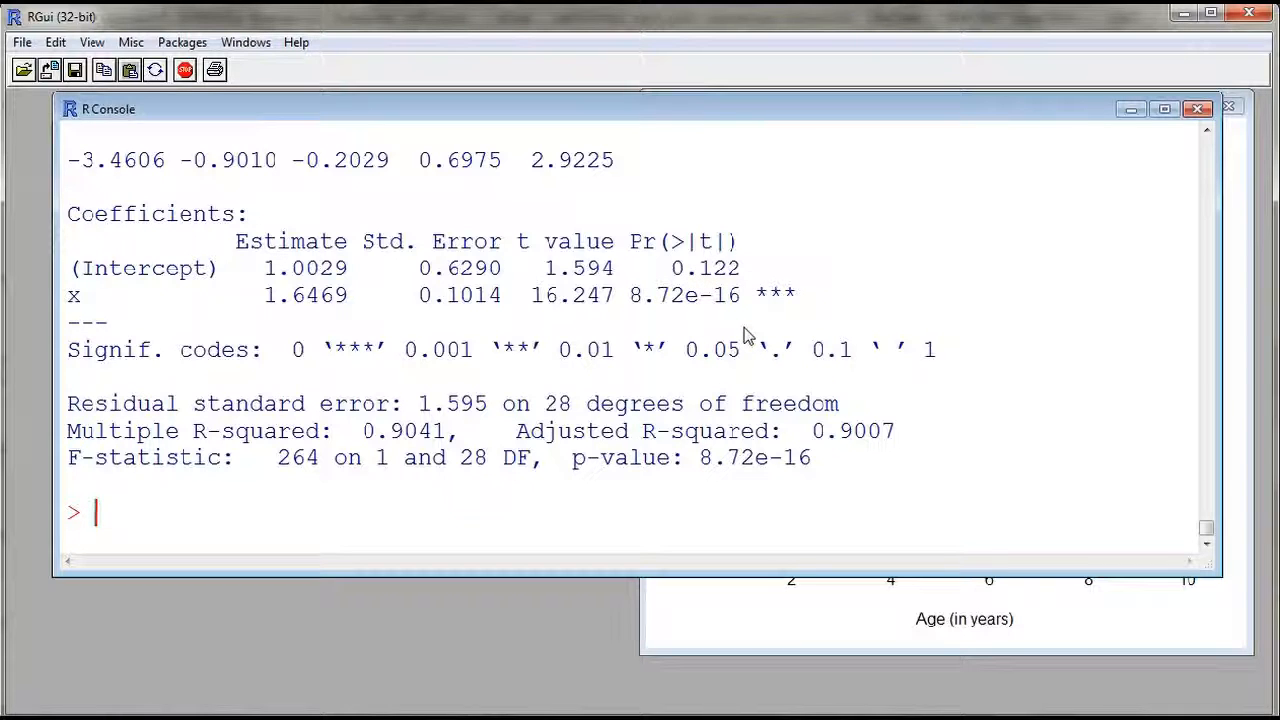
{"action": "mouse_move", "coordinate": [452, 480]}
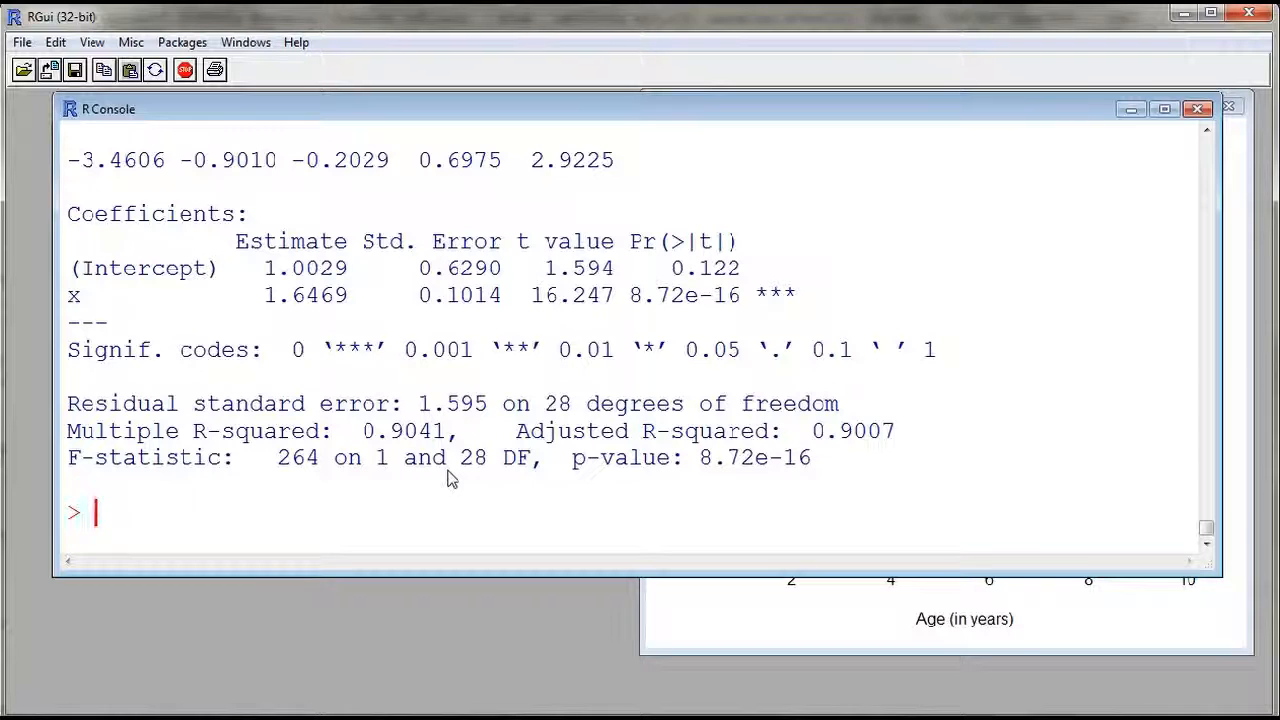